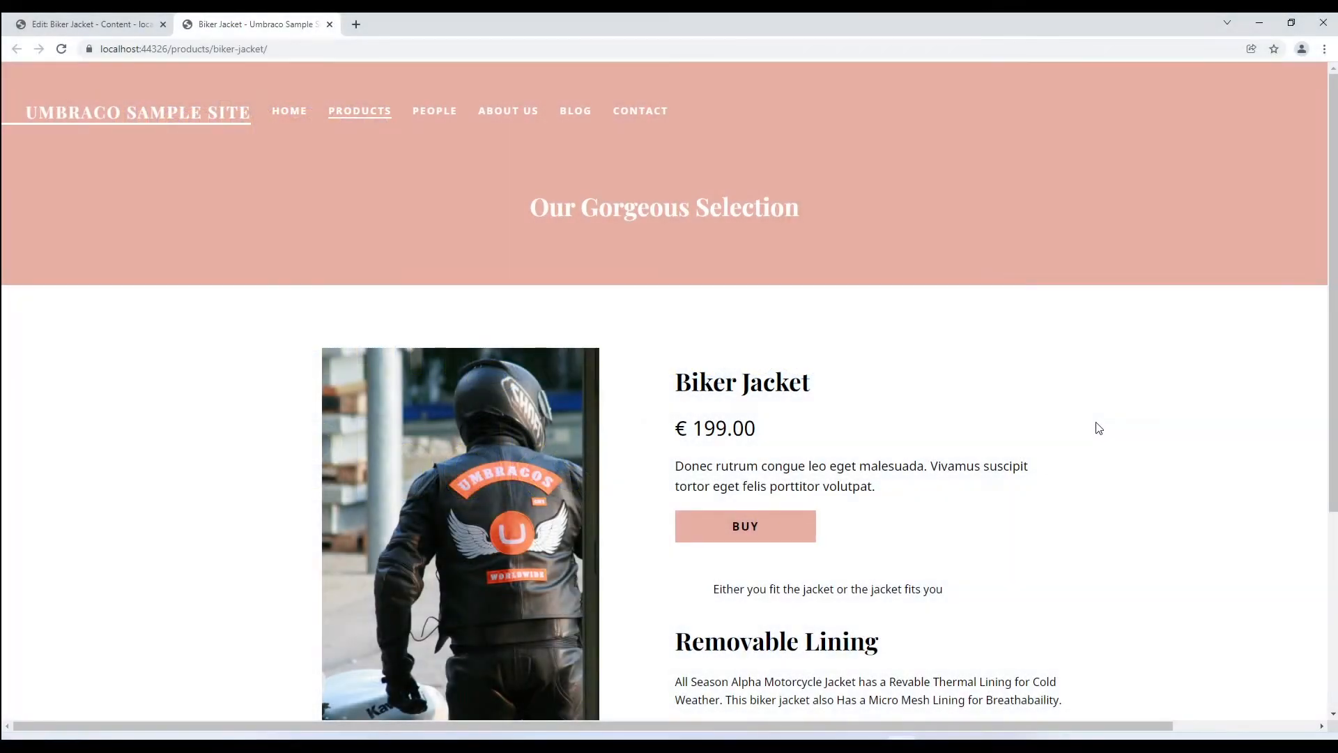
# Step: Return to the Biker Jacket editor and scroll to its Product Features blocks
pyautogui.scroll(-3)
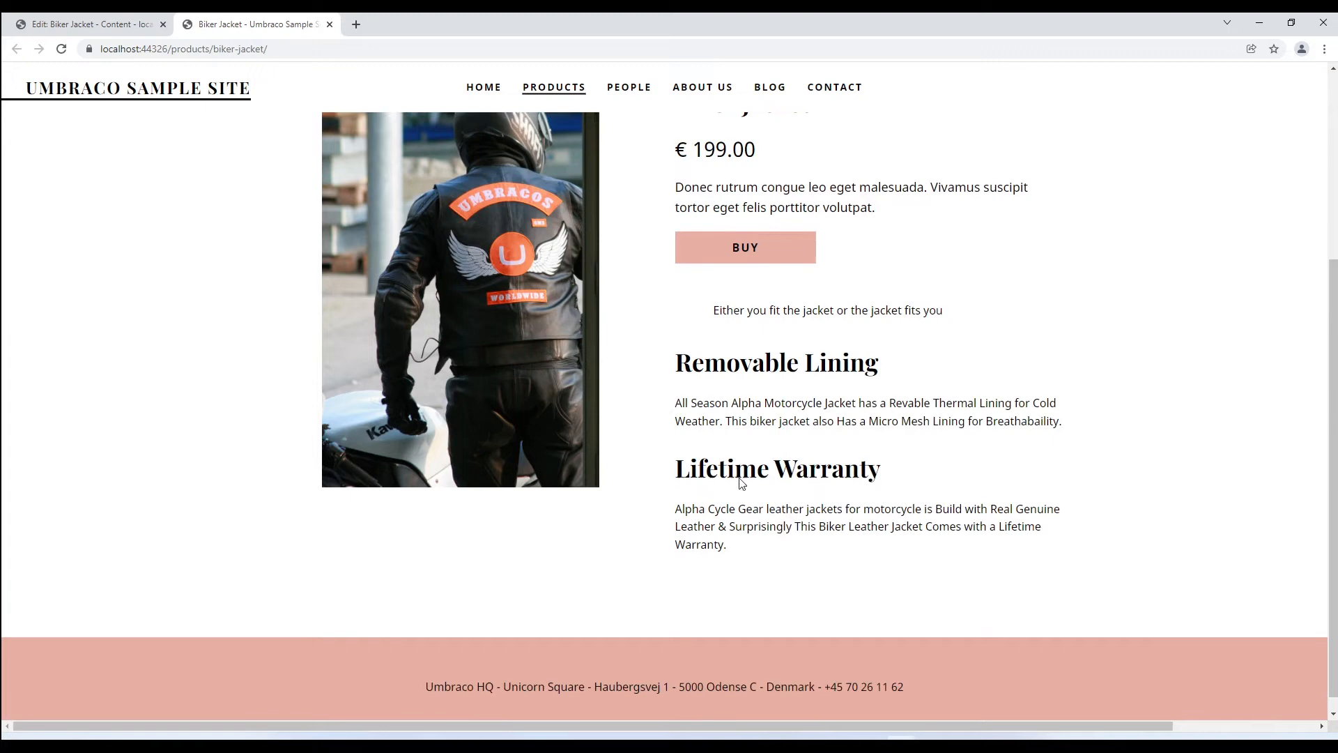
pyautogui.moveTo(817, 396)
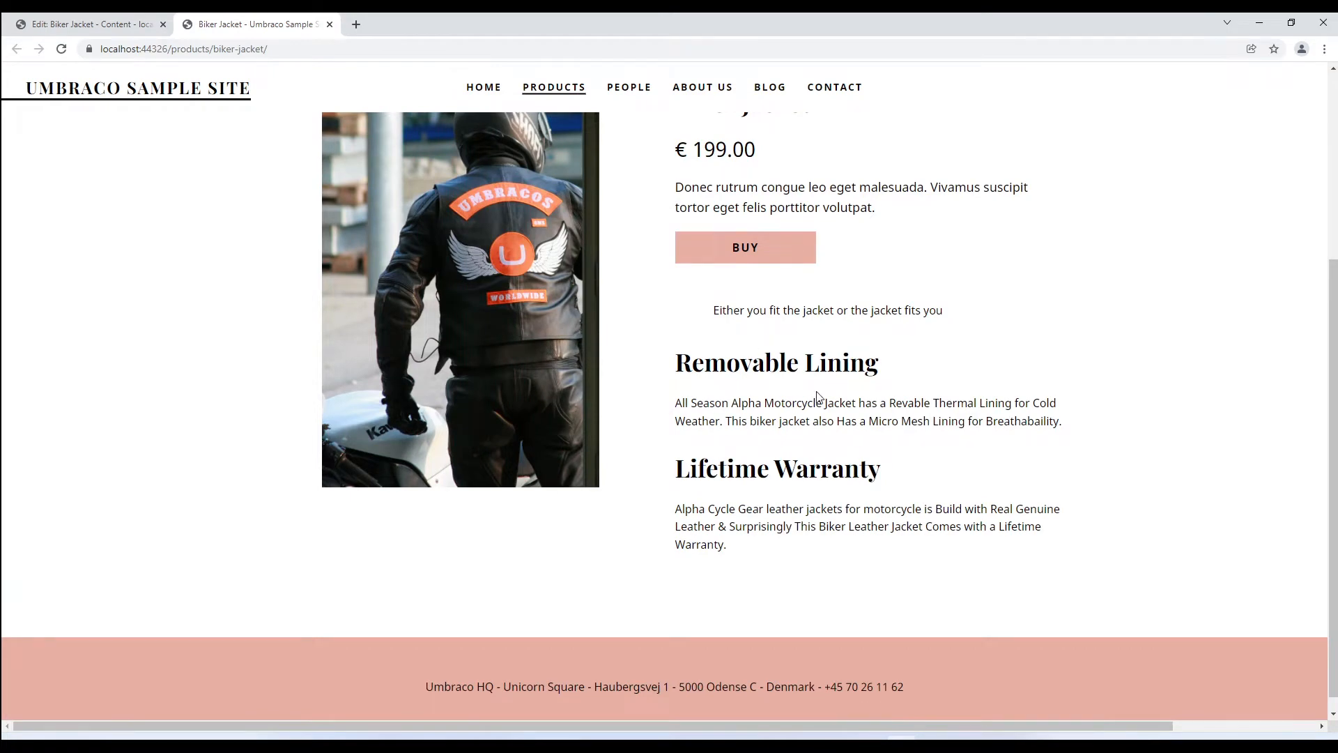
pyautogui.click(85, 24)
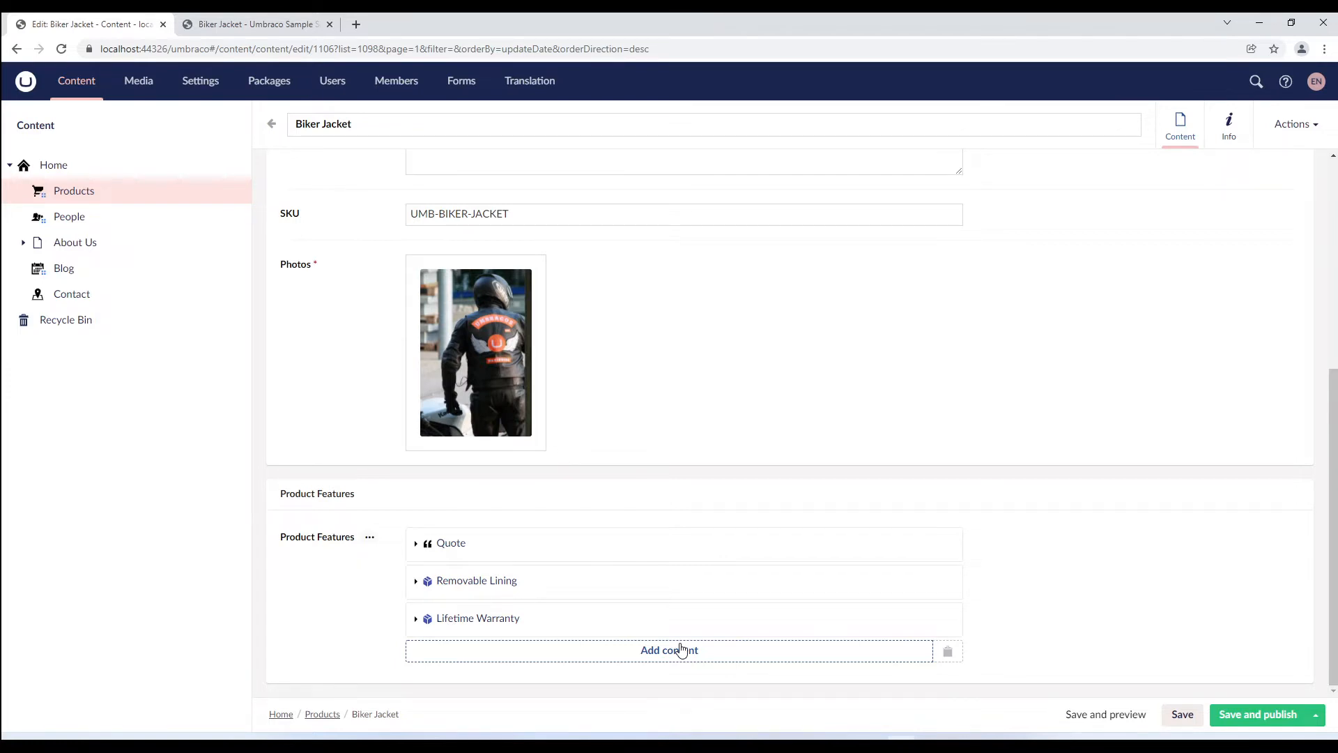
pyautogui.moveTo(696, 582)
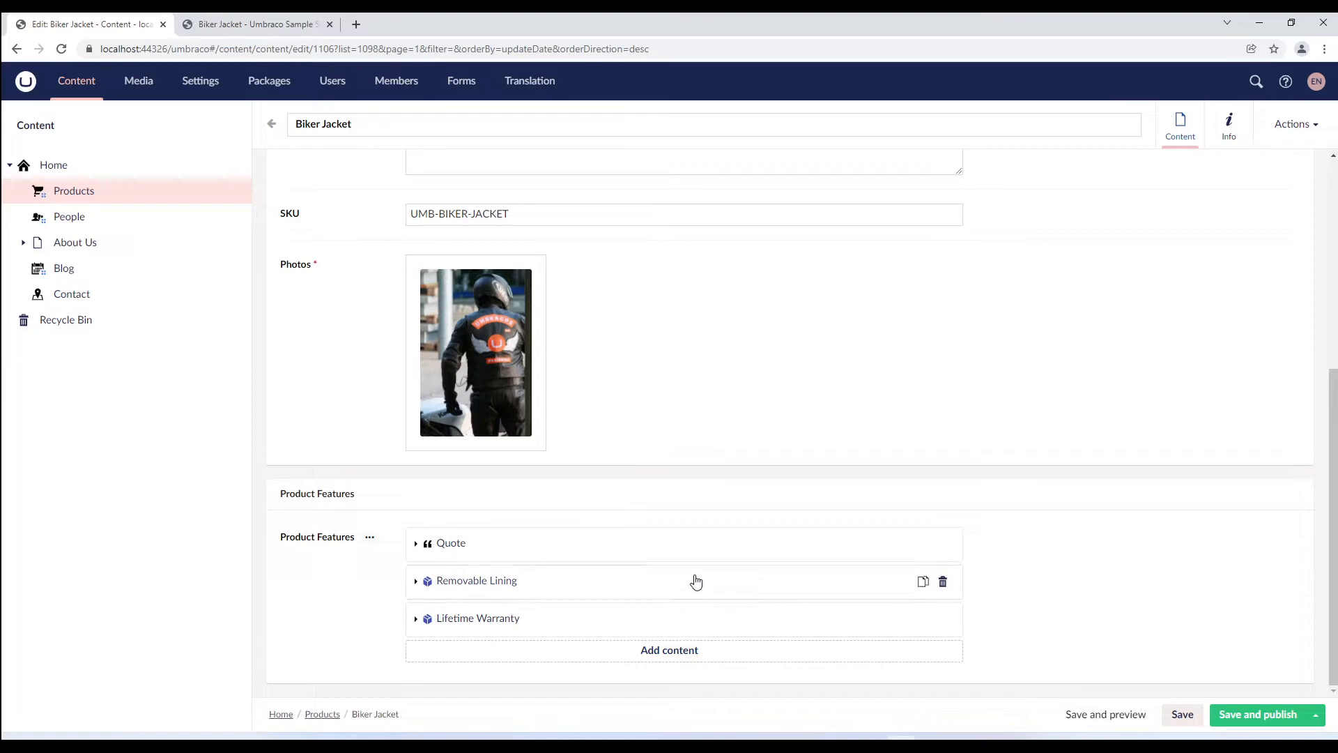
pyautogui.moveTo(711, 603)
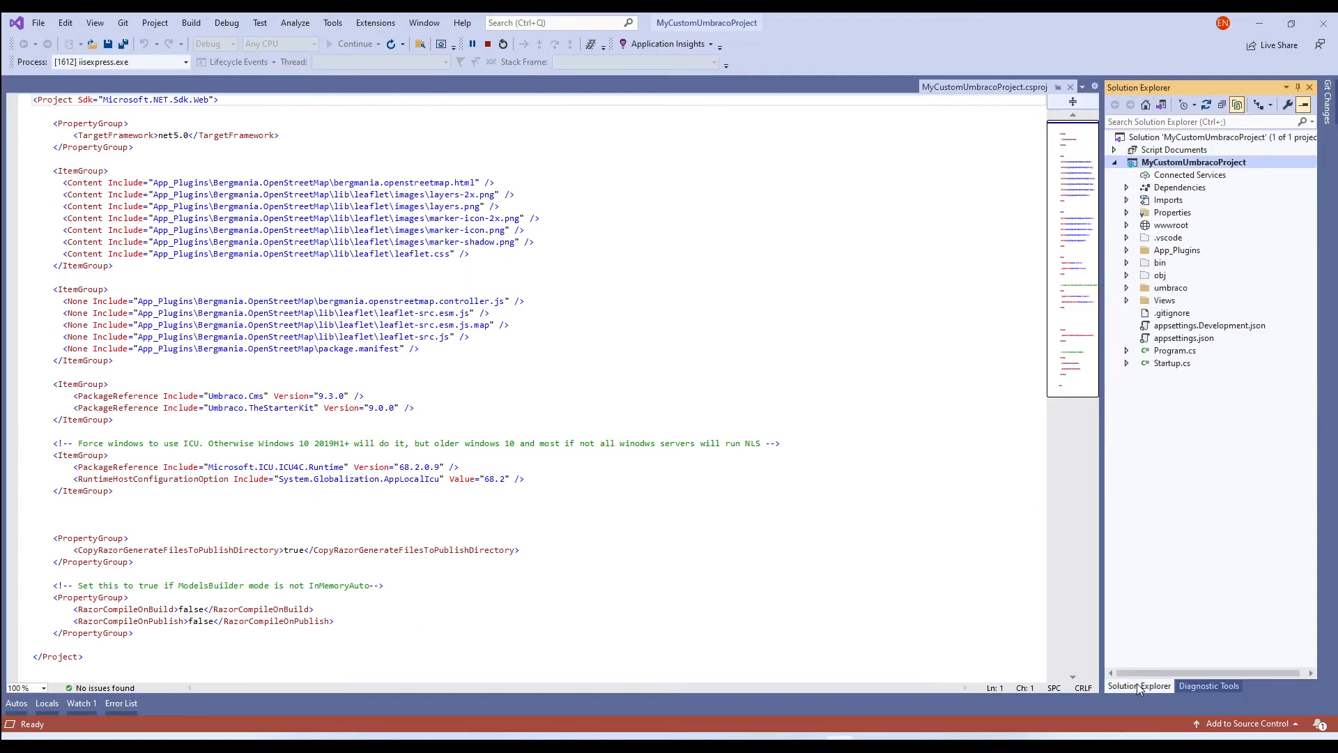
# Step: Stop debugging, create a CustomViews folder under App_Plugins, and start adding a new item
pyautogui.click(488, 43)
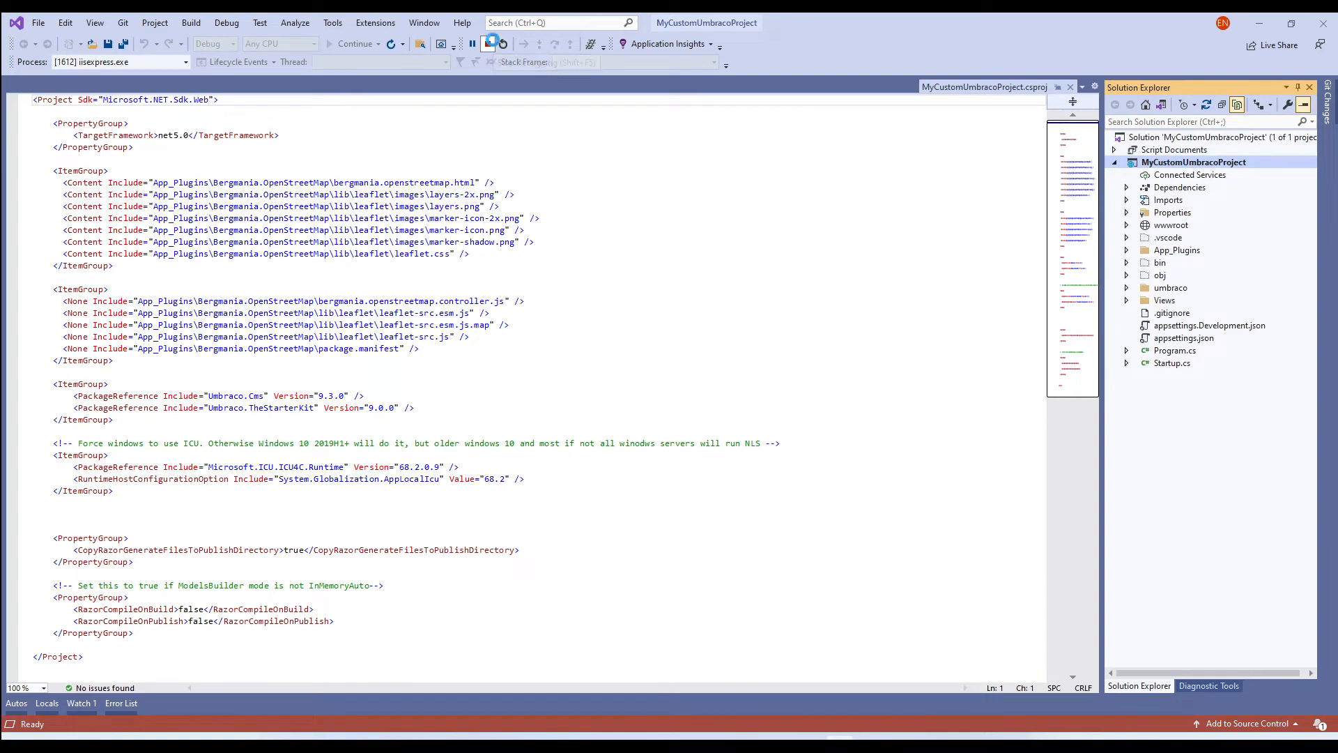
pyautogui.click(489, 43)
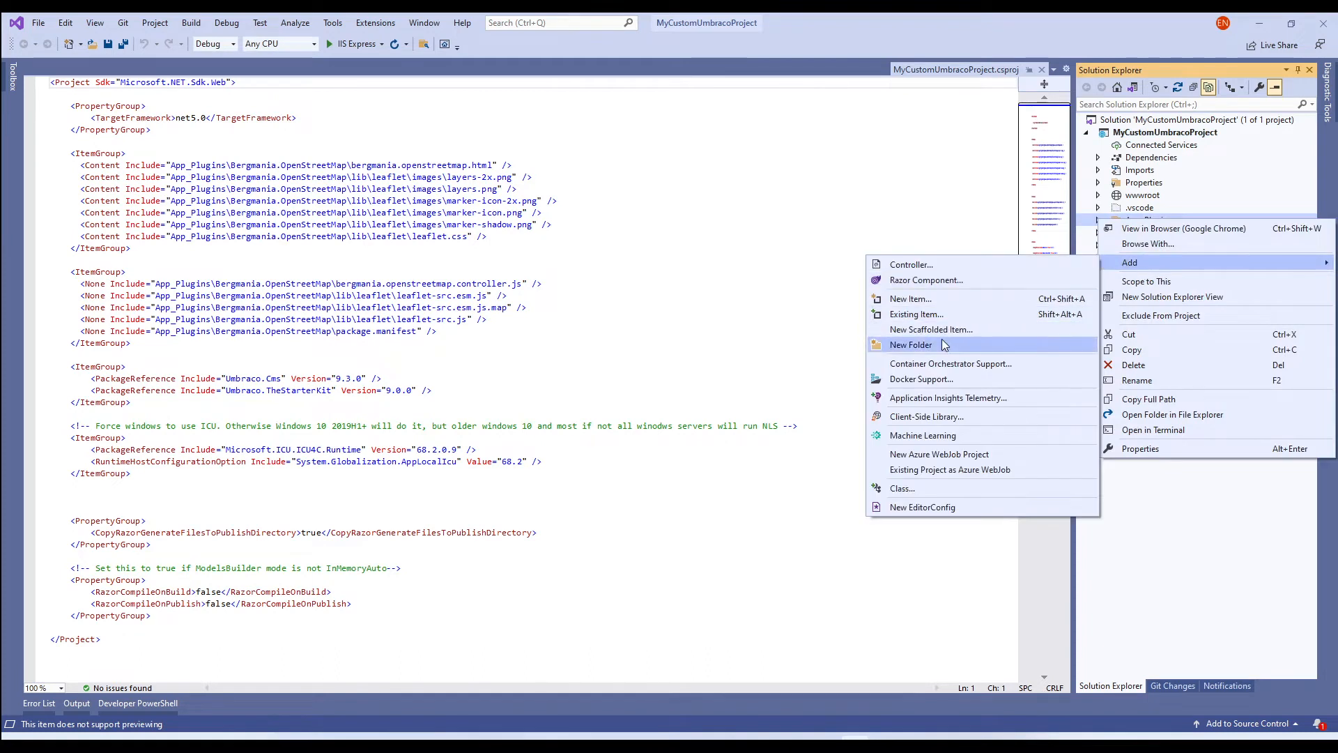
pyautogui.click(911, 344)
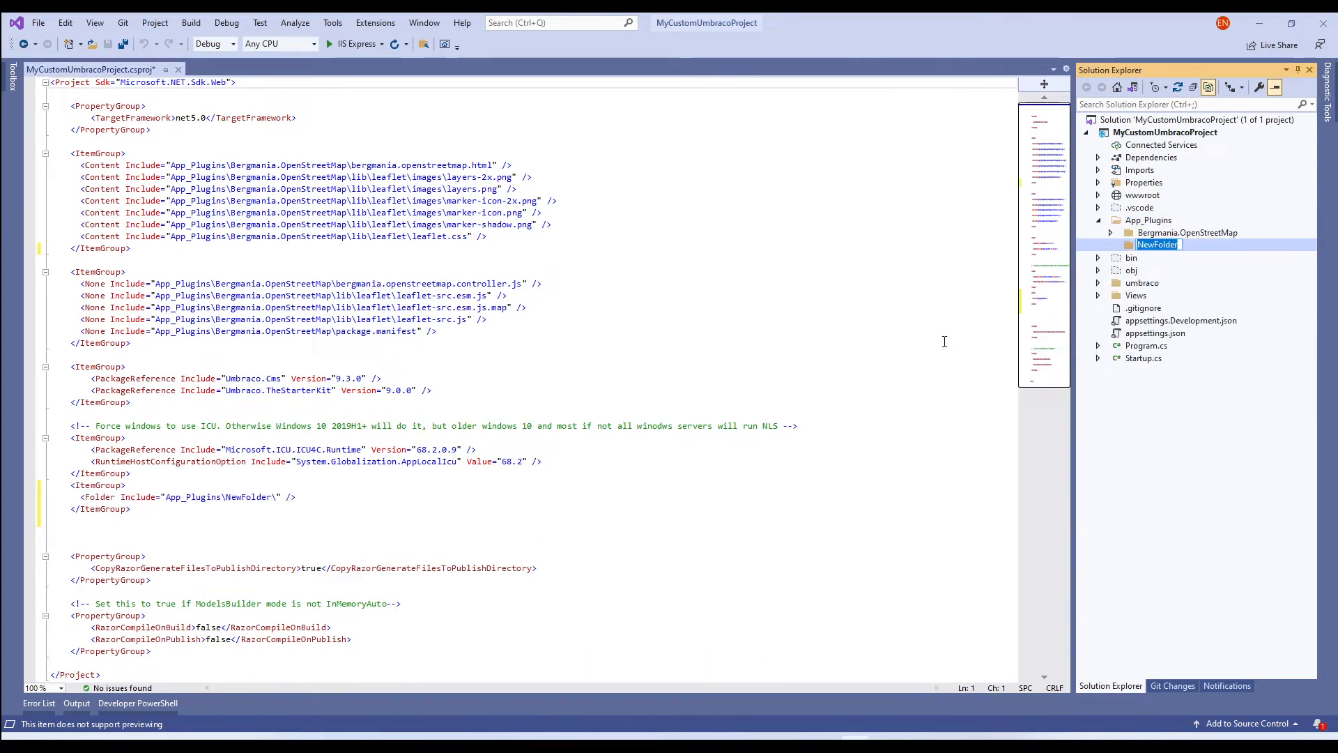
pyautogui.write('CustomV')
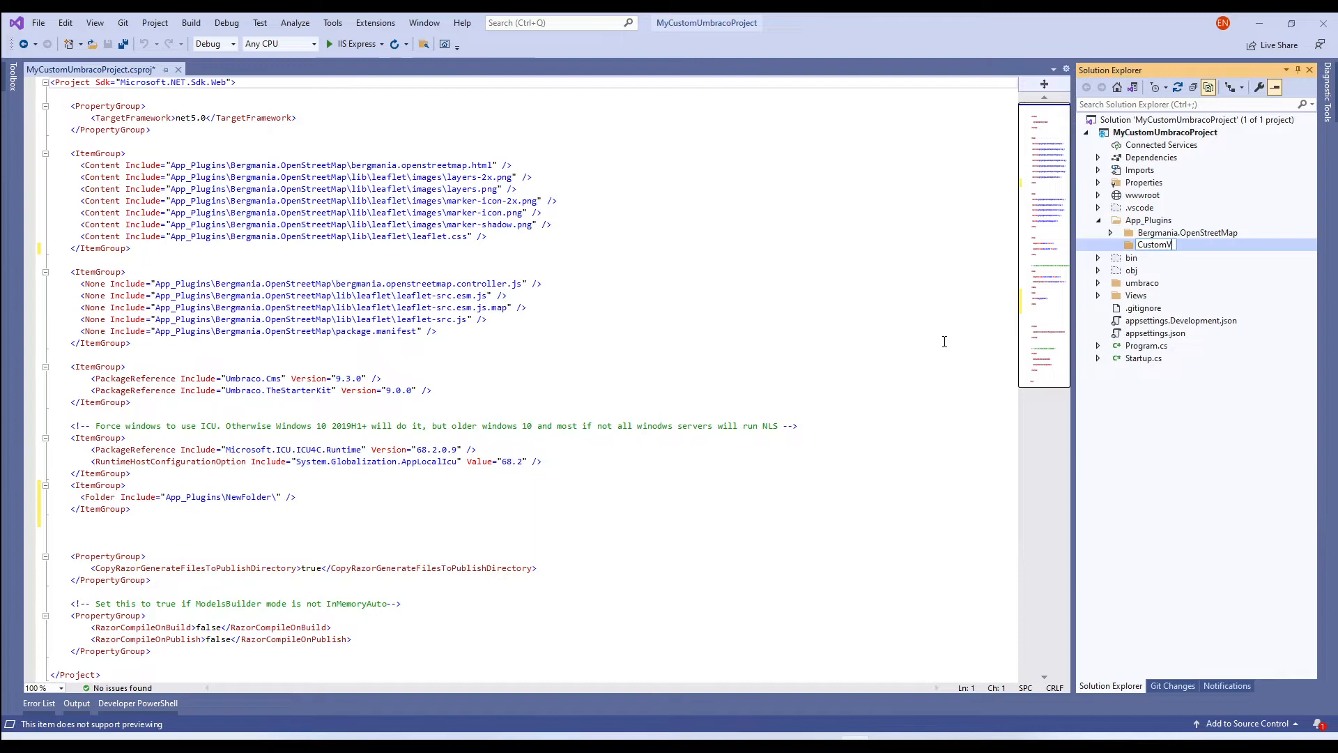
pyautogui.write('CustomViews')
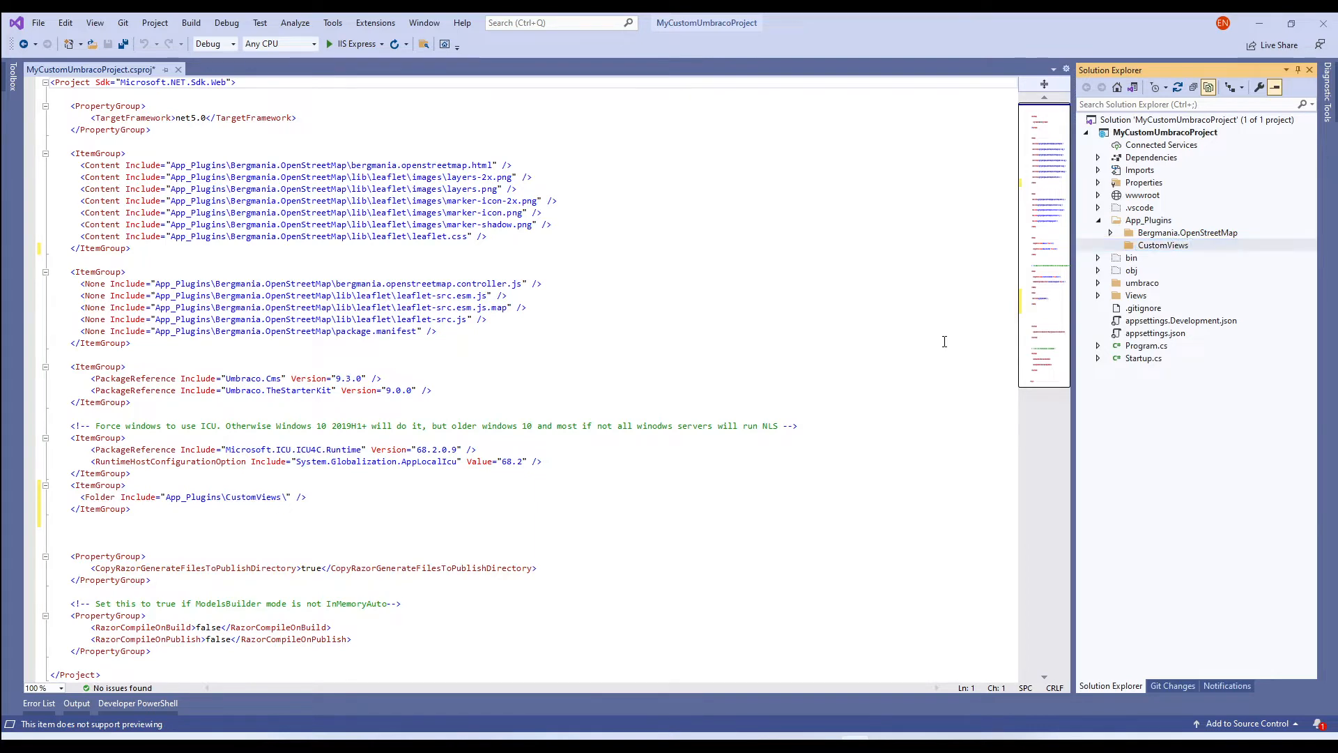
pyautogui.rightClick(1163, 245)
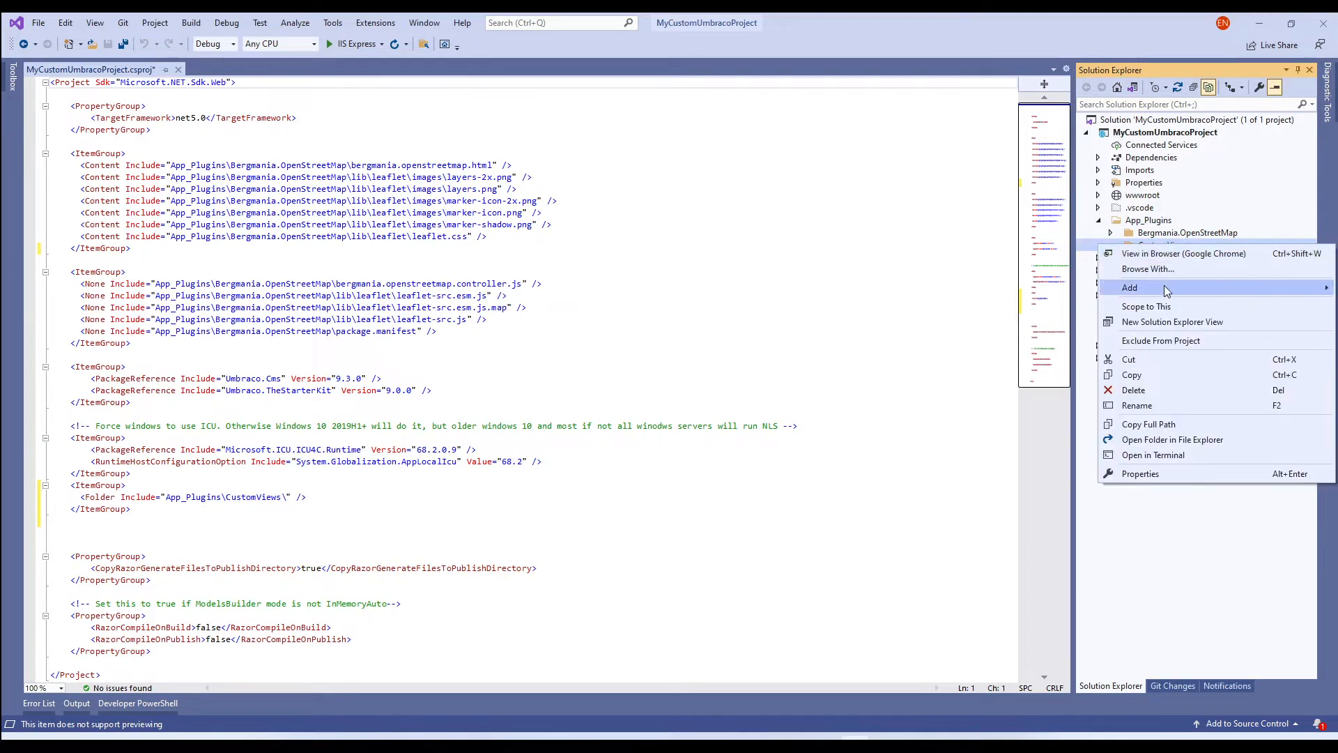
pyautogui.click(1129, 287)
pyautogui.write('custom.html')
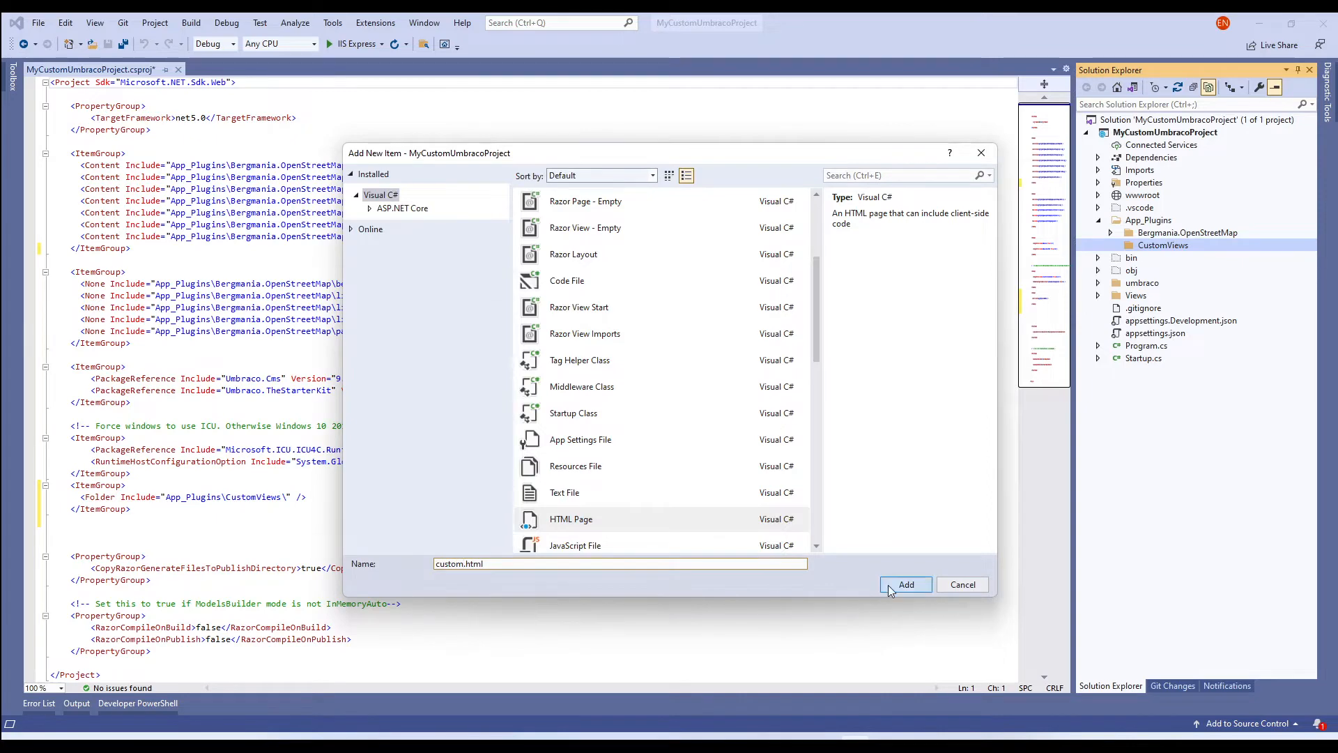
# Step: Create custom.html with a featureName/featureDescription banner section, save it, and rerun IIS Express
pyautogui.click(905, 584)
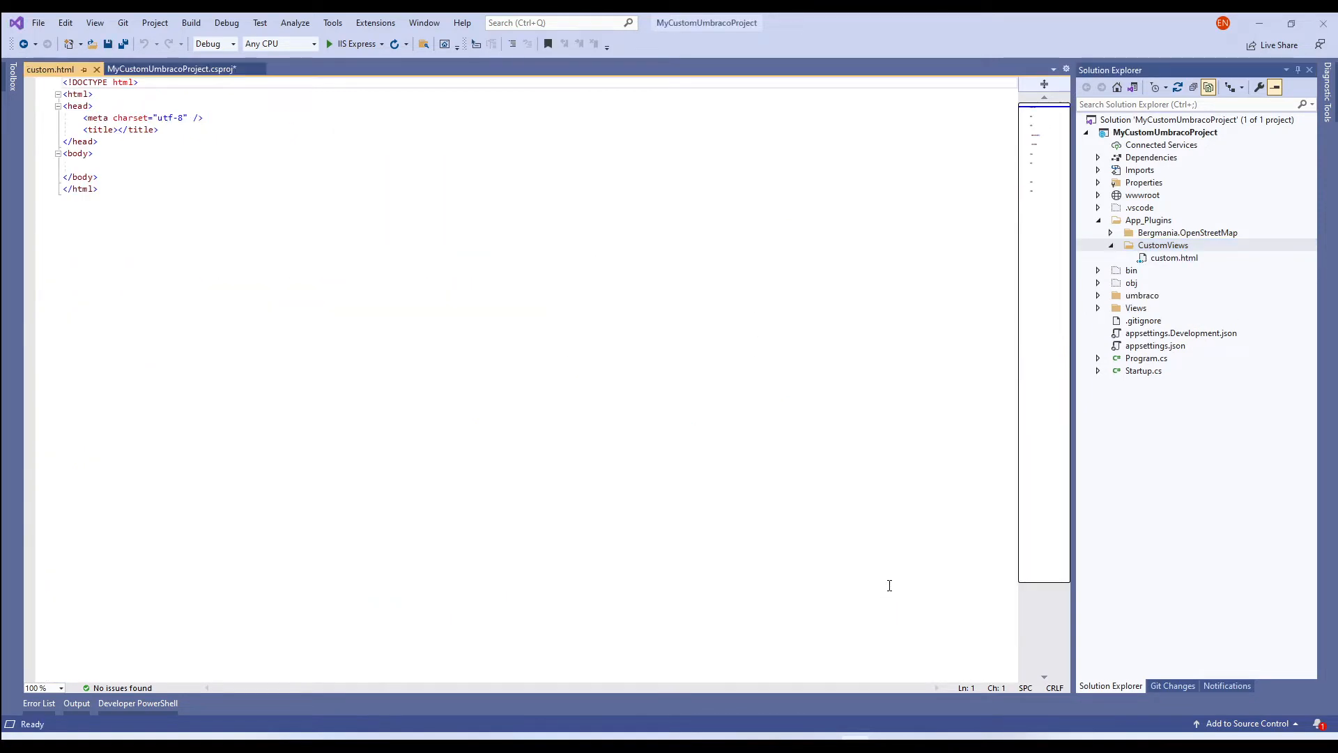
pyautogui.write('<se')
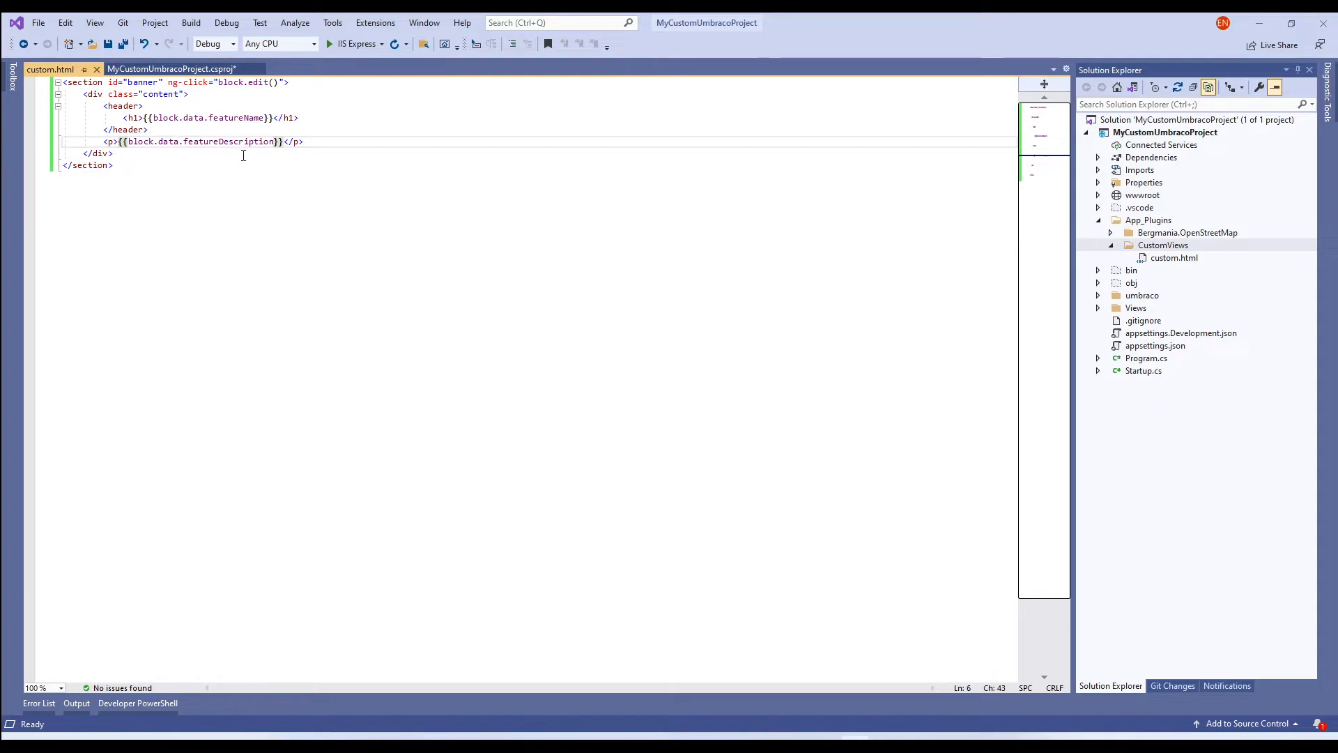
pyautogui.press('ctrl+s')
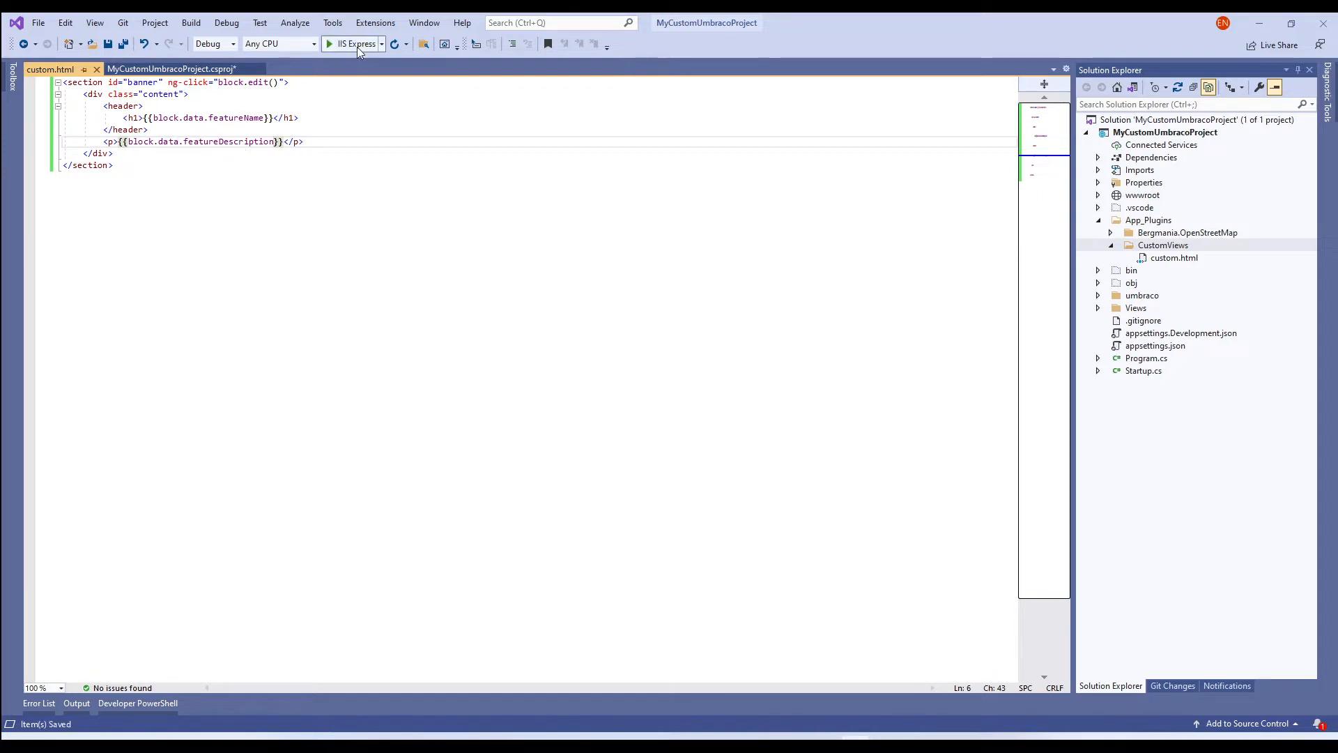
pyautogui.click(330, 43)
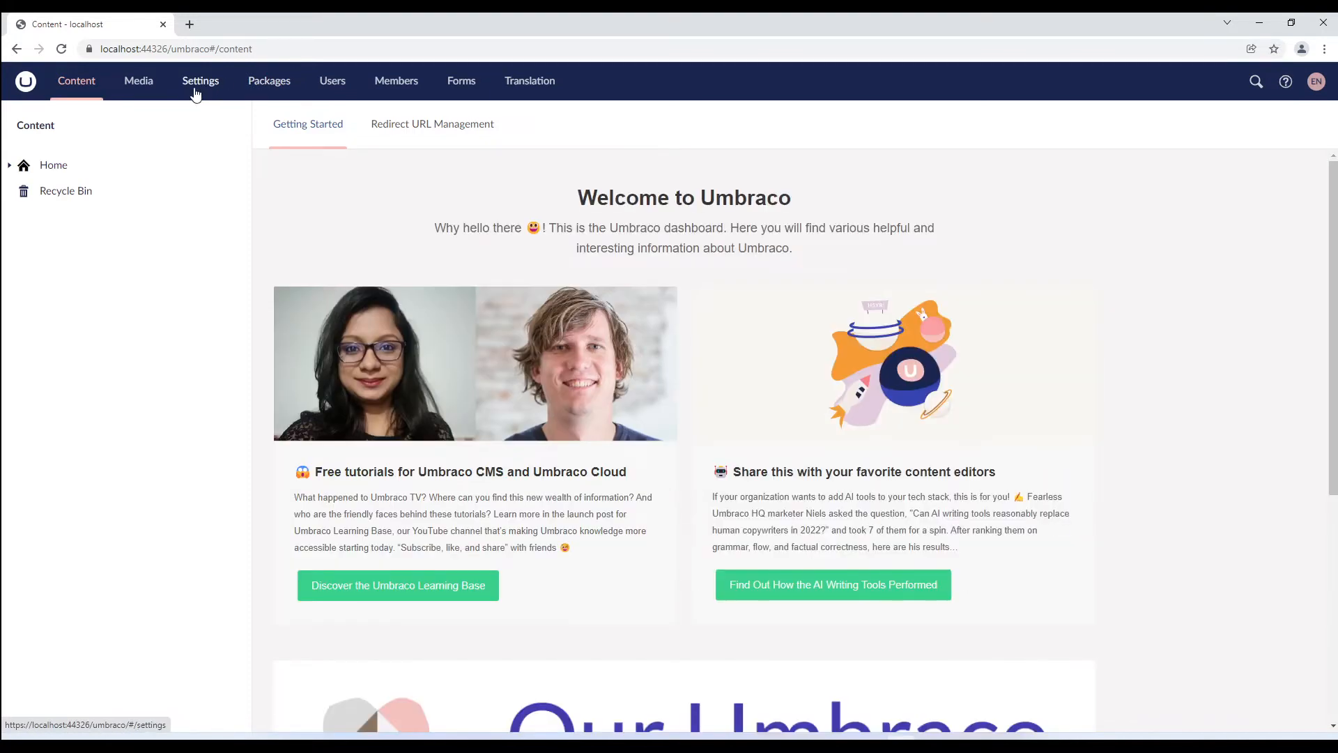
# Step: Open the Product document type in Settings and scroll to Product Features
pyautogui.click(200, 80)
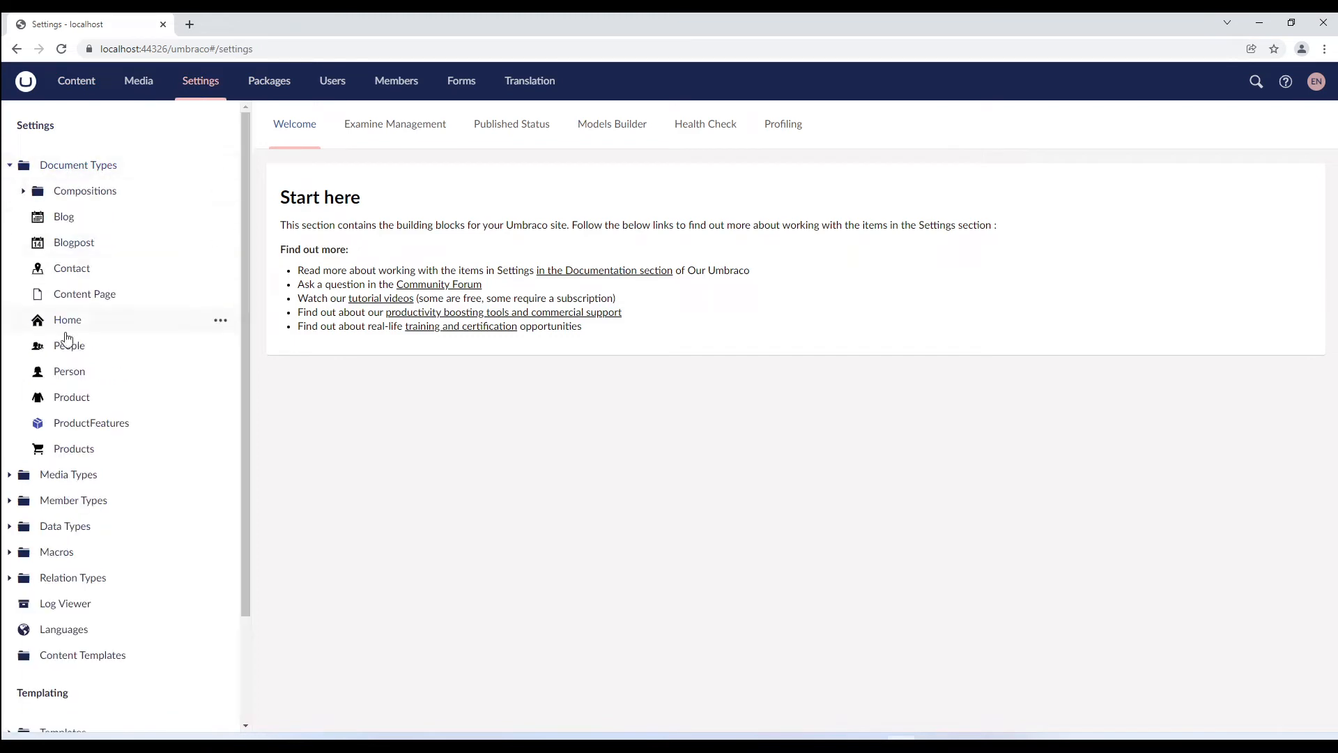
pyautogui.click(72, 396)
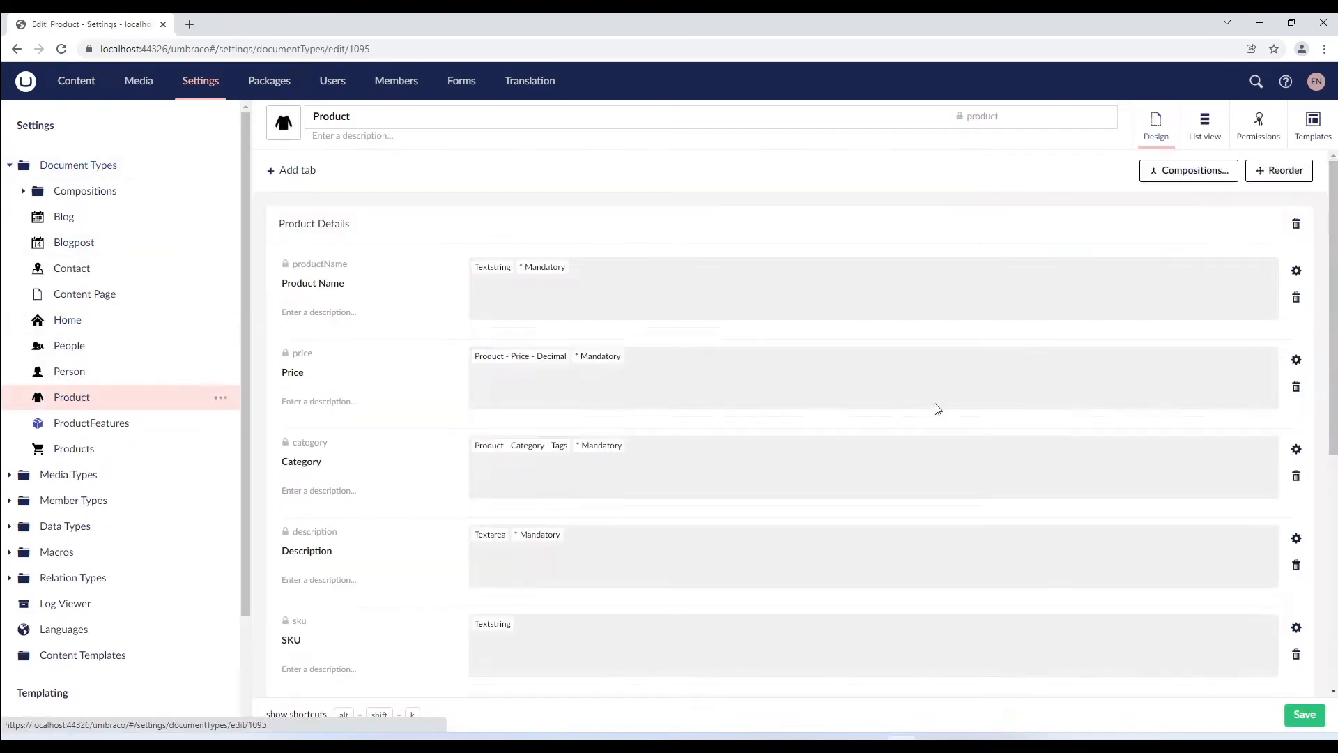
pyautogui.scroll(-3)
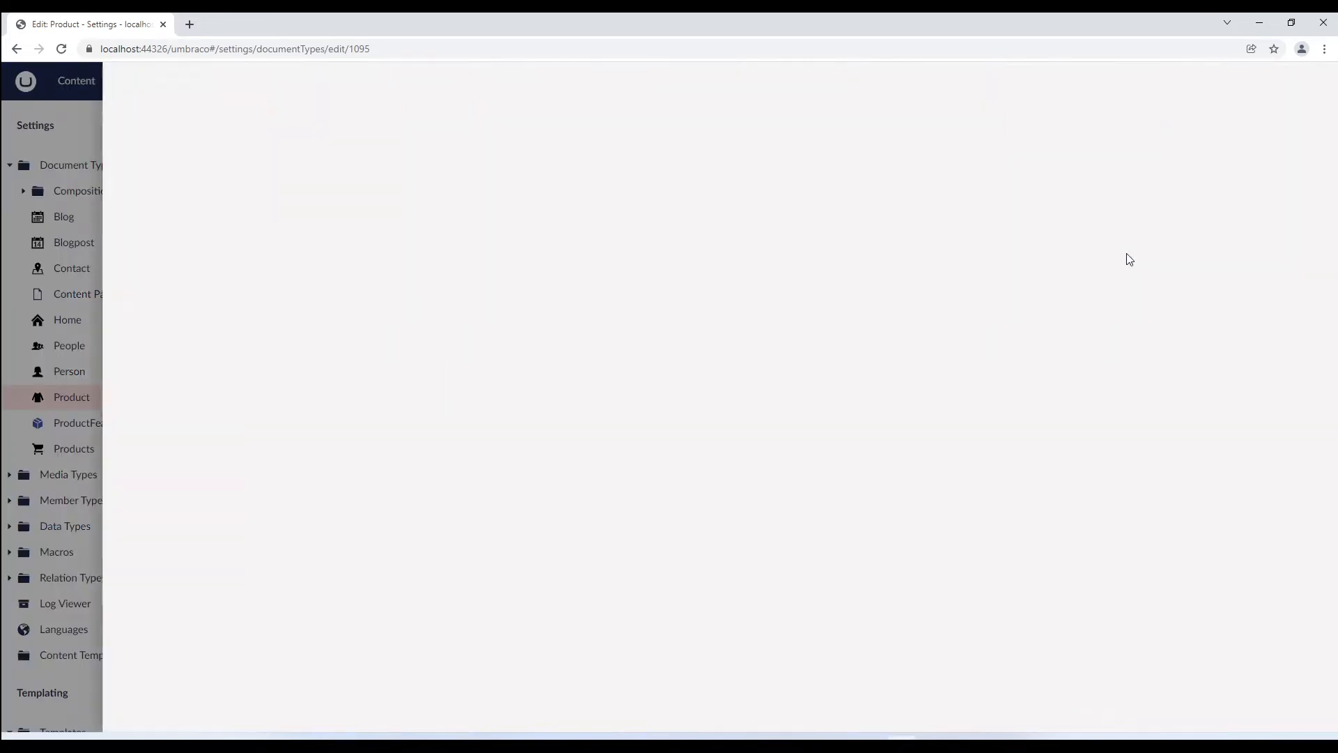
# Step: Set the ProductFeatures block's custom view to App_Plugins/CustomViews/custom.html
pyautogui.click(461, 309)
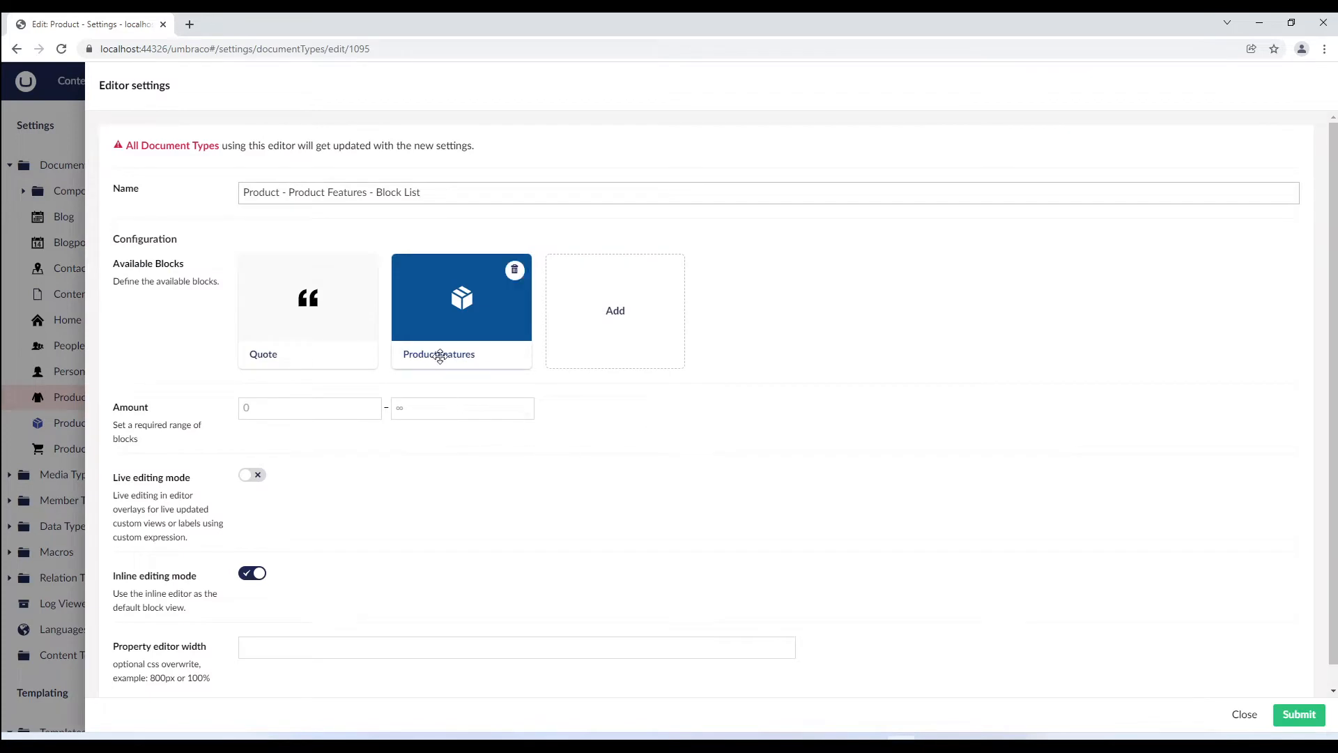
pyautogui.click(461, 298)
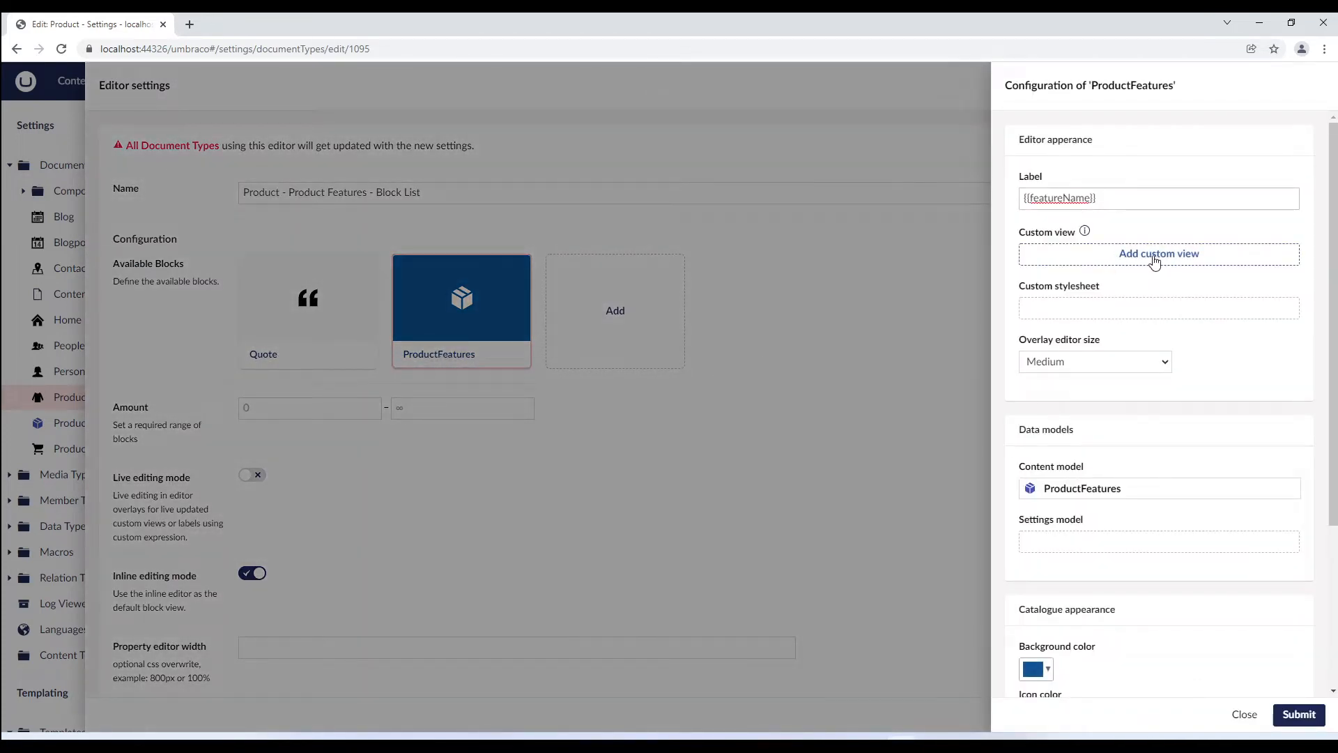
pyautogui.click(1158, 254)
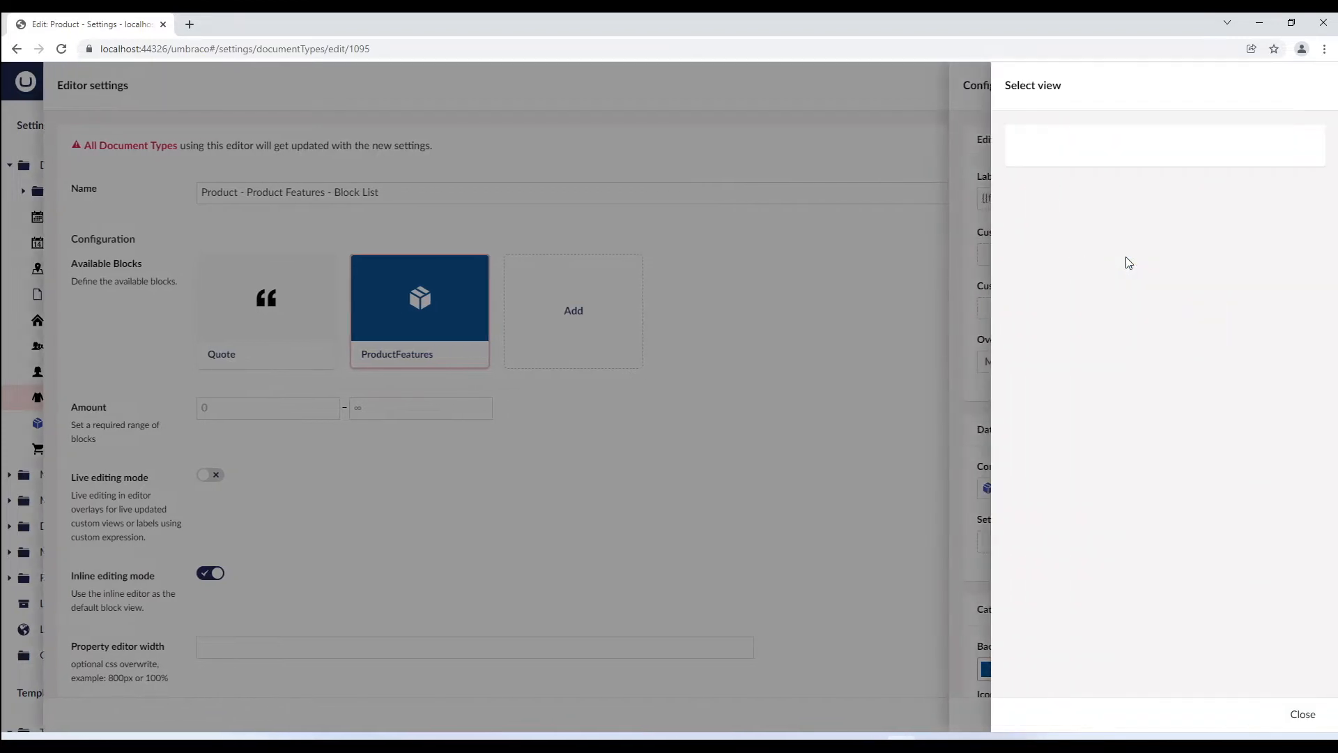
pyautogui.click(1028, 202)
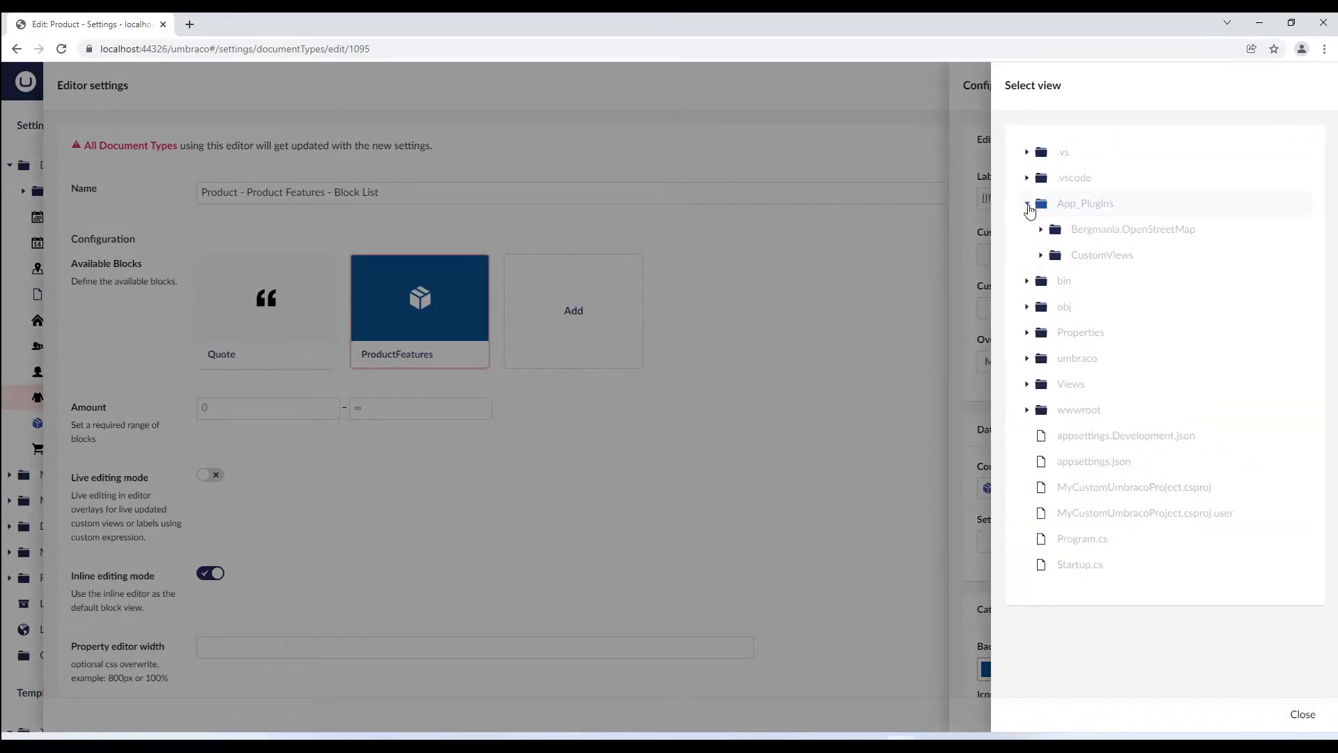
pyautogui.click(1040, 255)
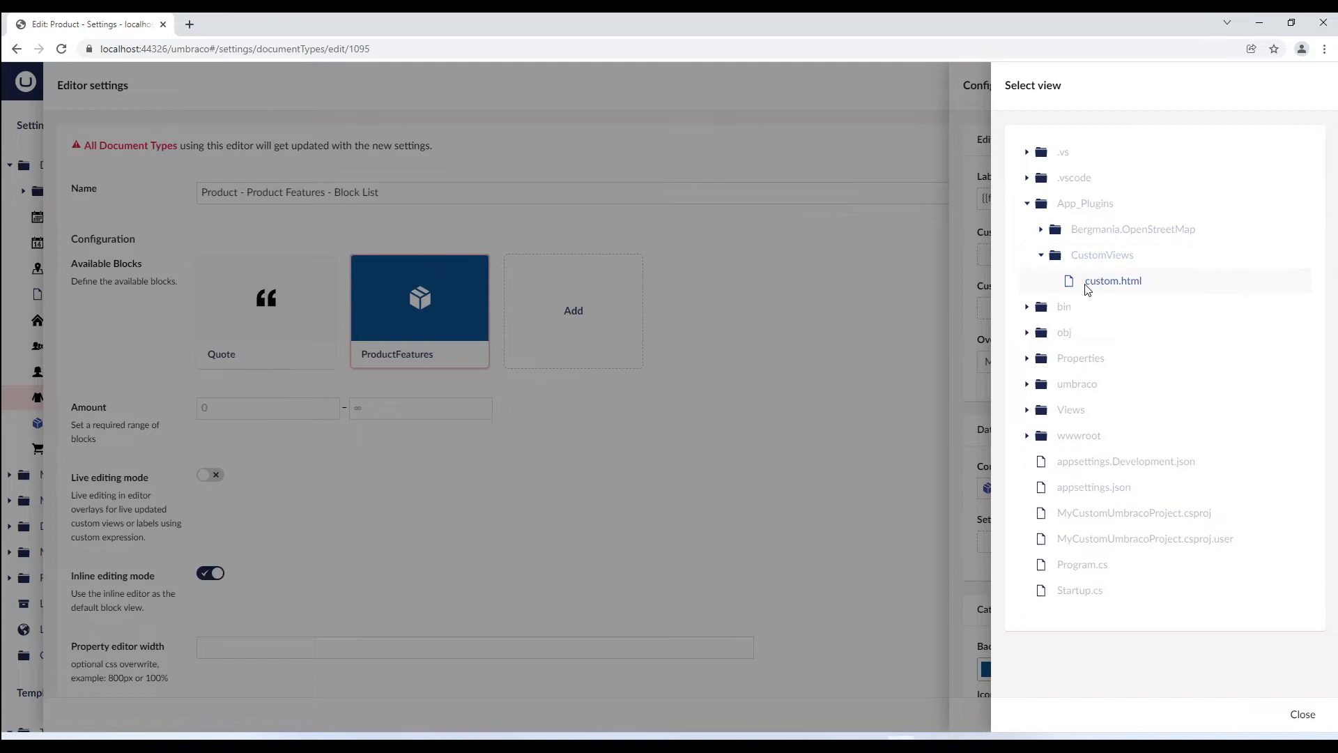
pyautogui.click(1113, 280)
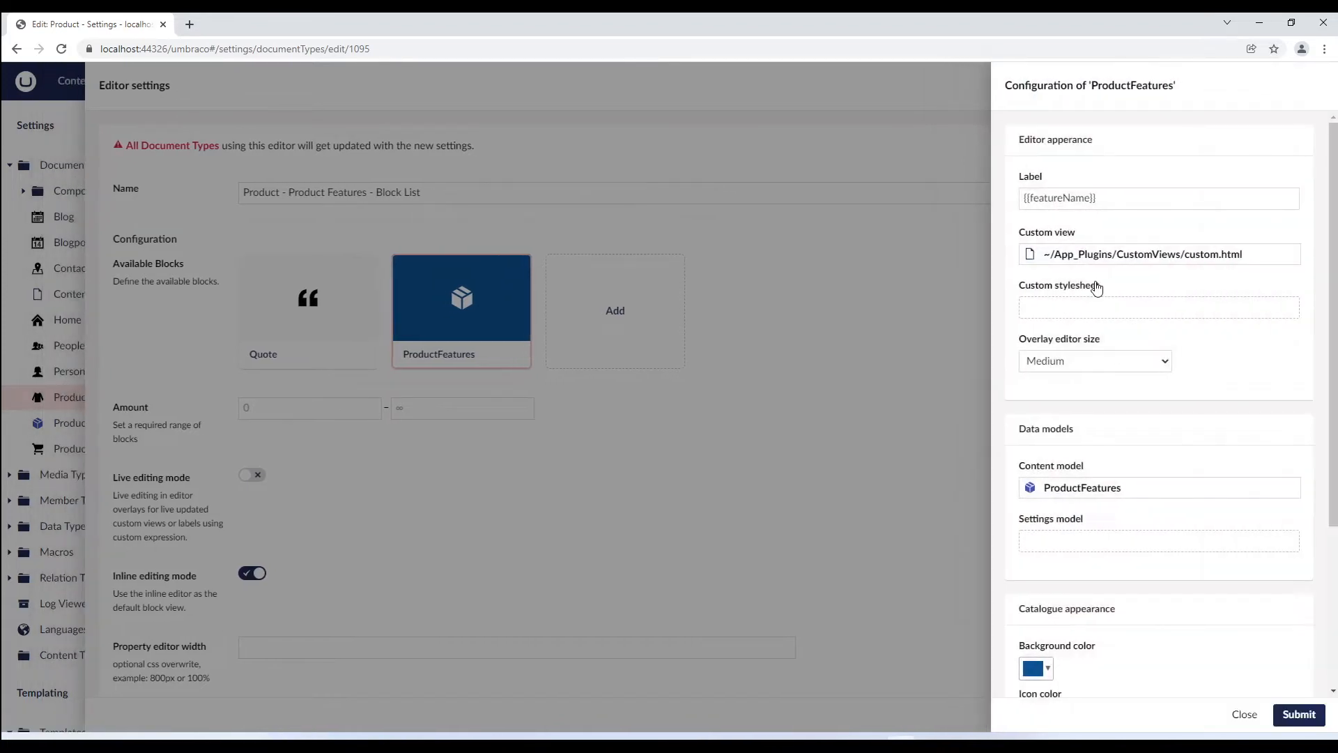
pyautogui.click(1298, 715)
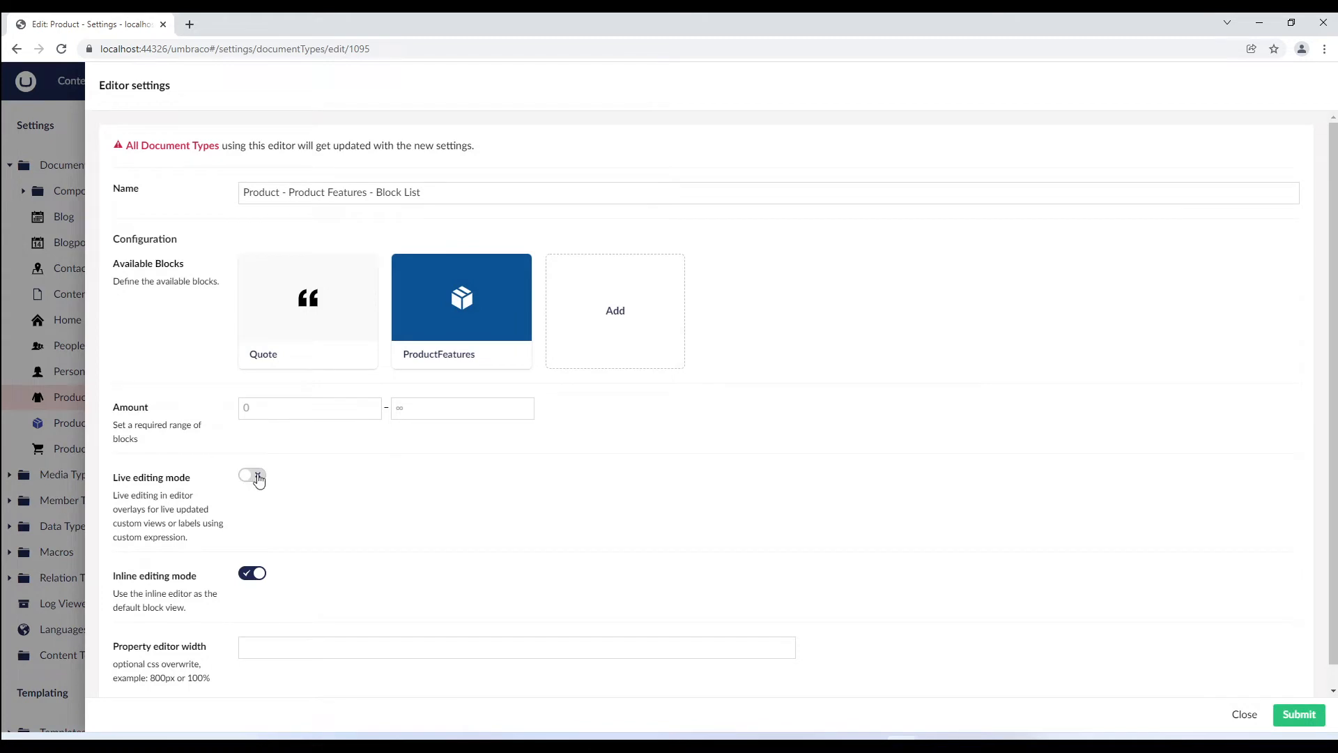
# Step: Turn on live editing mode, submit the block list settings, and save the Product document type
pyautogui.click(253, 475)
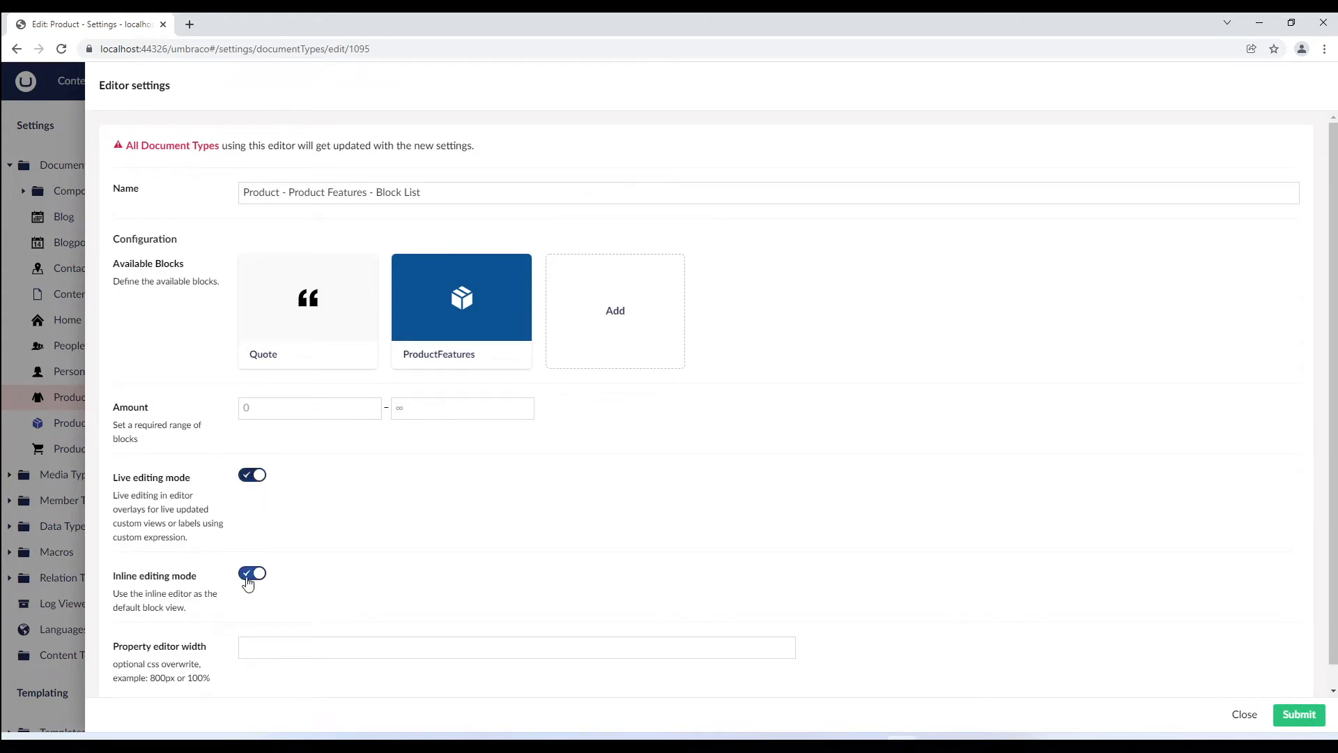
pyautogui.click(253, 573)
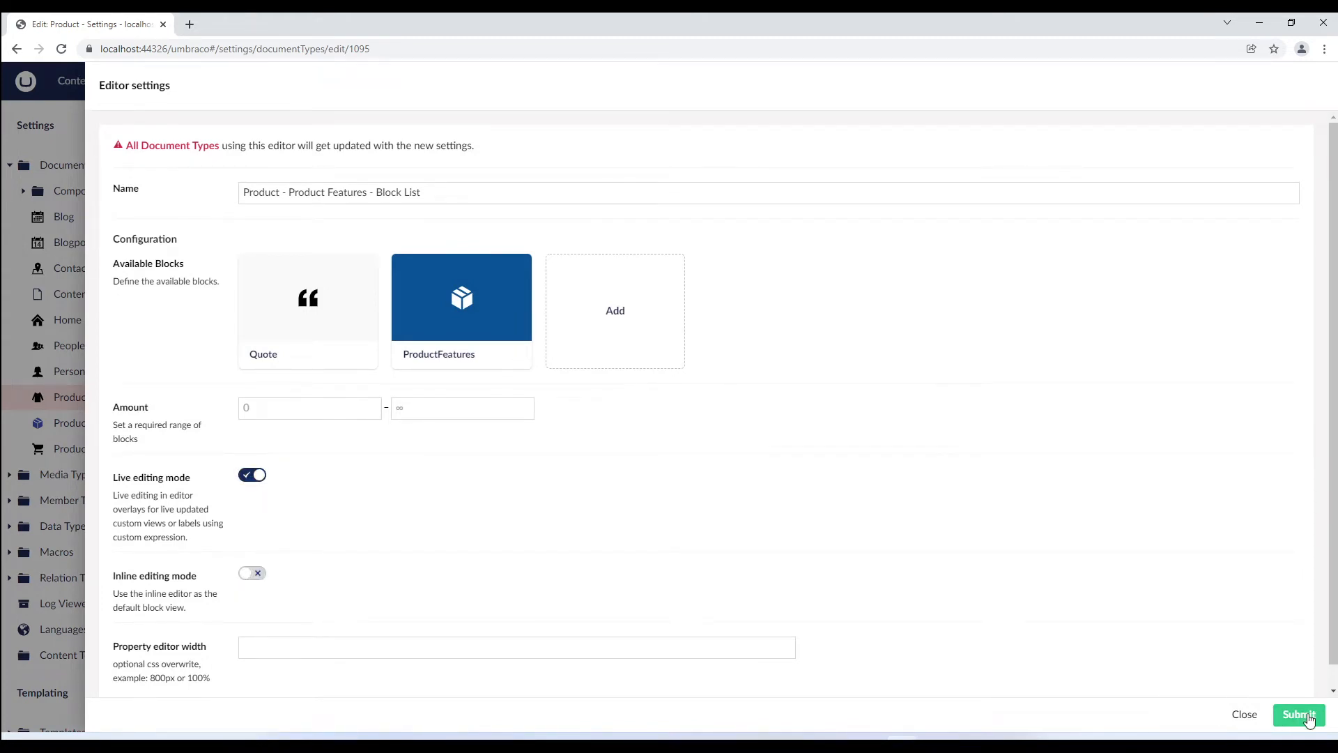
pyautogui.click(1298, 714)
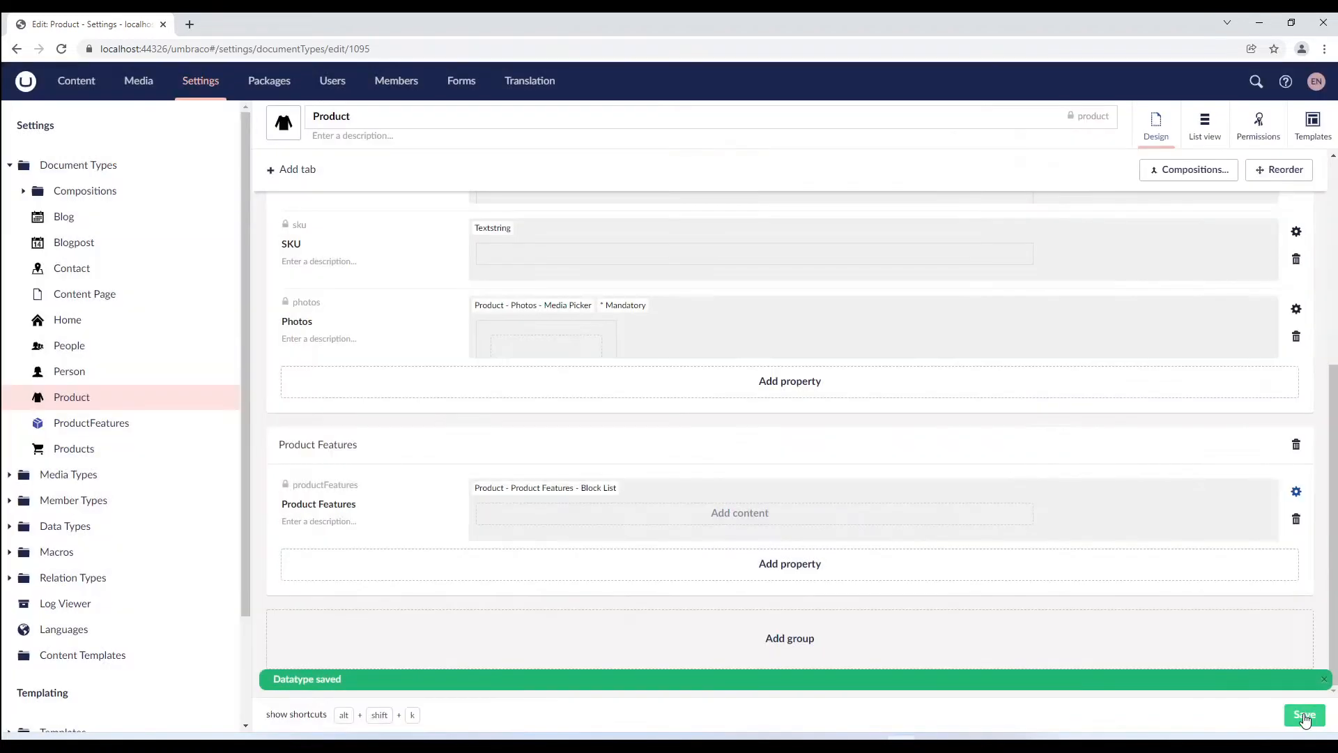
pyautogui.click(1305, 715)
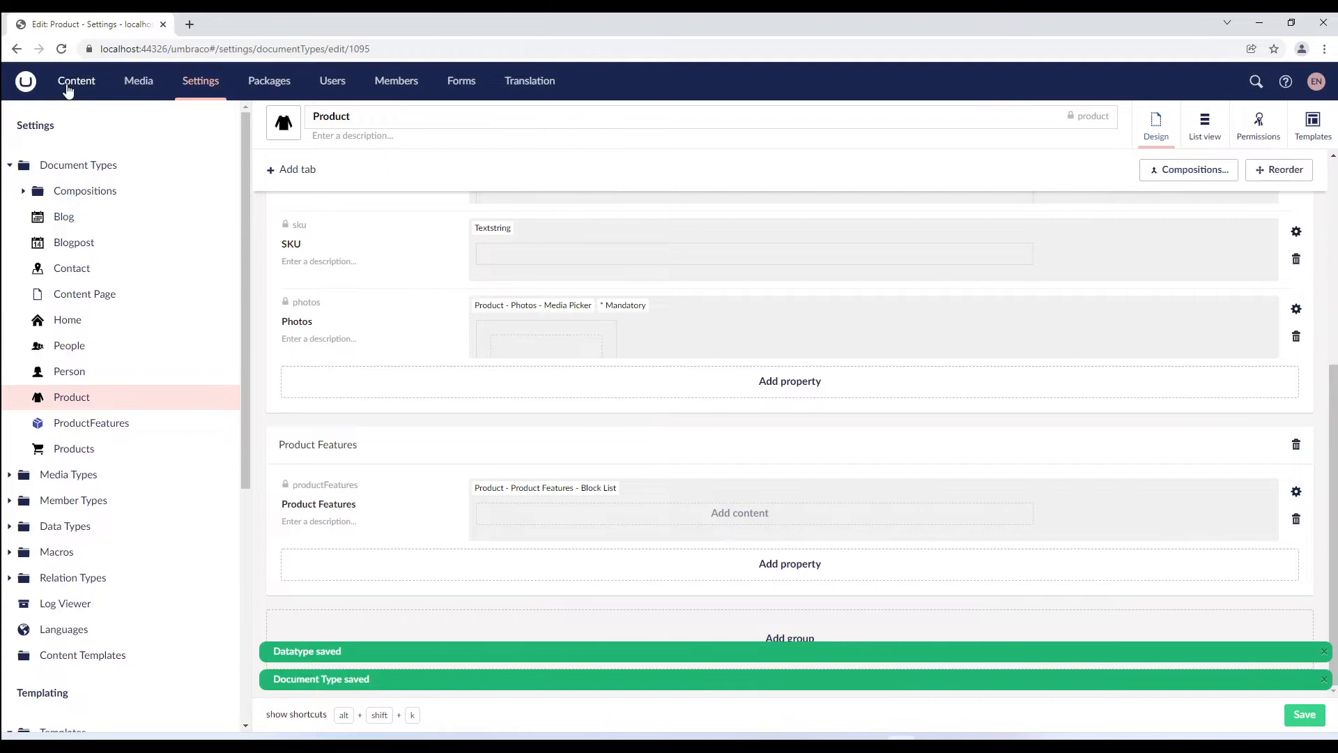
# Step: Go to the Content section and expand the Home tree toward Biker Jacket
pyautogui.click(76, 80)
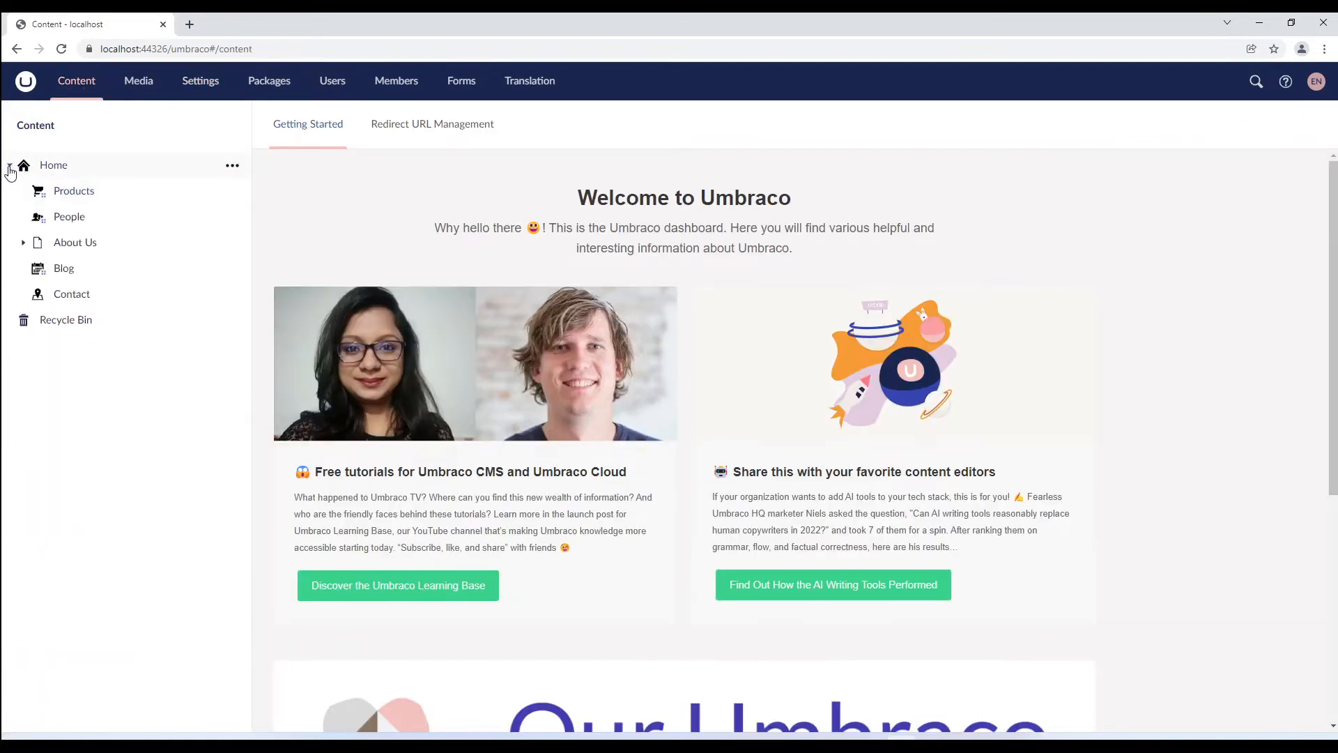
pyautogui.click(73, 190)
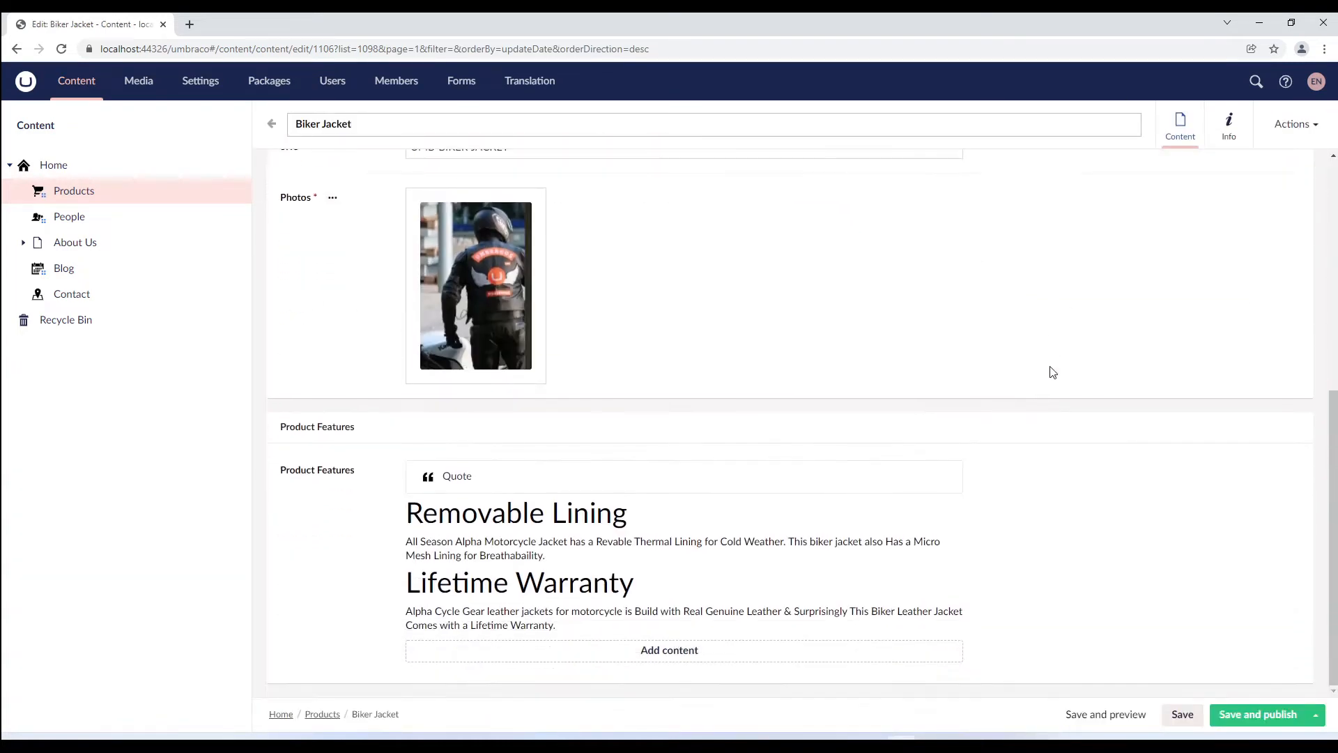
pyautogui.moveTo(583, 587)
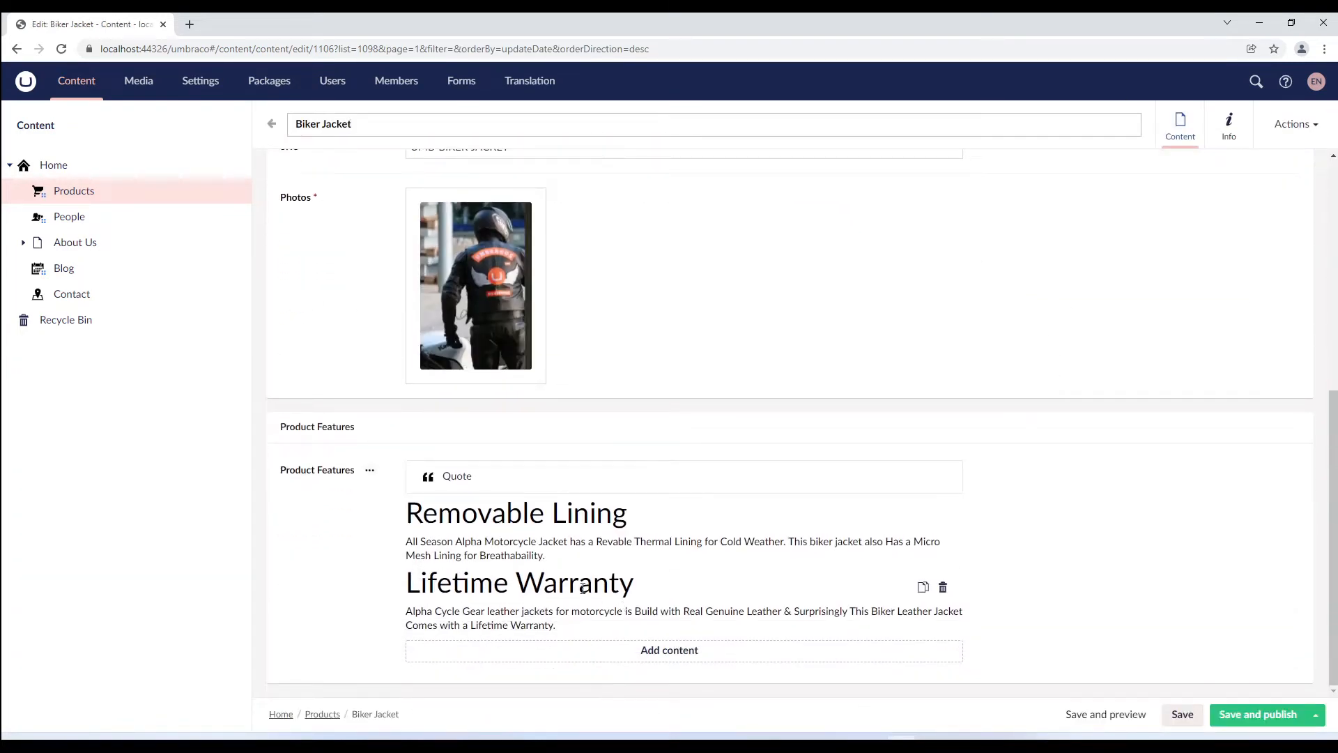
pyautogui.moveTo(521, 555)
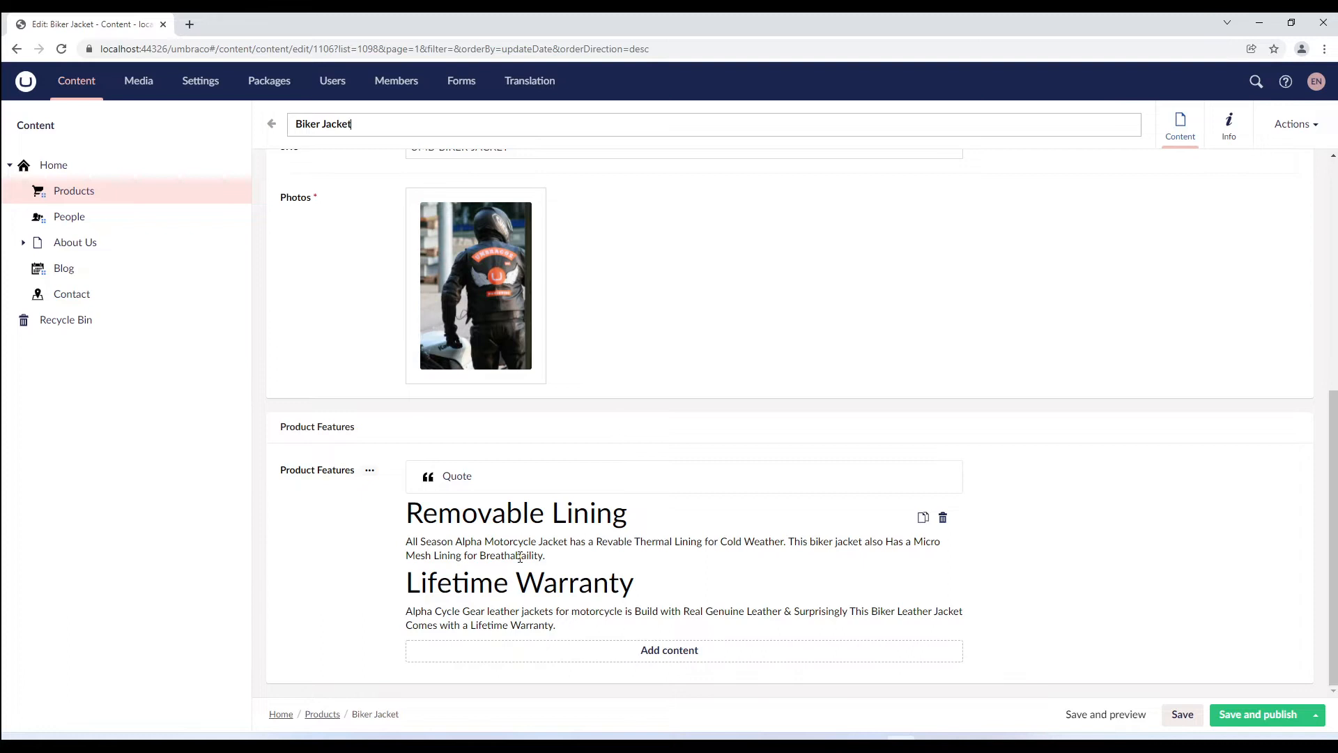
pyautogui.moveTo(602, 585)
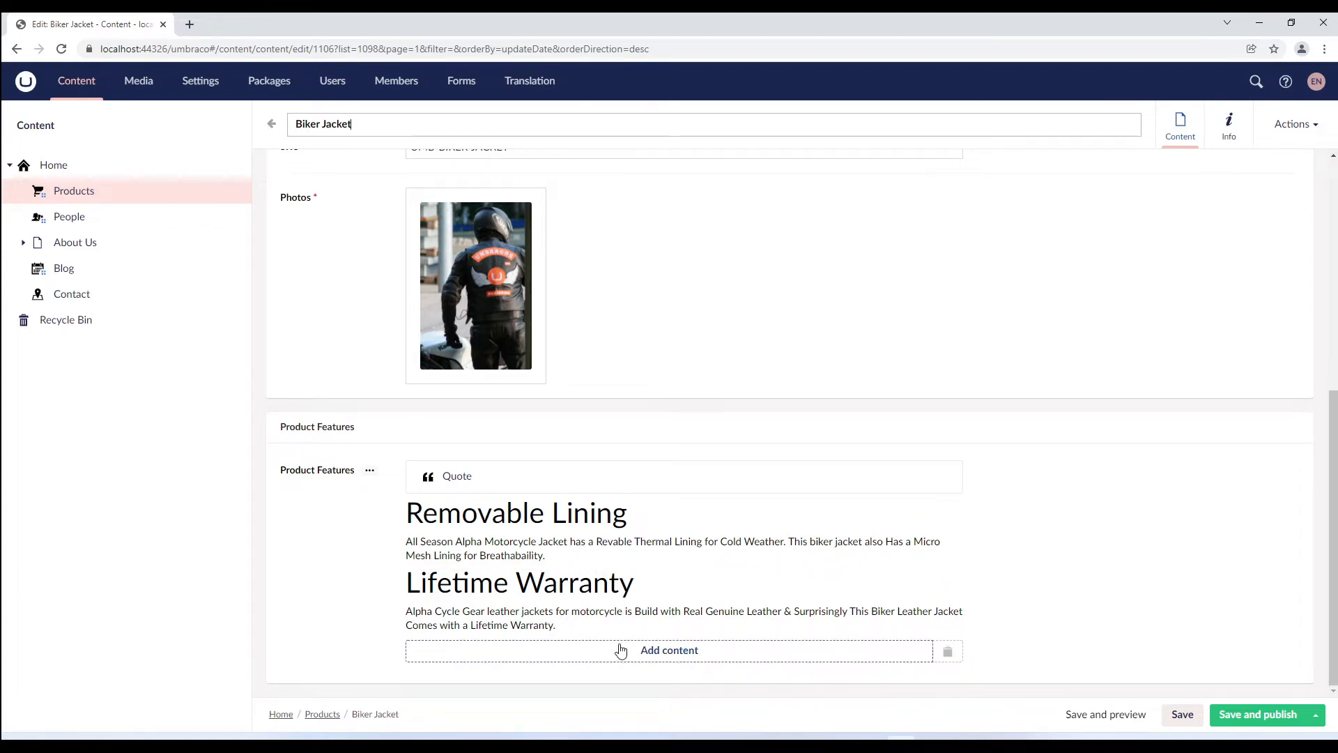
# Step: Add a Fully Adjustable feature block described 'If you need custom fit its easy', then publish
pyautogui.click(669, 650)
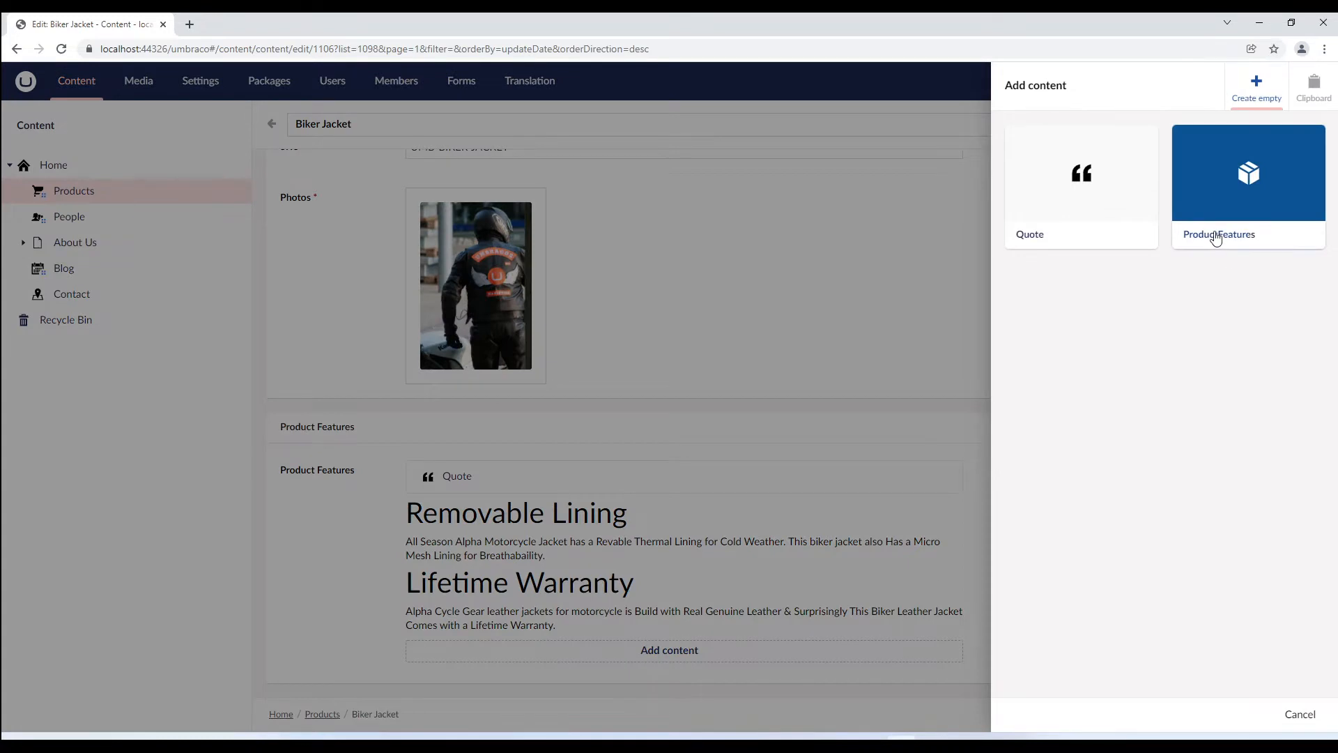
pyautogui.click(1247, 172)
pyautogui.write('If you need custom fit its')
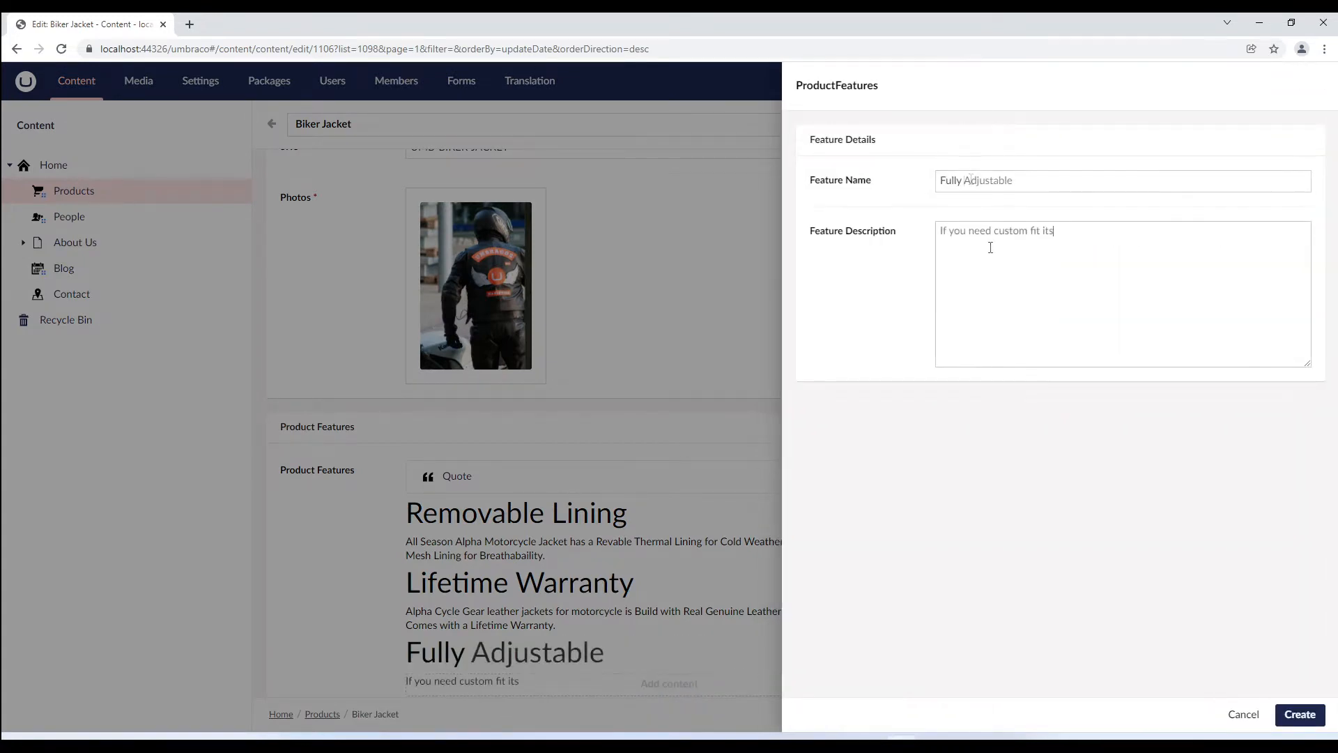
pyautogui.write('easy')
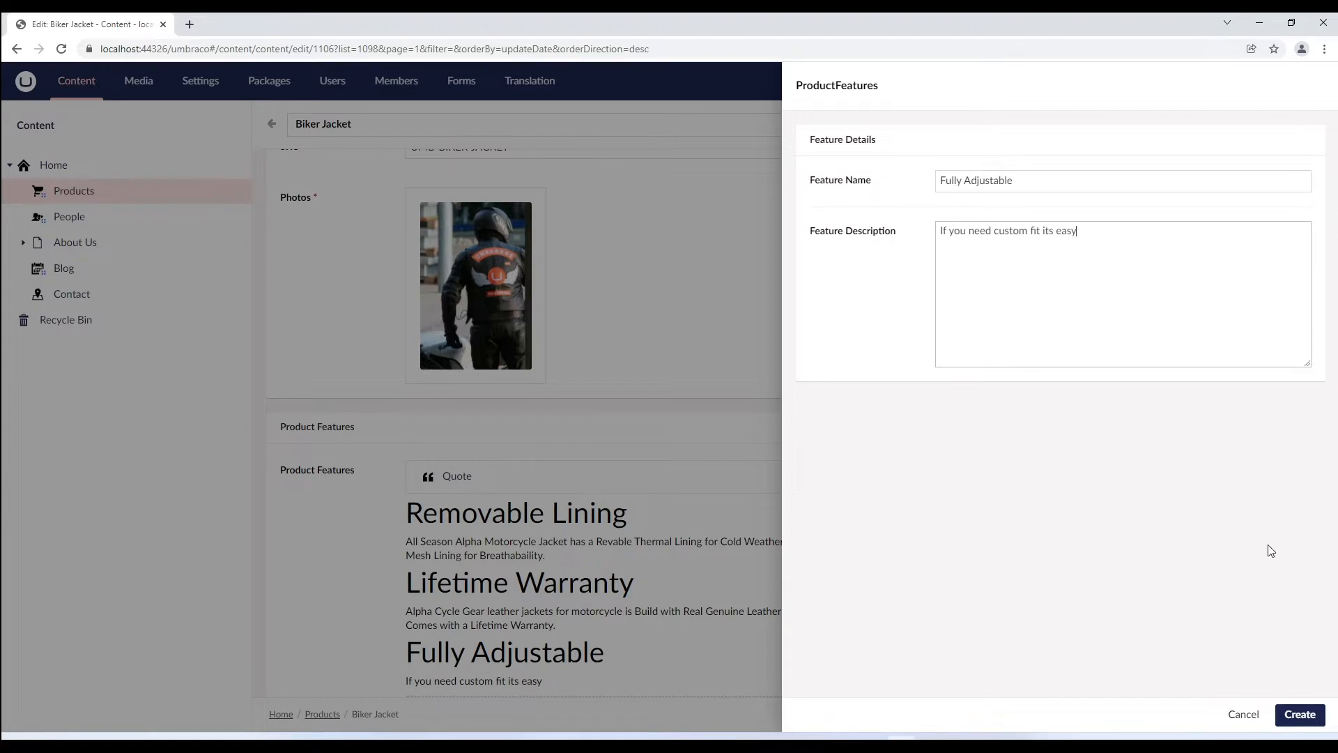
pyautogui.click(1298, 714)
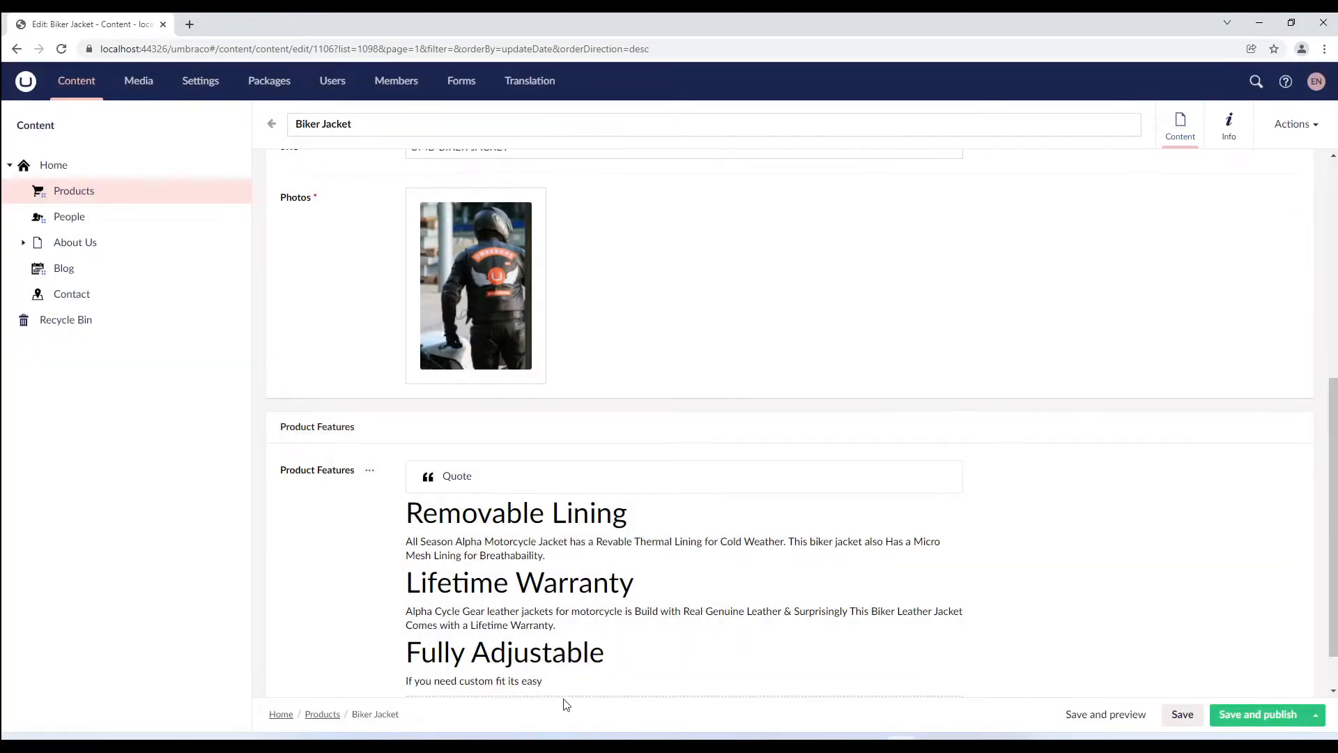
pyautogui.scroll(-3)
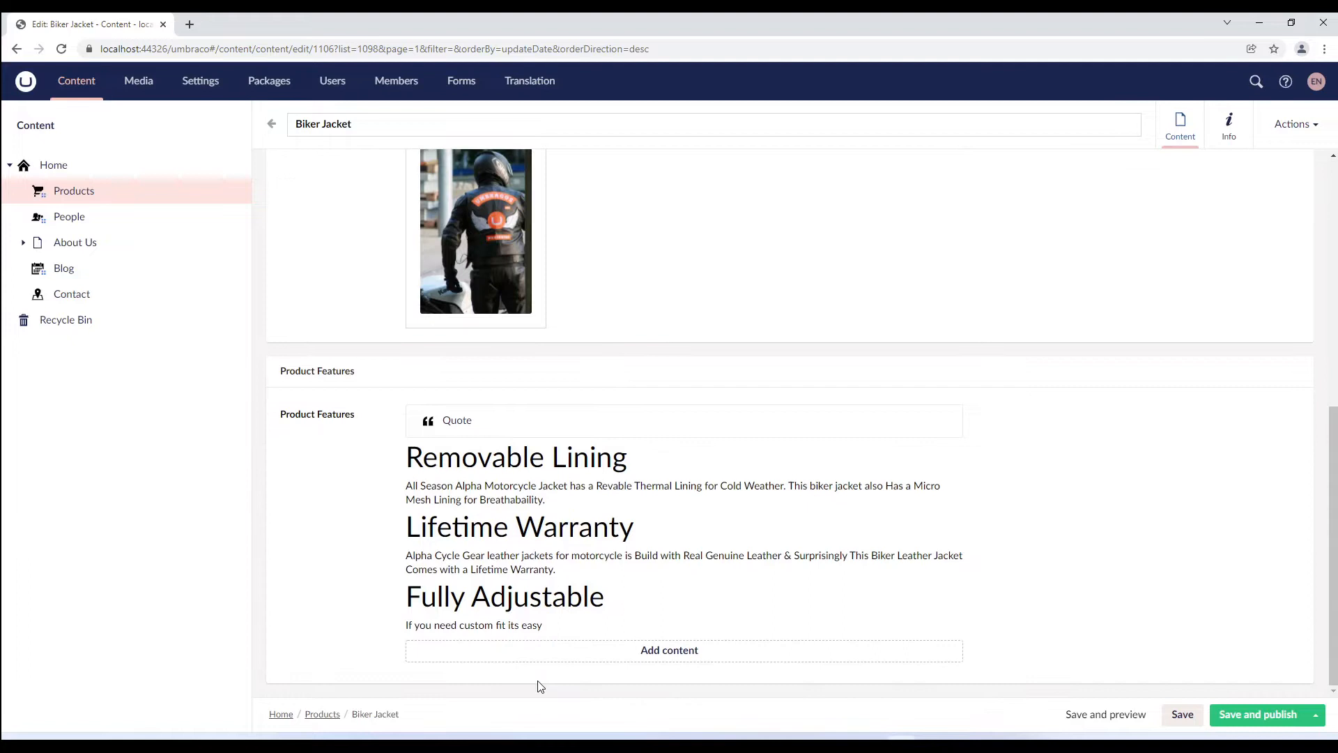
pyautogui.moveTo(1236, 719)
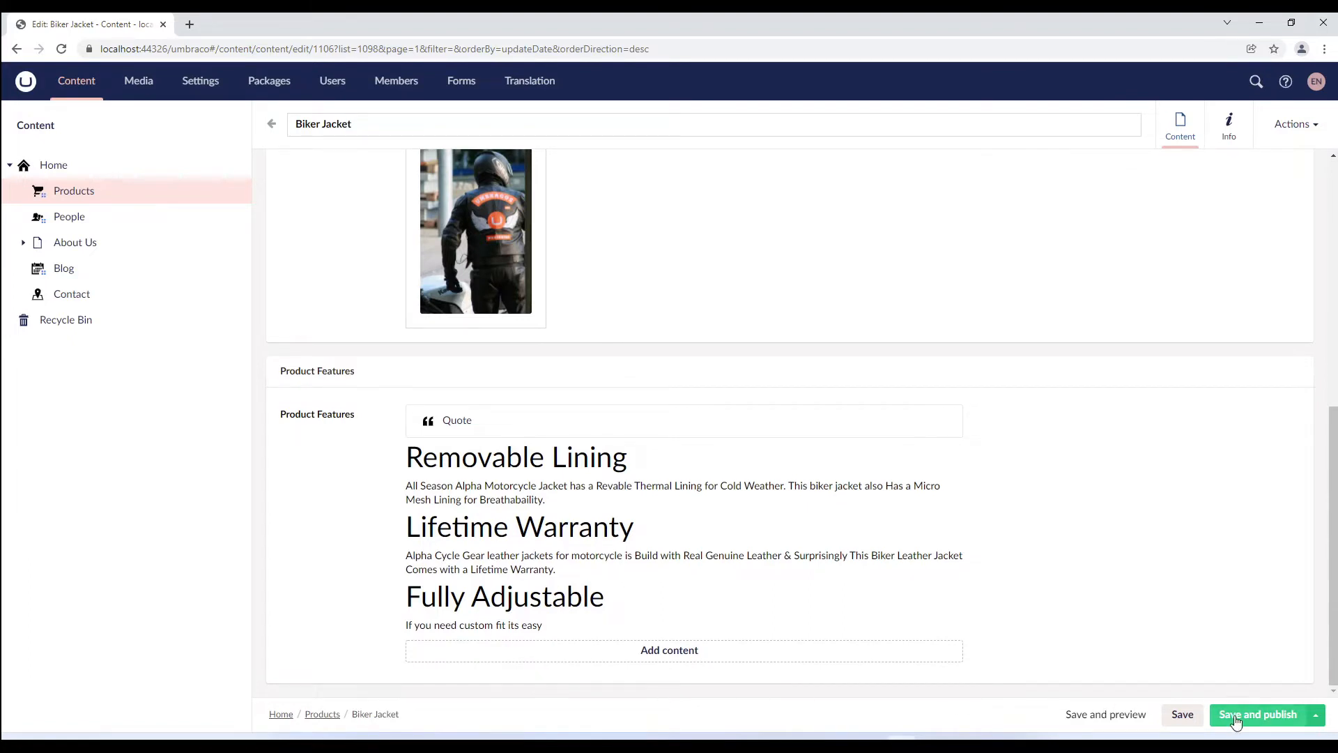
pyautogui.click(1257, 715)
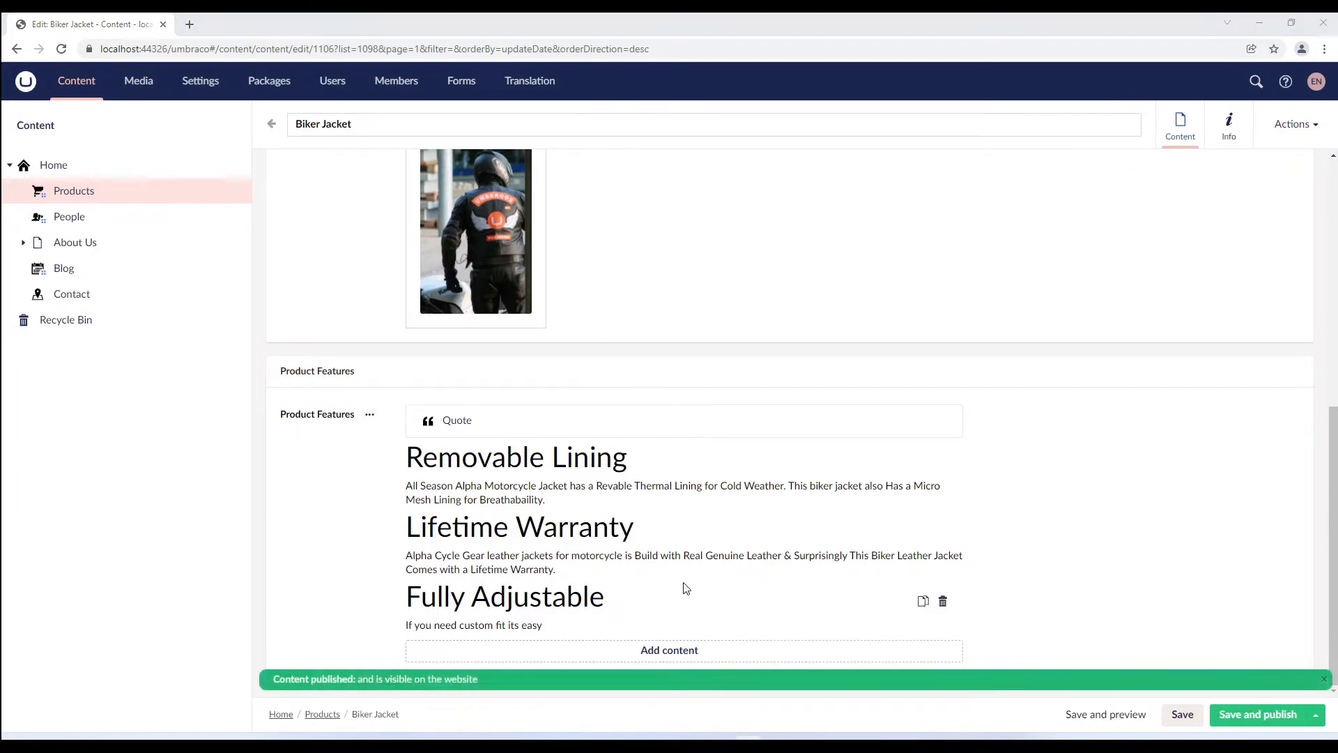
pyautogui.moveTo(553, 567)
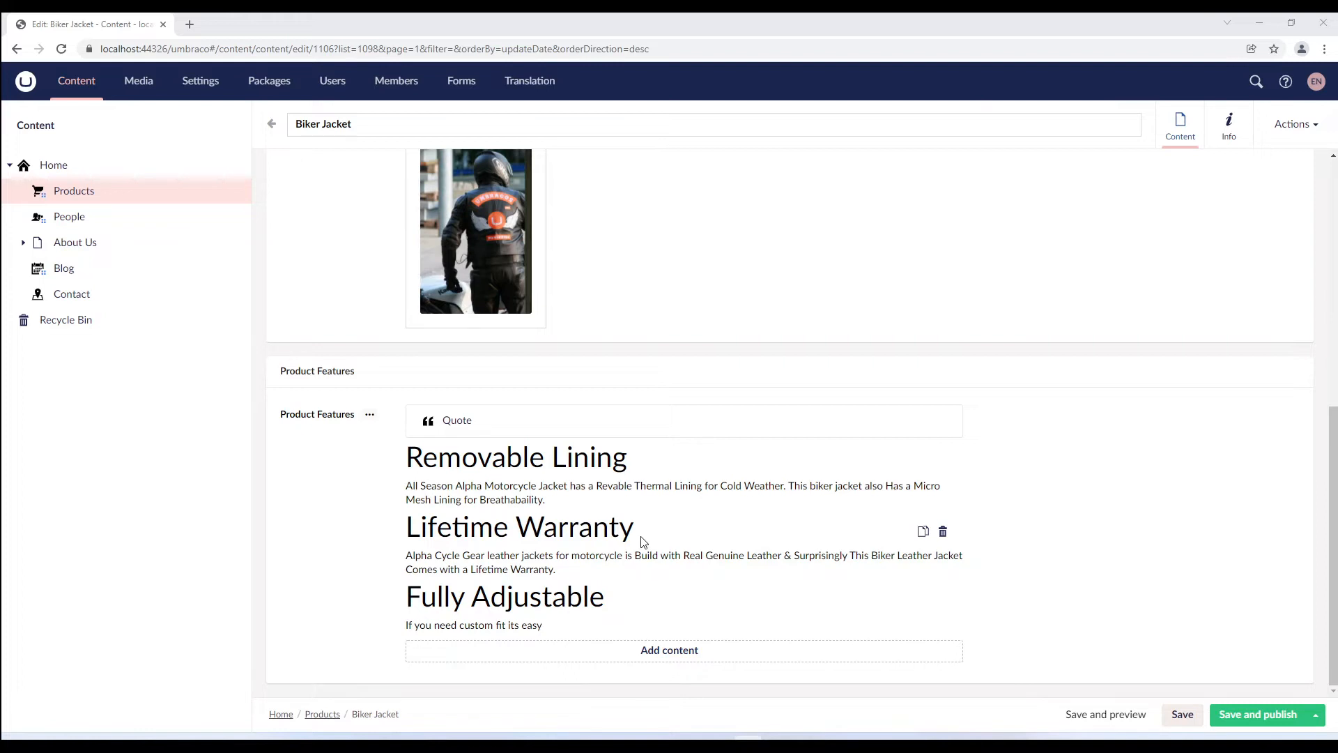
pyautogui.moveTo(674, 528)
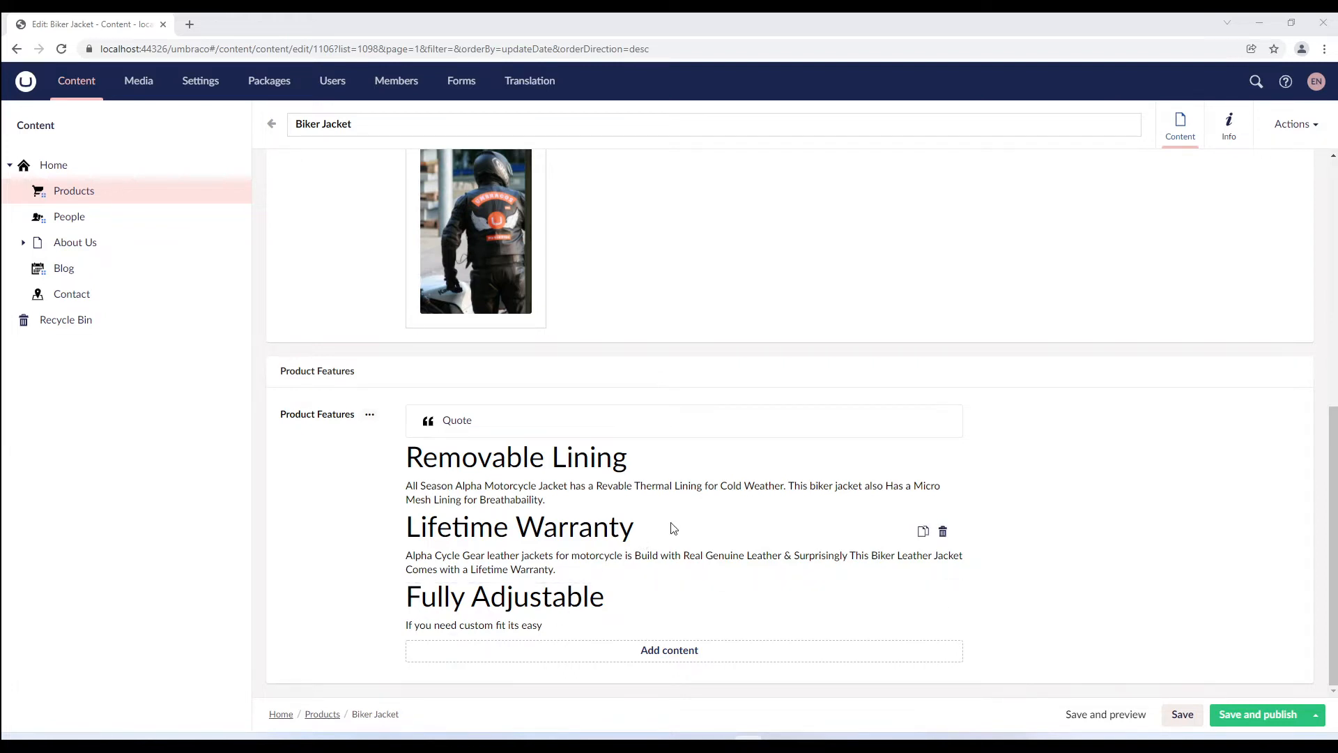
pyautogui.moveTo(847, 482)
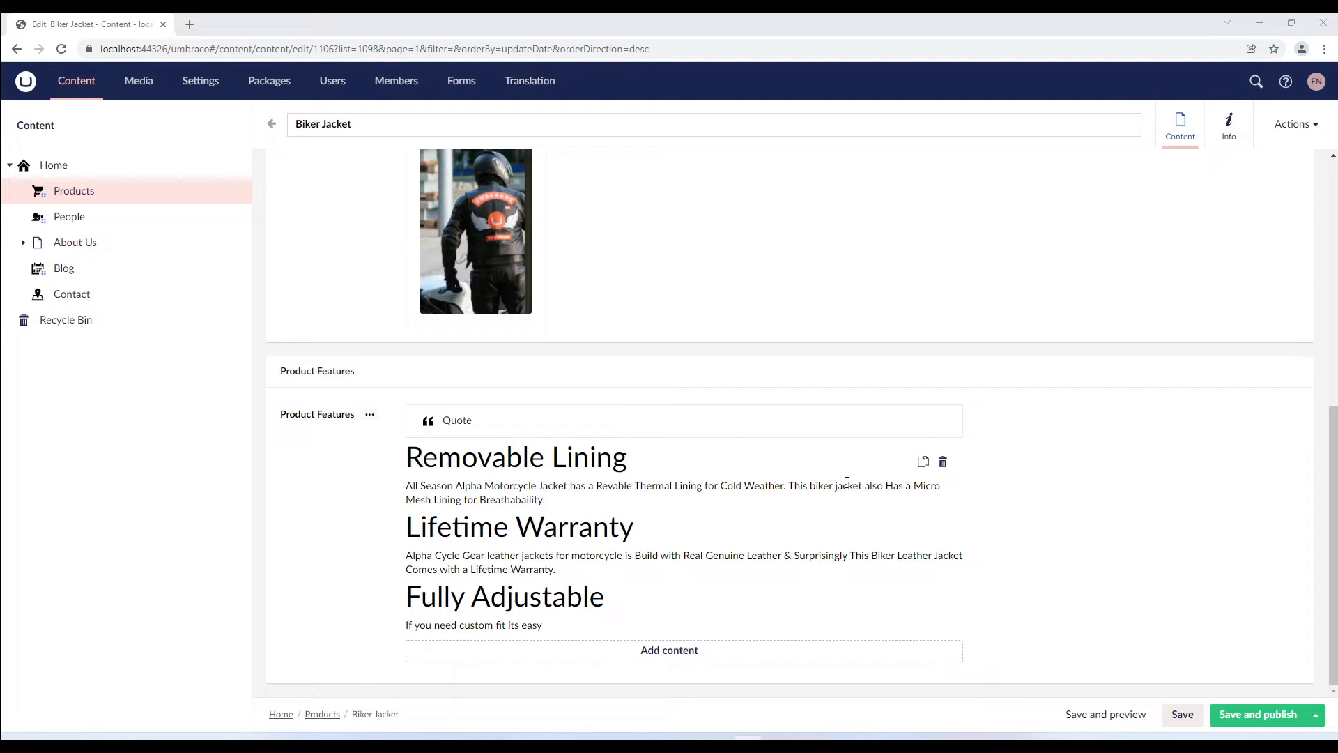
pyautogui.moveTo(903, 544)
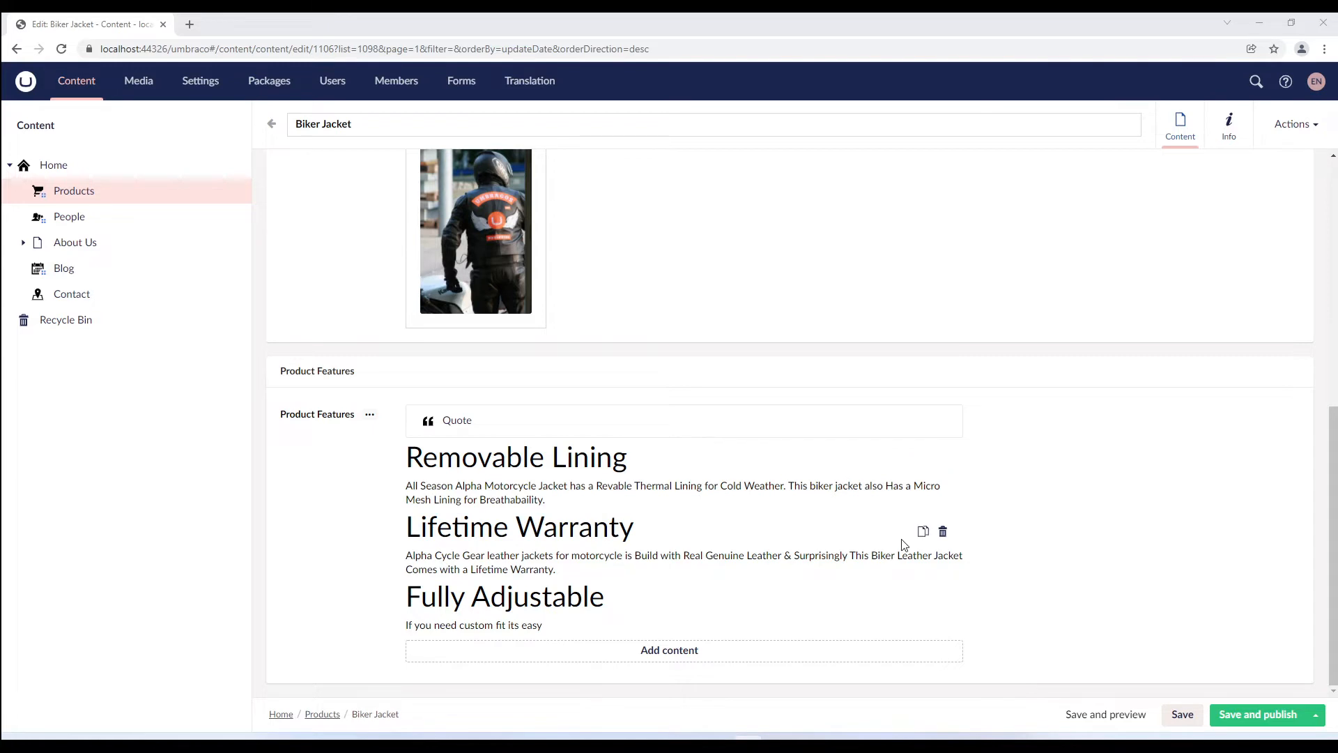
pyautogui.moveTo(699, 619)
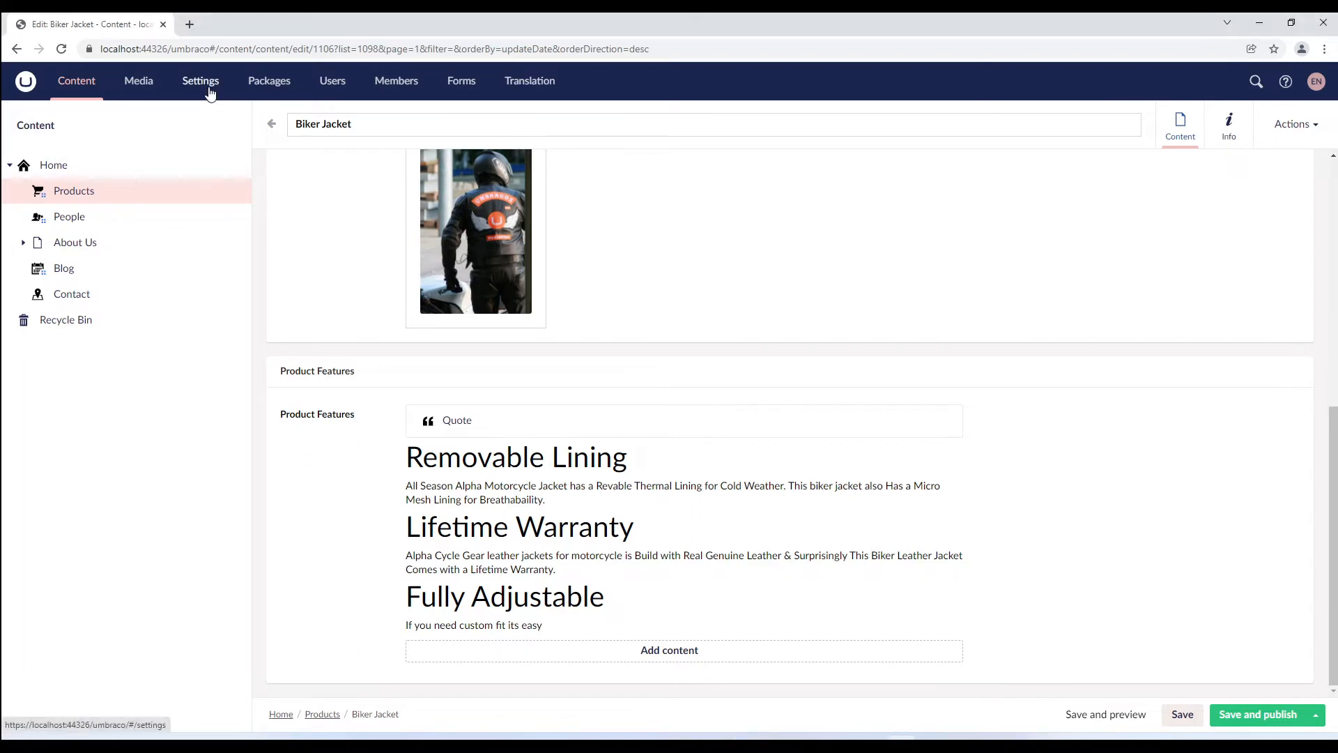
# Step: Create an element type named Feature Settings and filter its icons by 'sett'
pyautogui.click(200, 81)
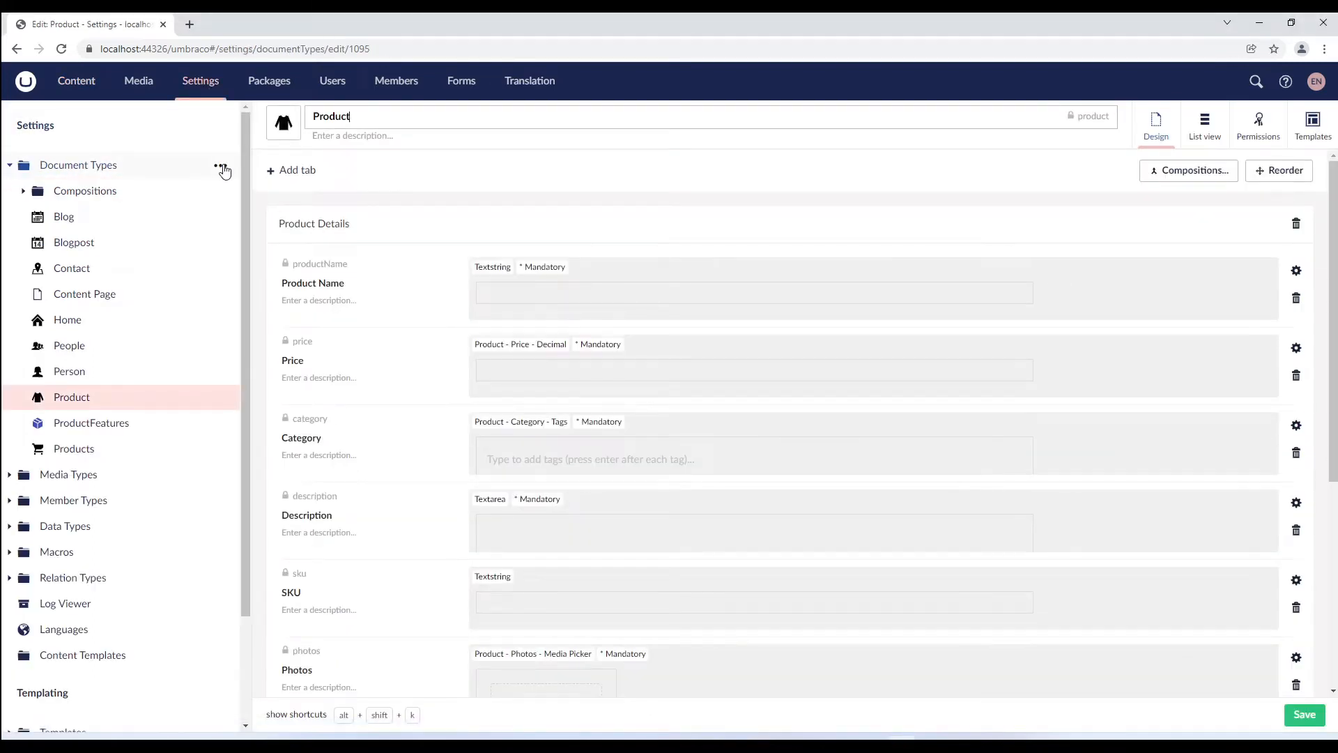
pyautogui.click(222, 164)
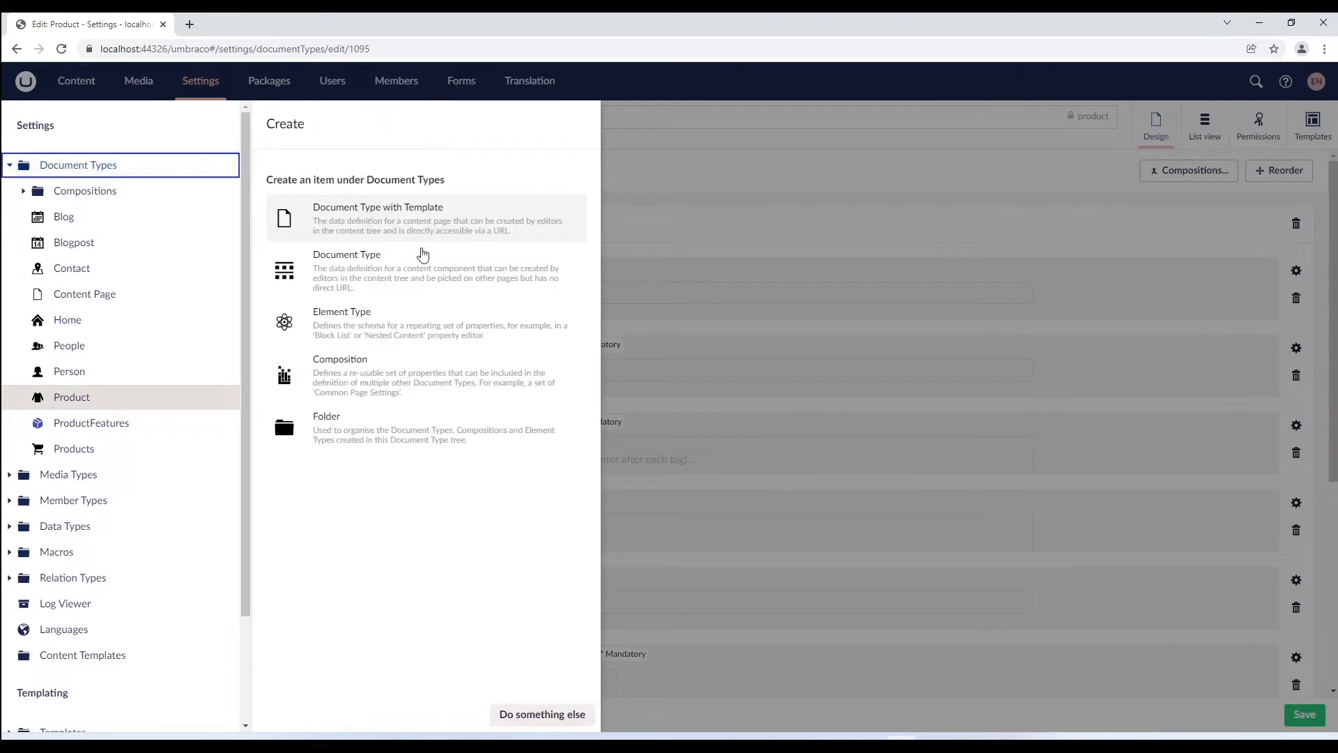
pyautogui.click(342, 323)
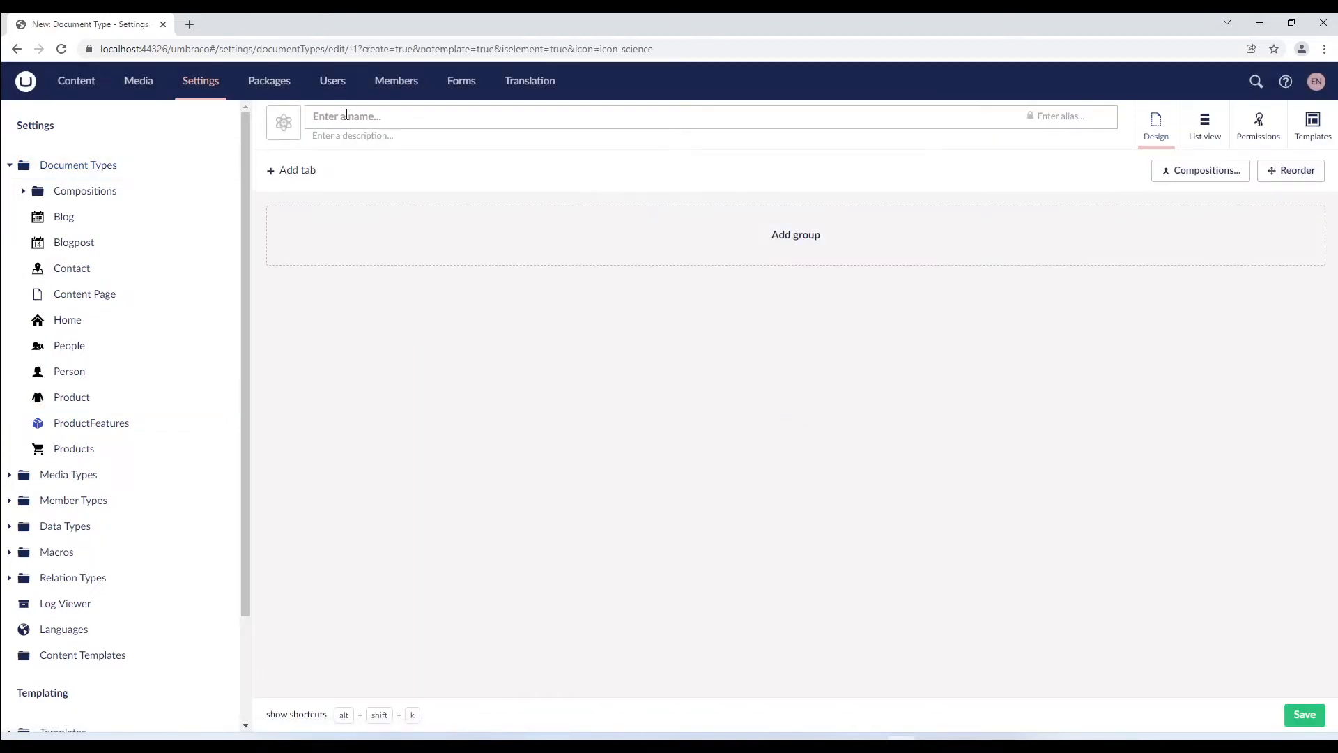
pyautogui.write('Feature')
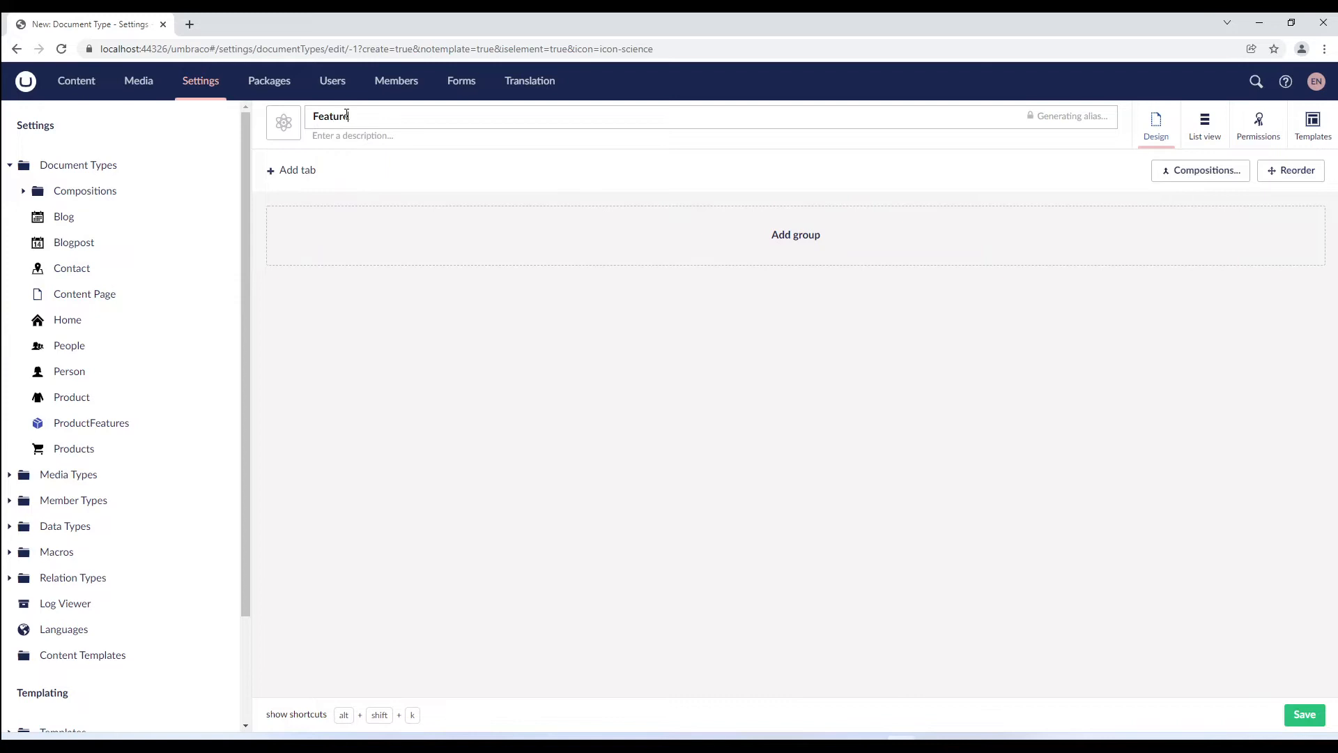
pyautogui.write('Settings')
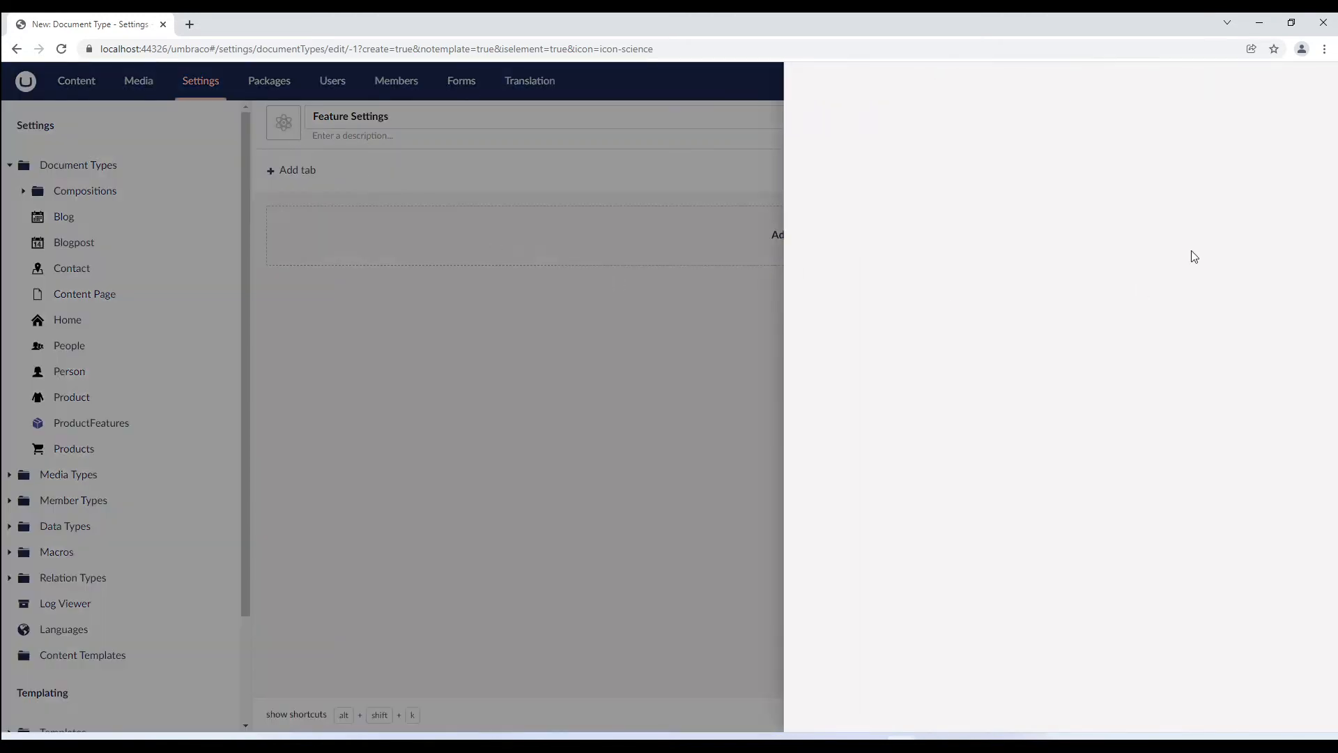
pyautogui.click(284, 122)
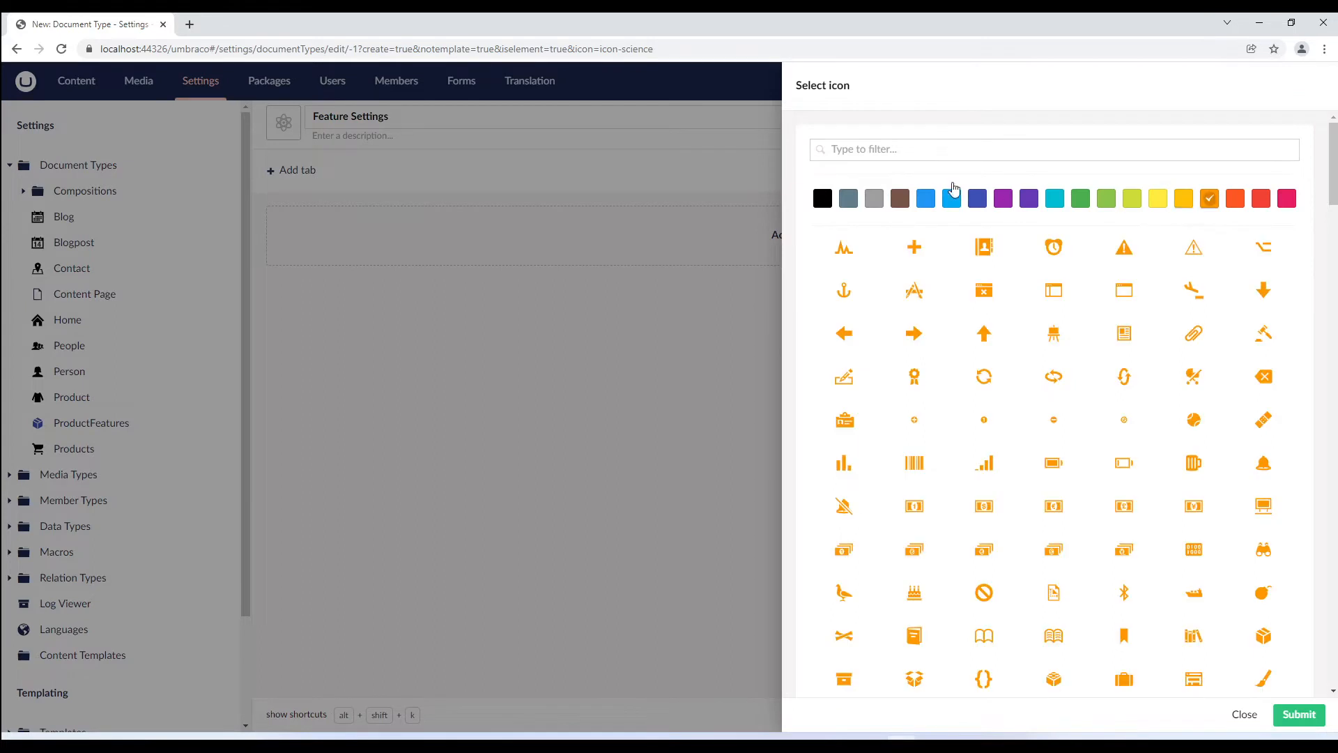
pyautogui.write('sett')
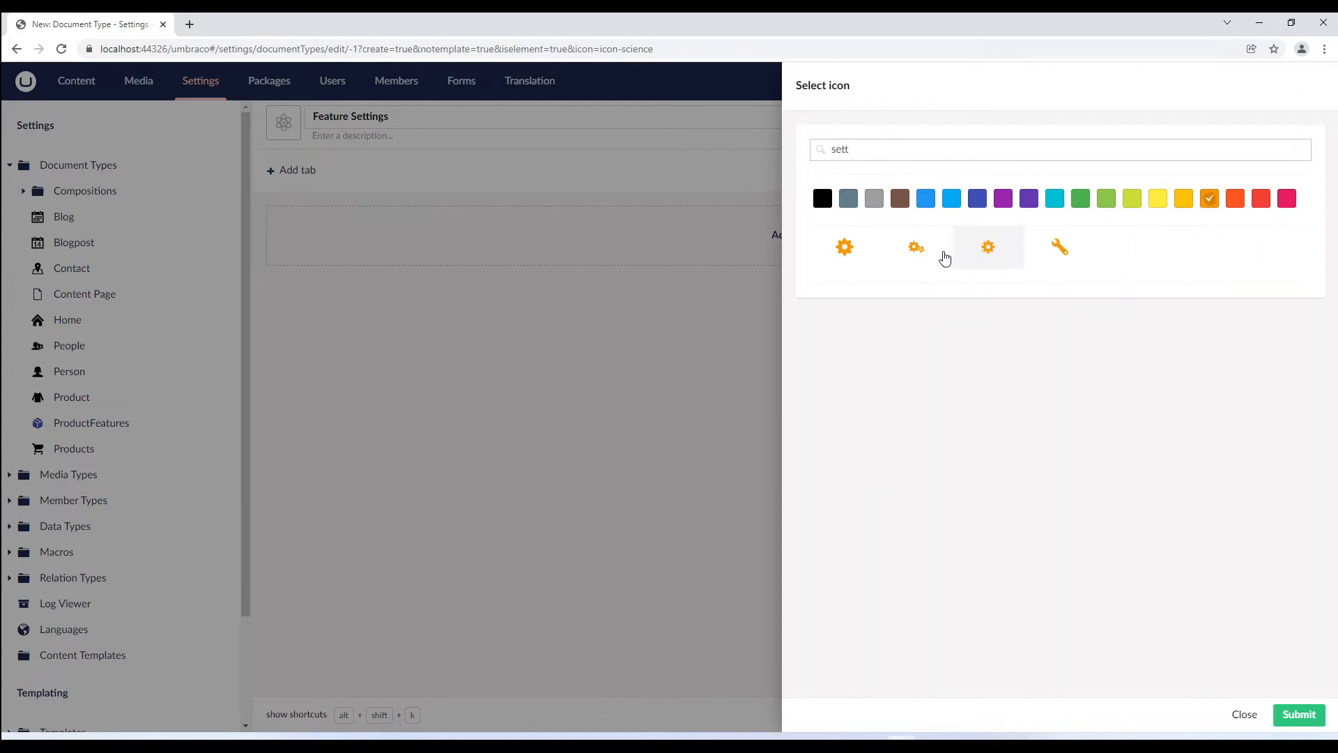
# Step: Pick a gear icon and add a Settings group with a Hide Block toggle property
pyautogui.click(1300, 714)
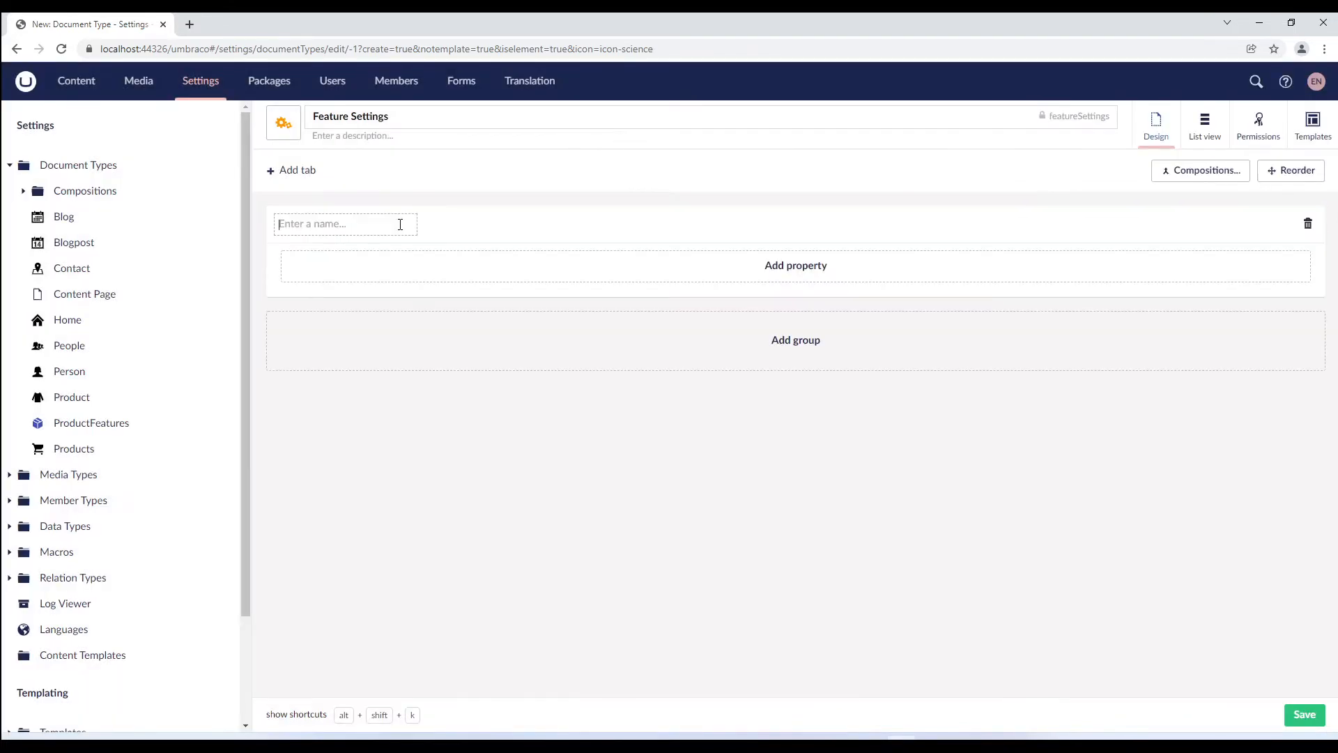
pyautogui.write('Setting')
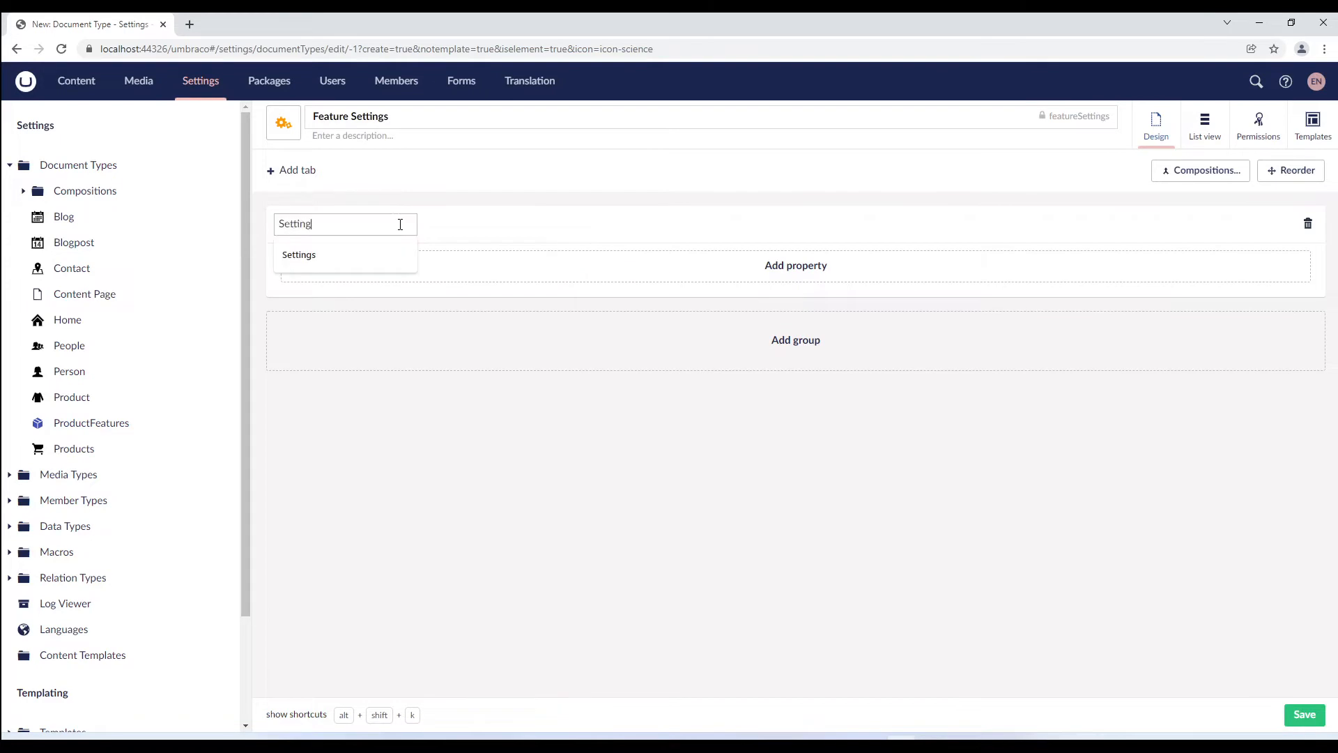
pyautogui.click(795, 266)
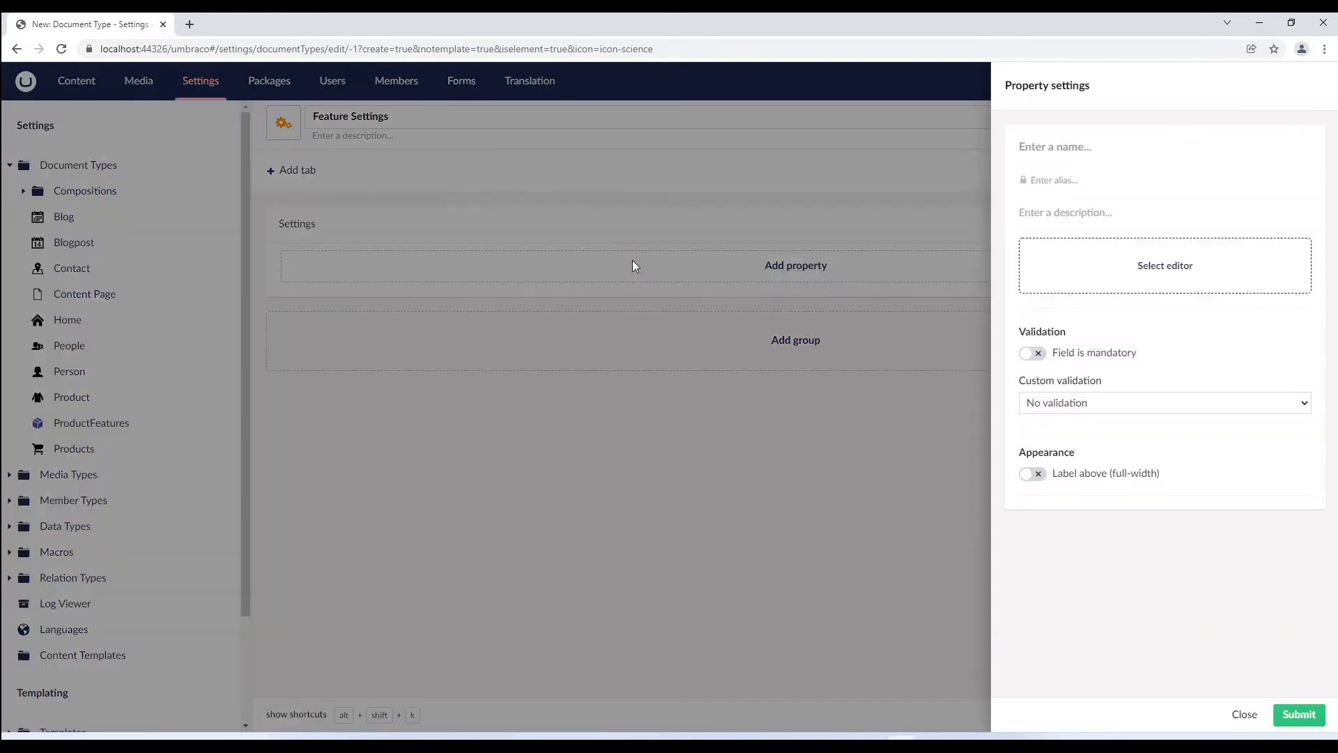
pyautogui.write('Hide')
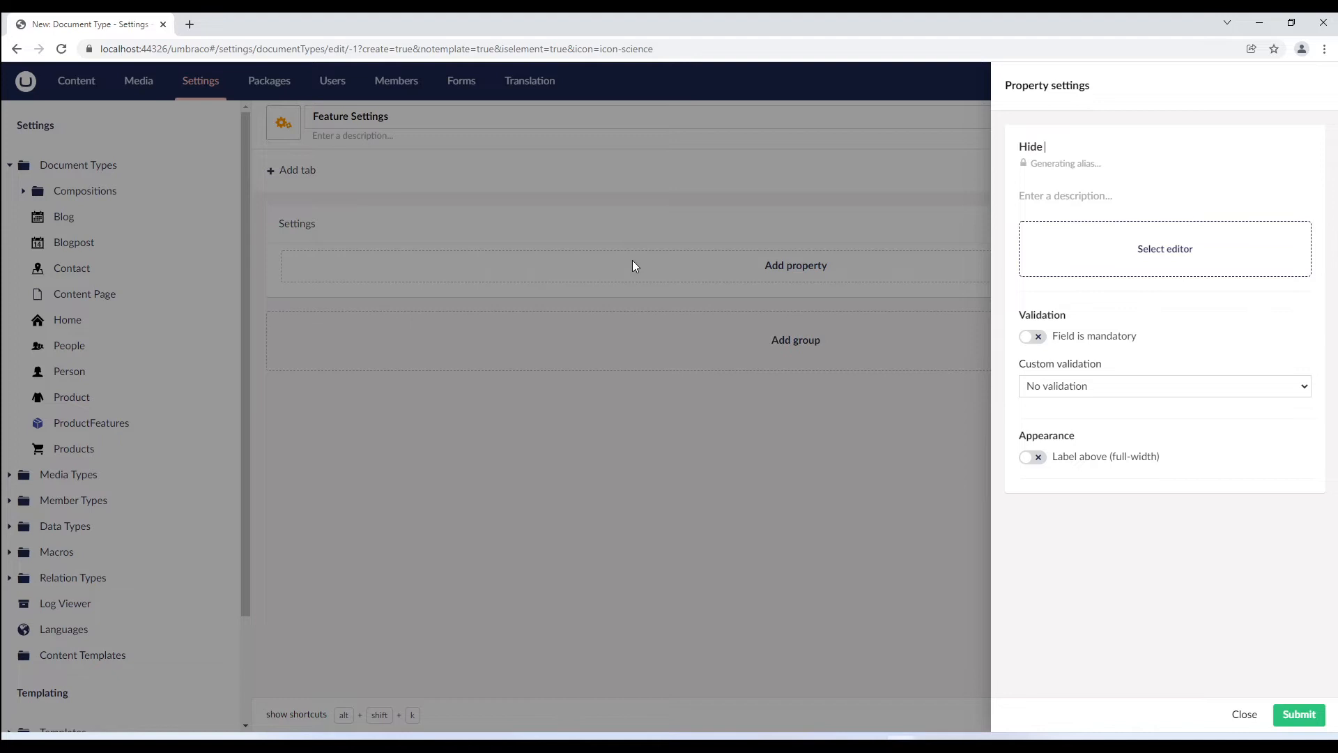
pyautogui.write('Block')
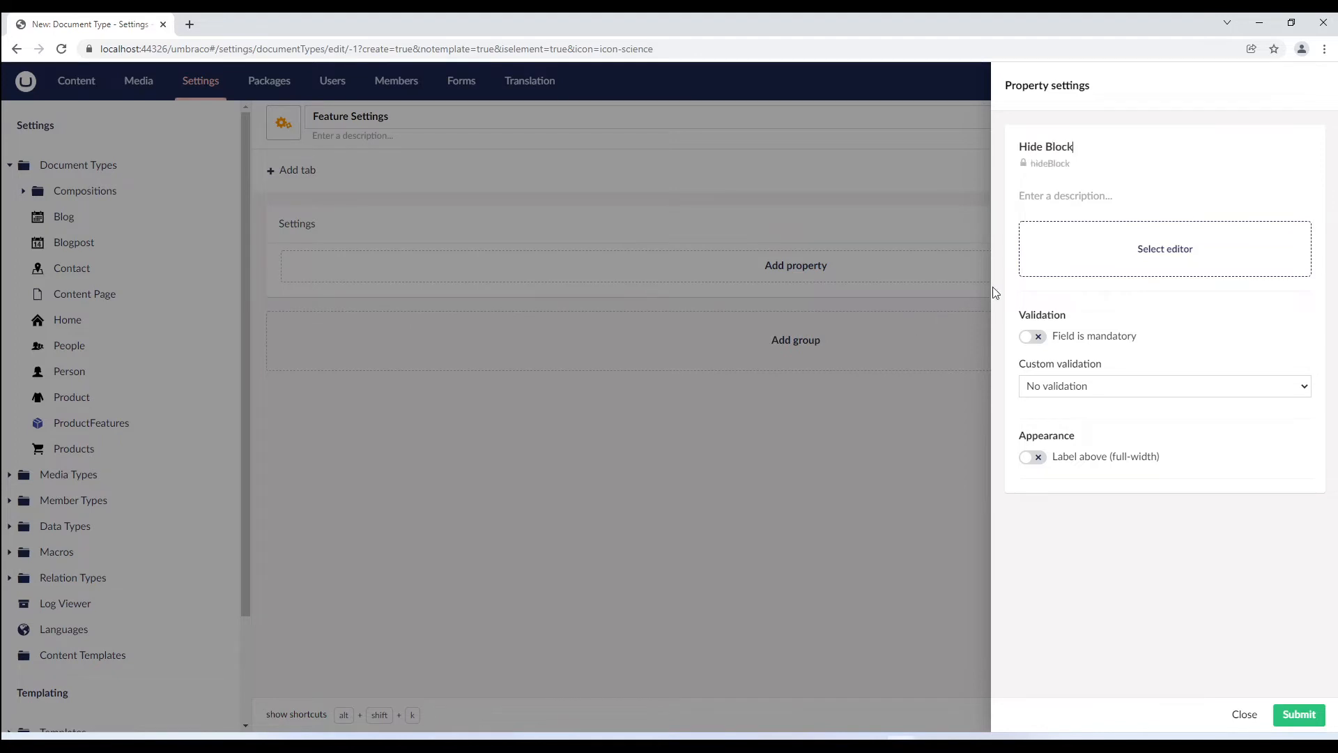
pyautogui.click(1164, 248)
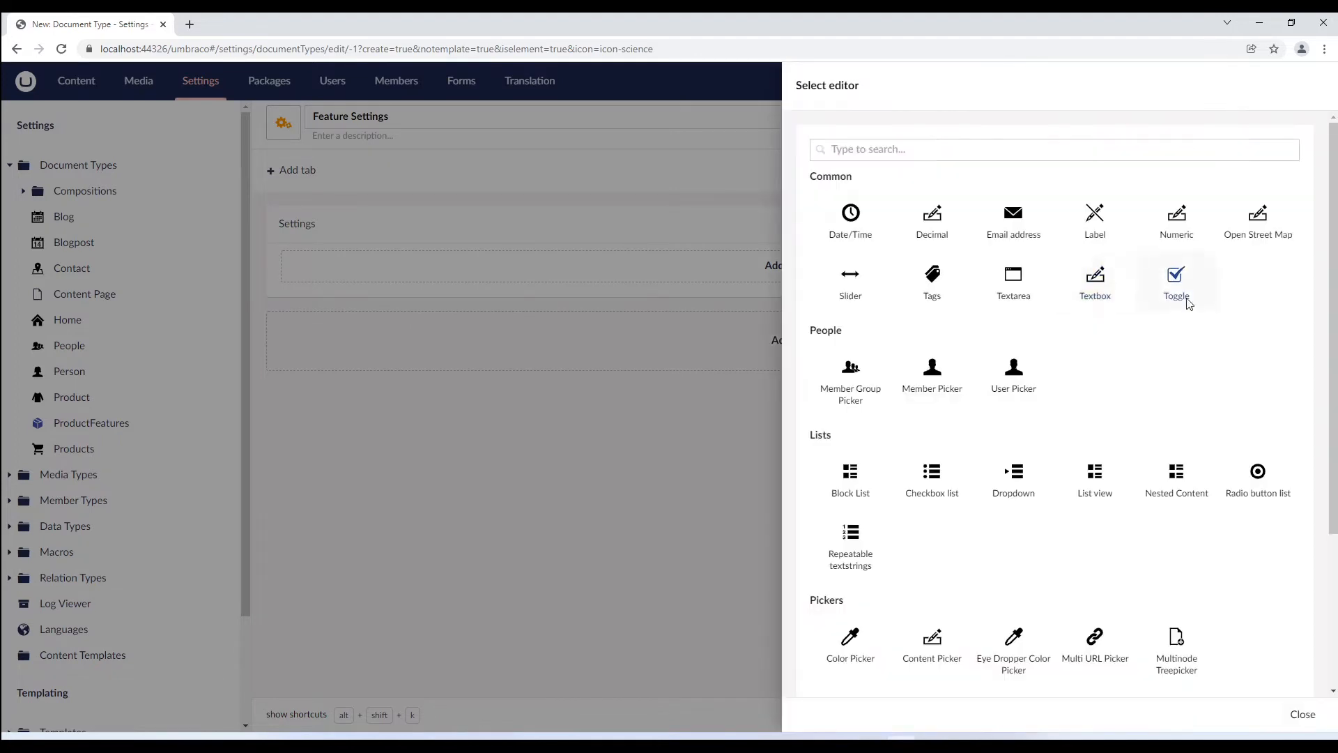
pyautogui.click(1176, 282)
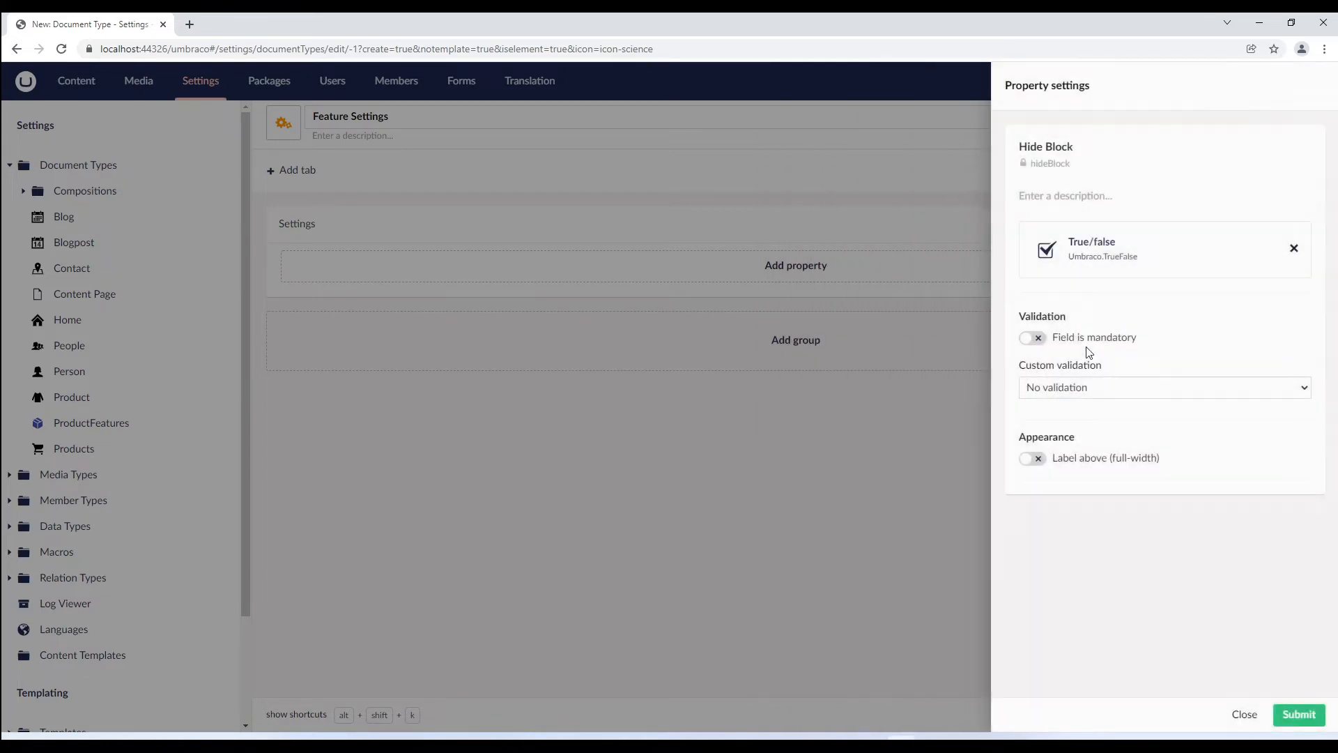
pyautogui.click(1297, 714)
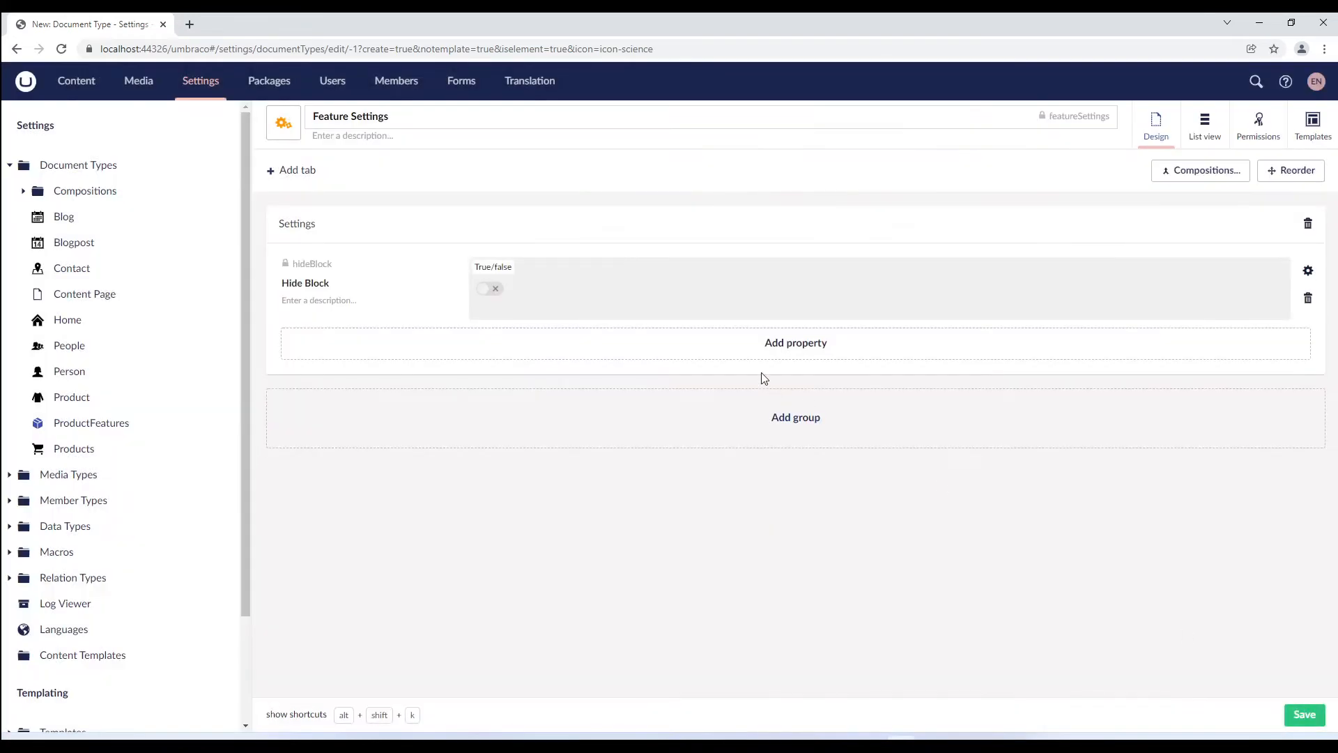
pyautogui.click(795, 342)
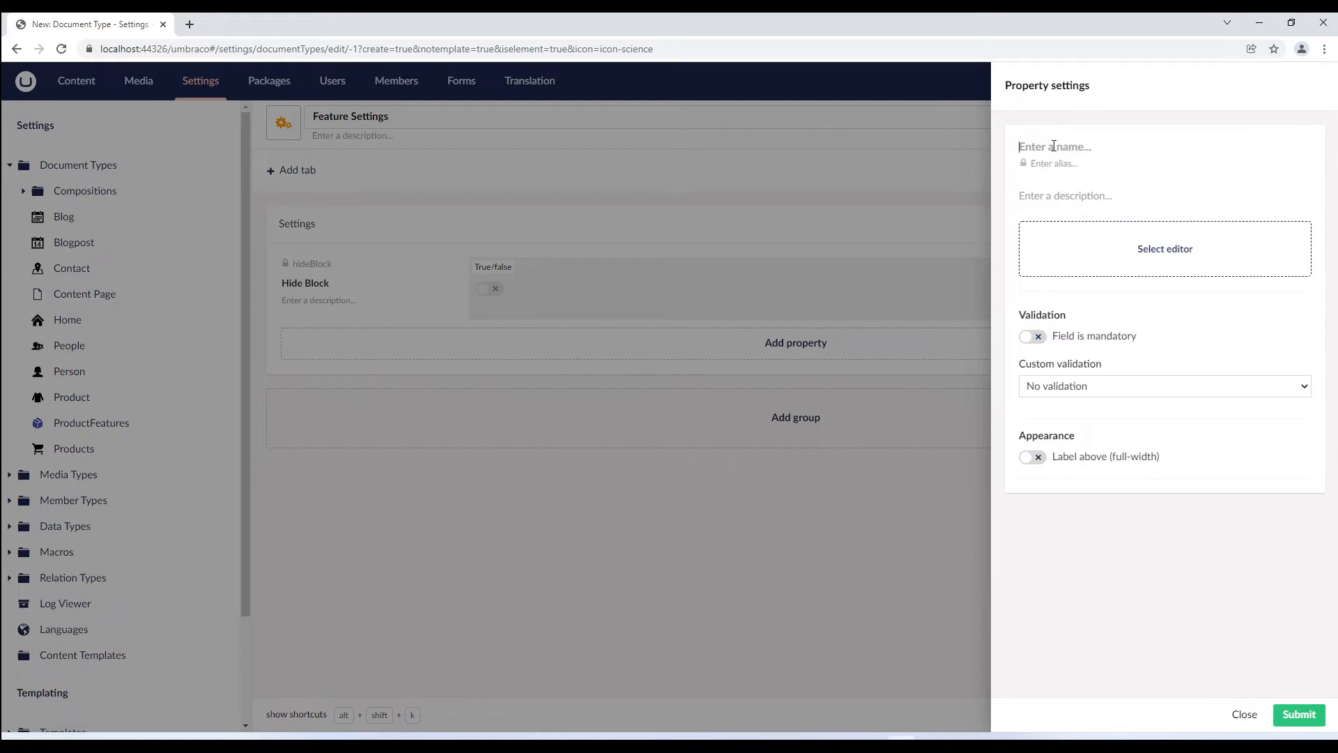
# Step: Add a Block Alignment property using the Dropdown editor
pyautogui.write('Block Align')
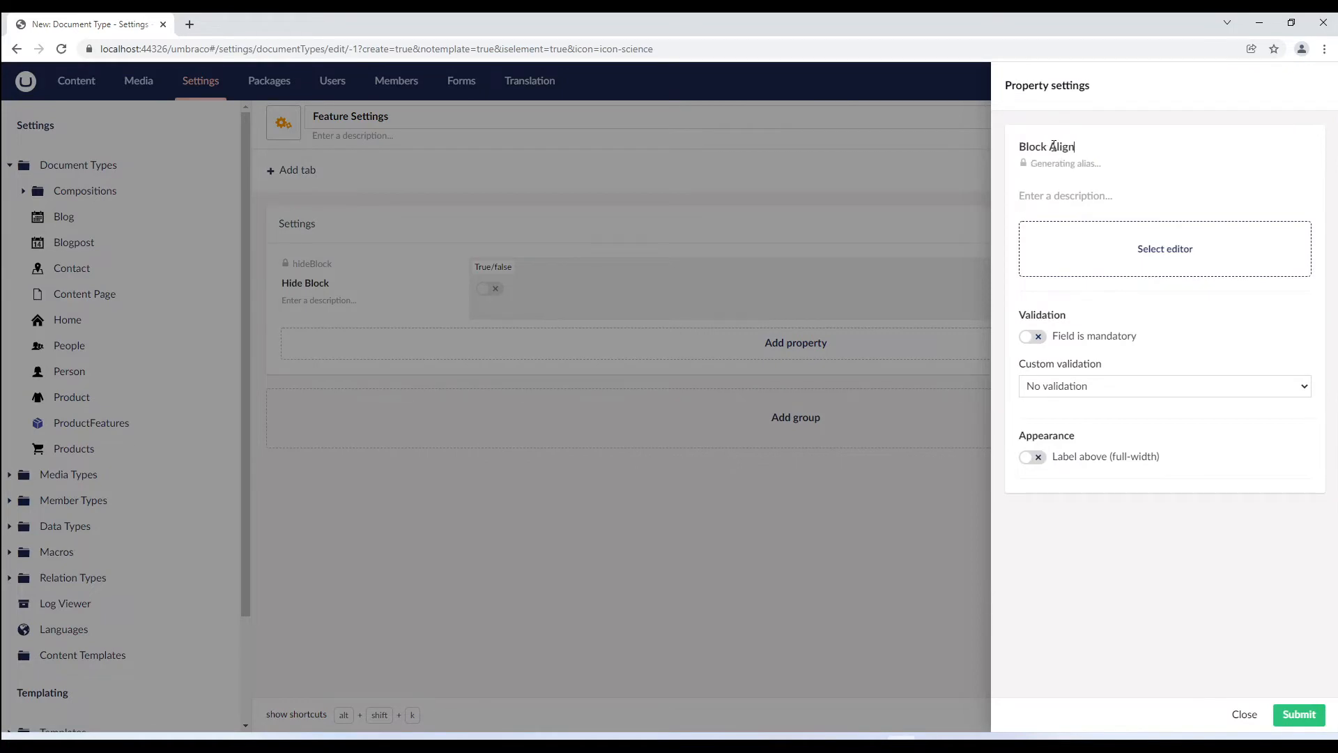
pyautogui.write('ment')
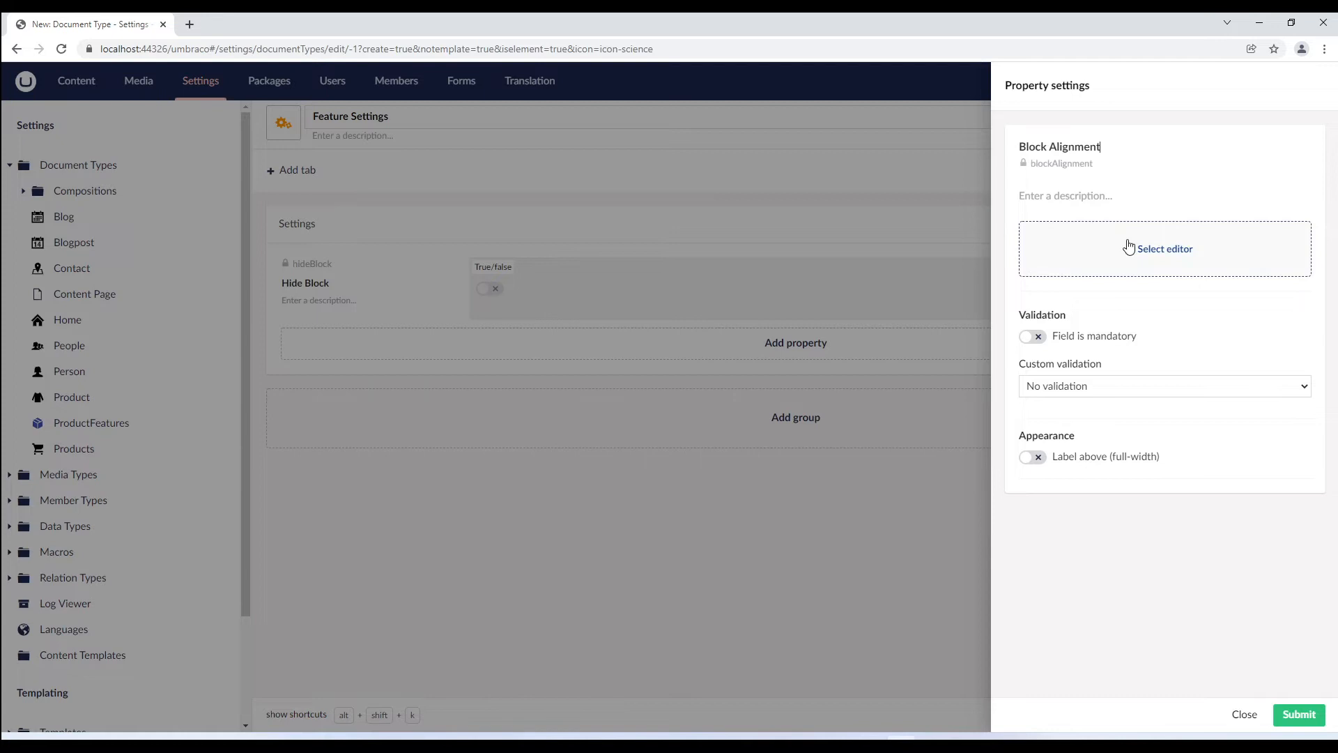
pyautogui.click(1163, 248)
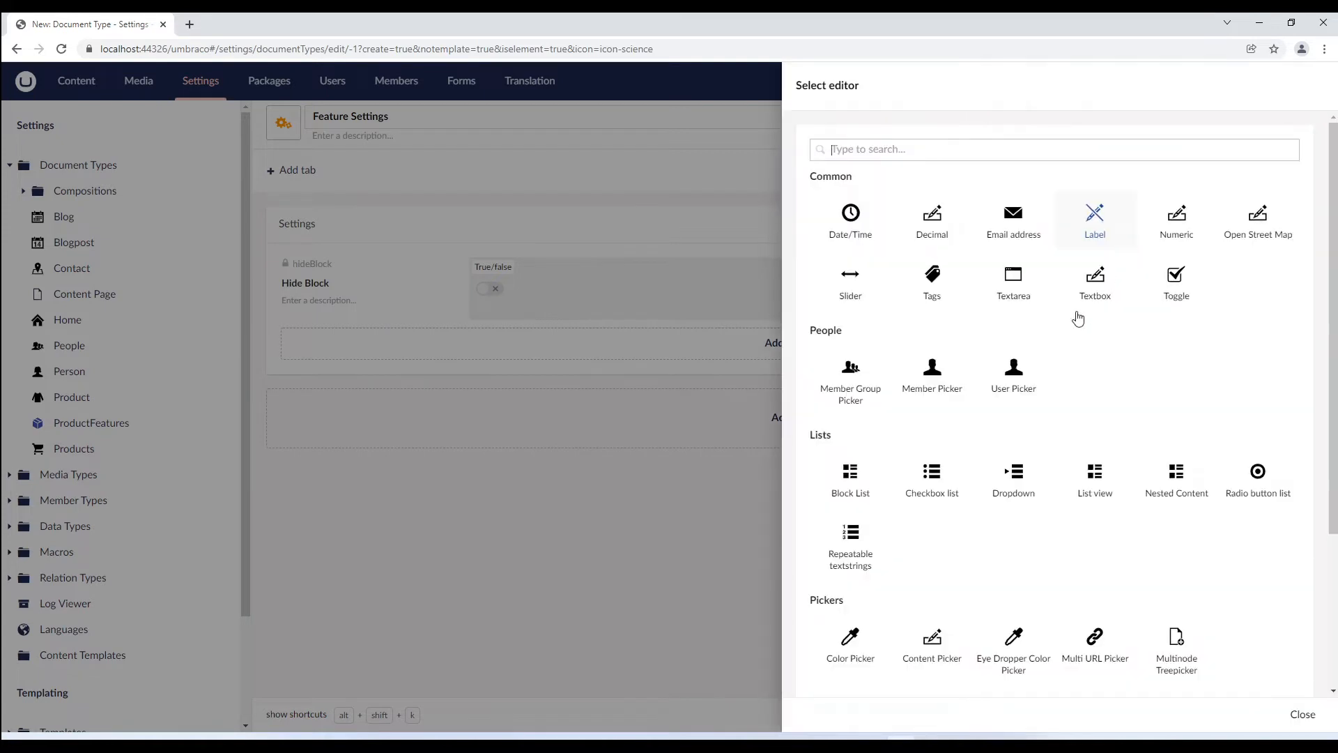
pyautogui.click(1012, 476)
pyautogui.write('le')
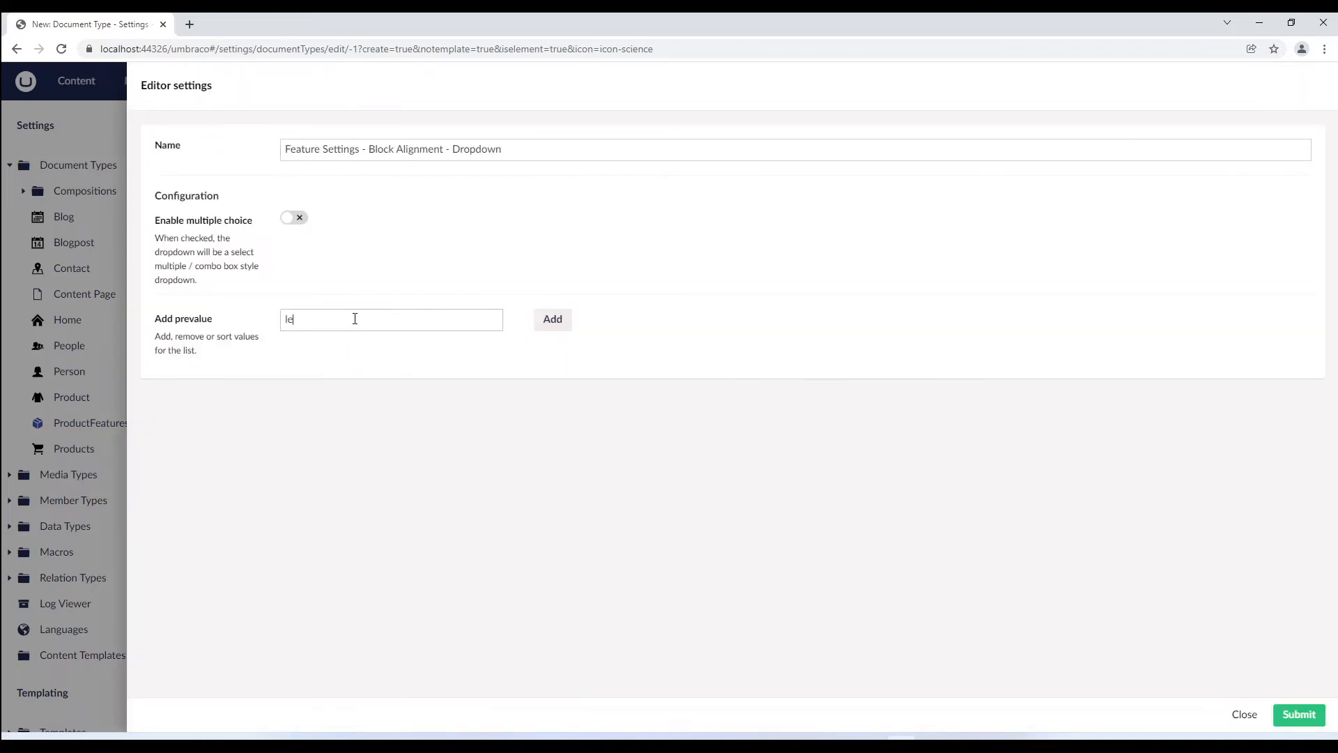
# Step: Add left, center and right dropdown options, submit, and save Feature Settings
pyautogui.click(552, 320)
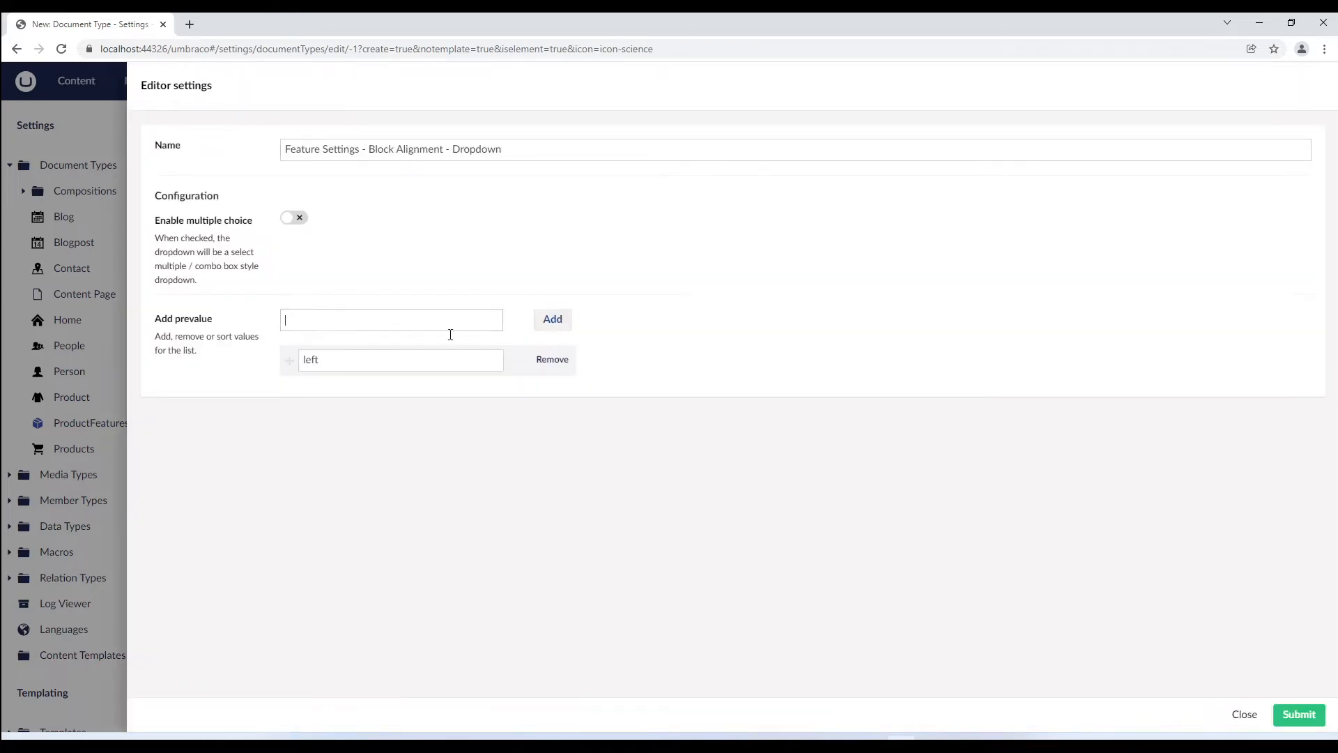
pyautogui.write('cent')
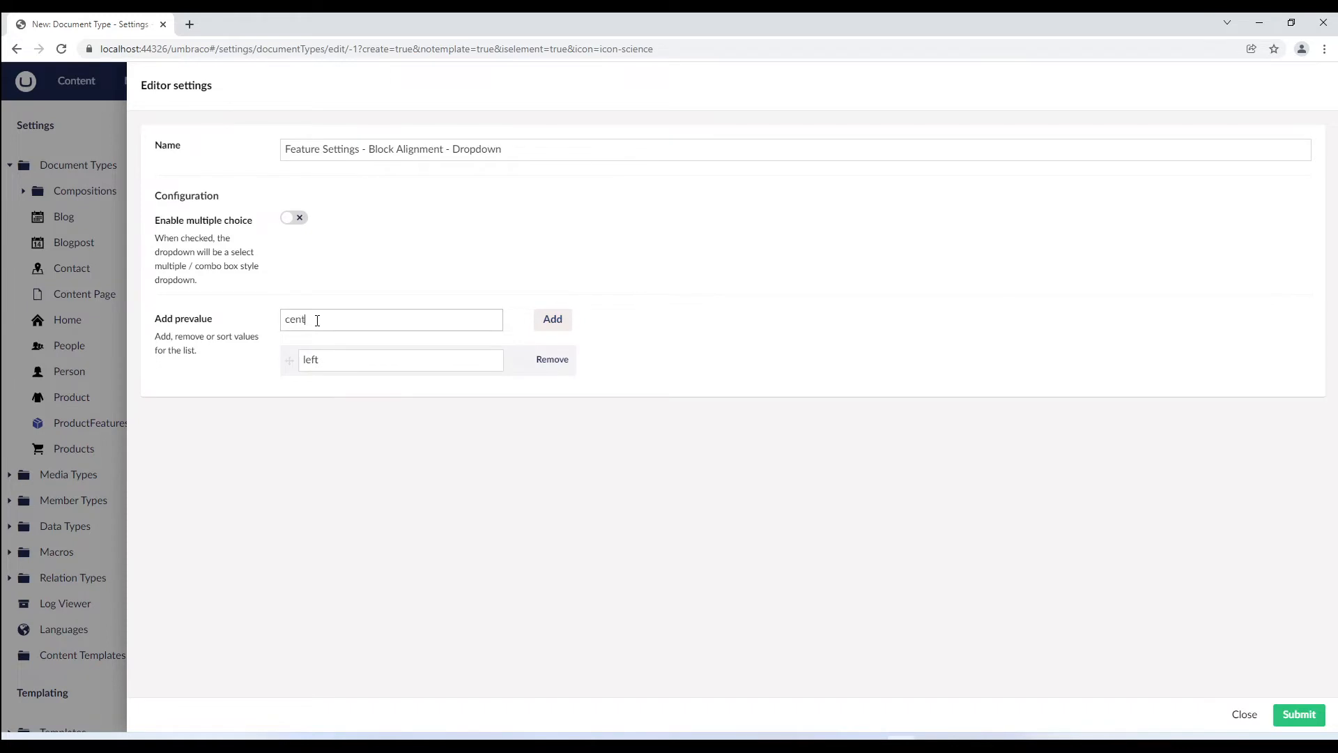
pyautogui.click(552, 319)
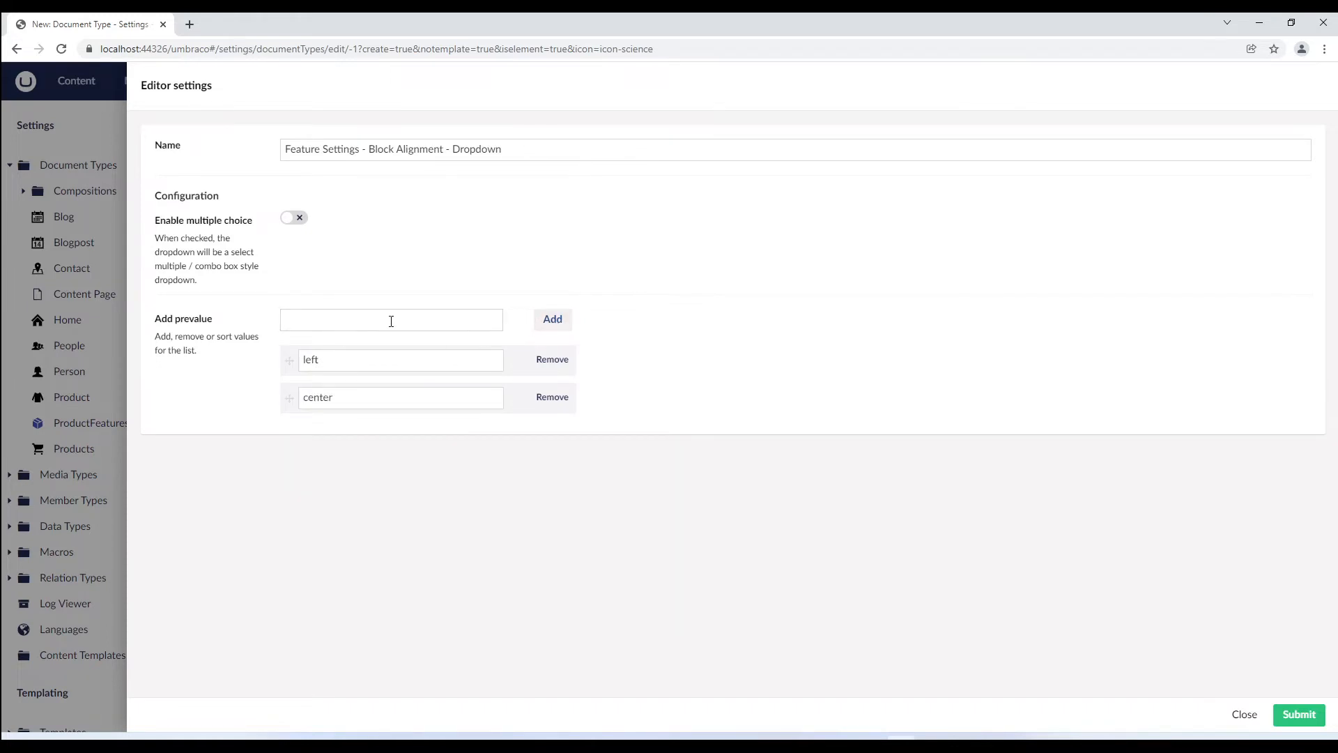
pyautogui.write('right')
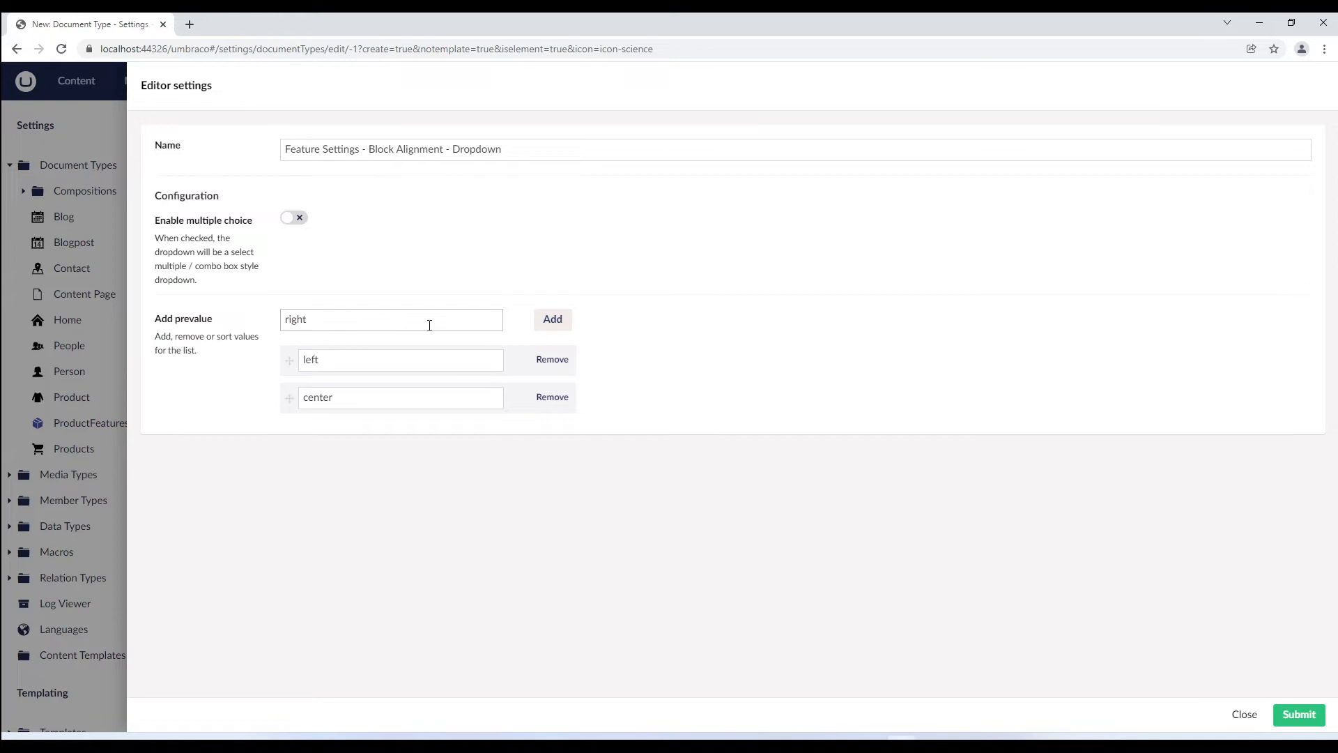
pyautogui.click(552, 319)
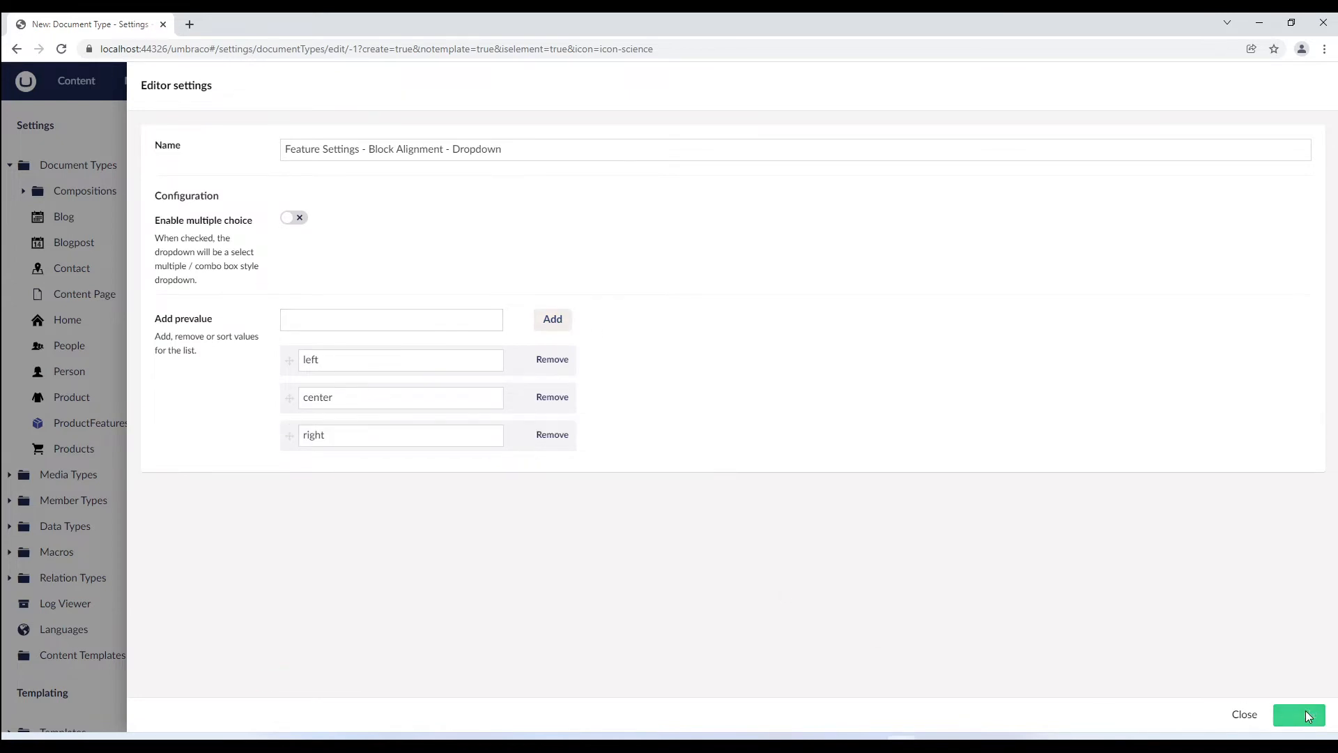
pyautogui.click(1303, 719)
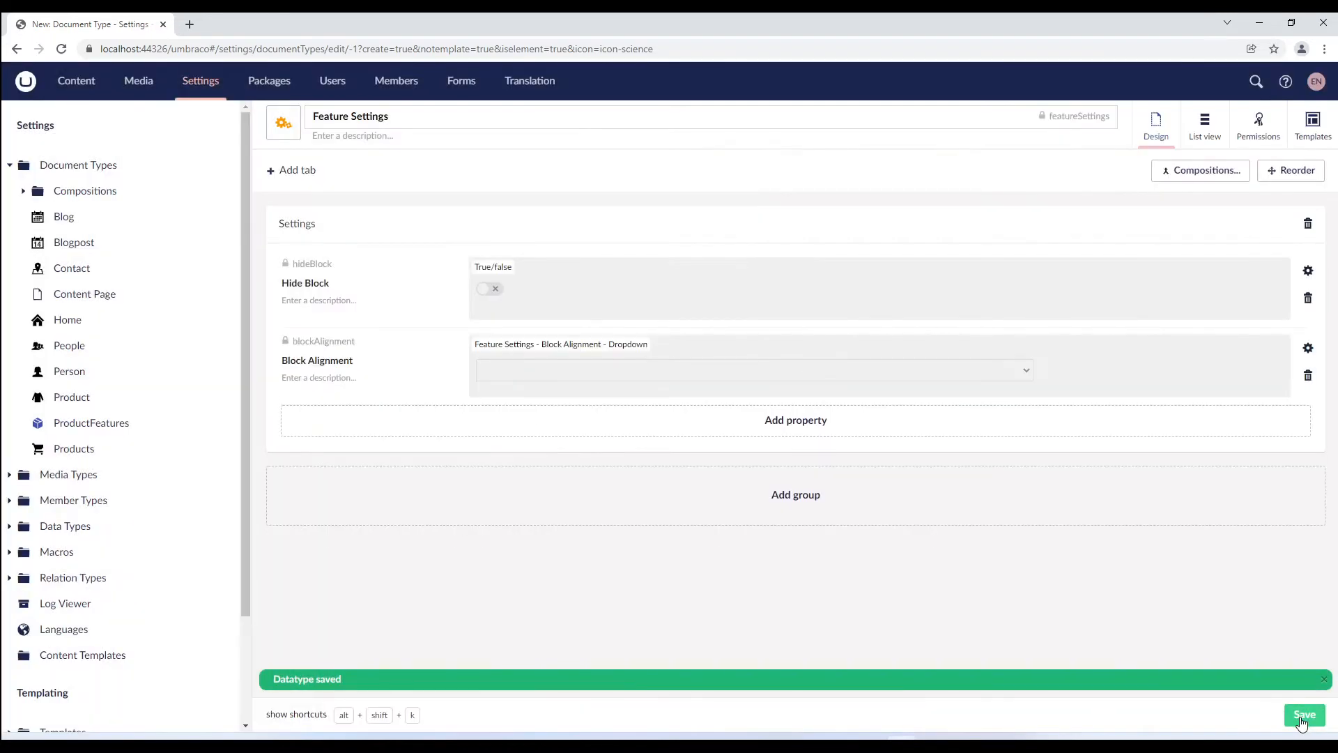
pyautogui.click(1303, 719)
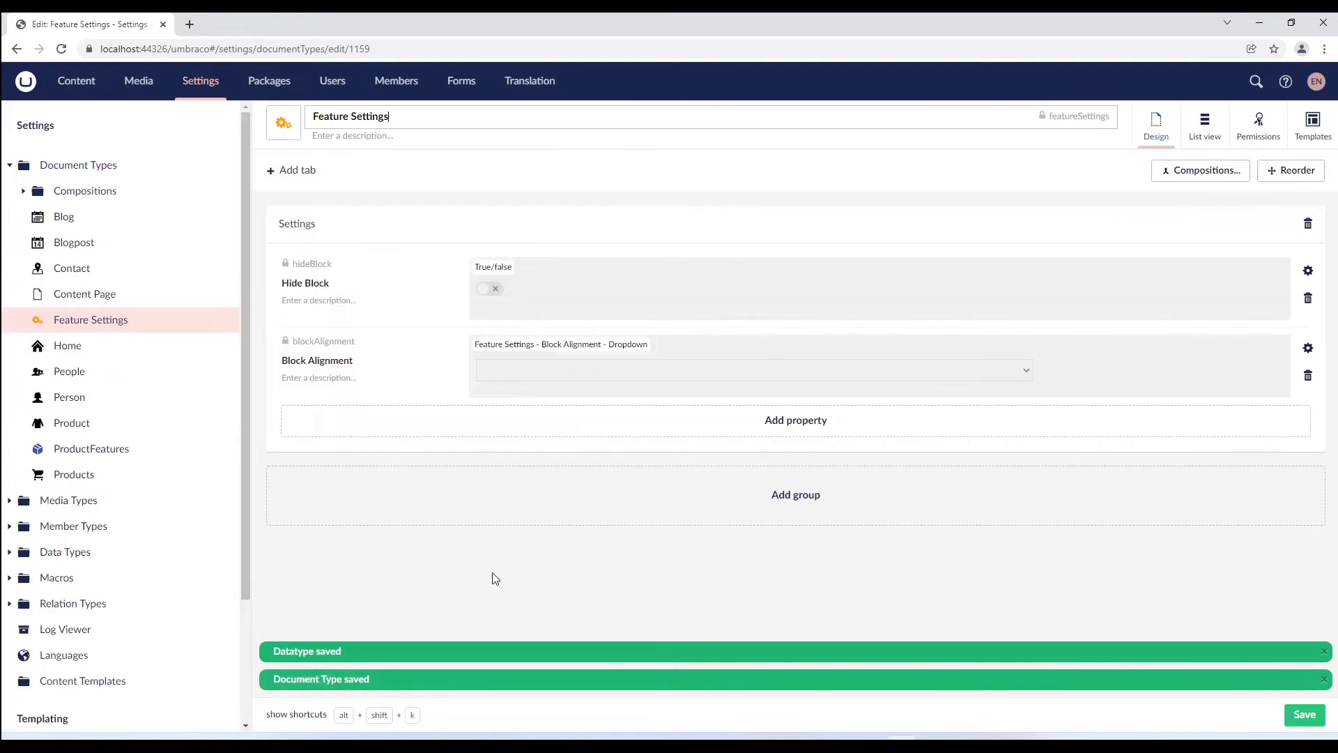
pyautogui.moveTo(345, 487)
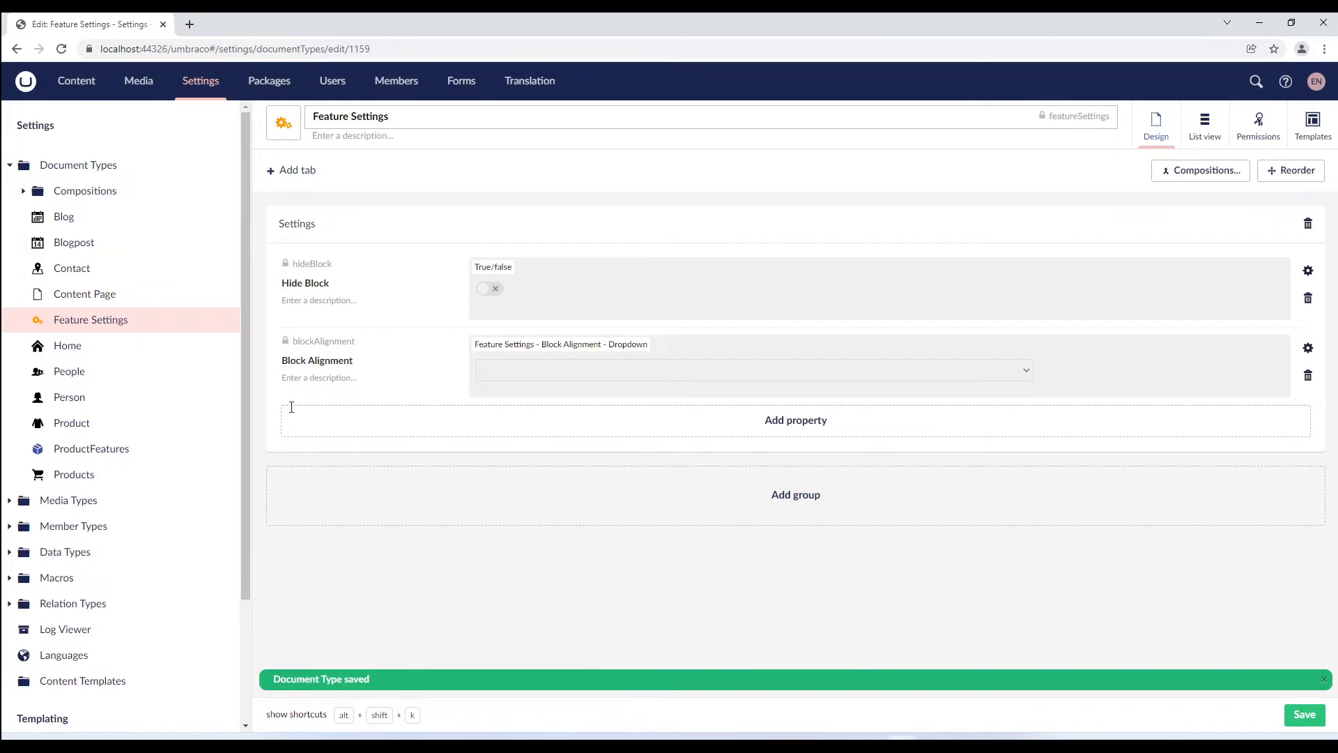
# Step: Review the block-left, block-center and block-right rules in umbraco-starterkit-style.css
pyautogui.scroll(-3)
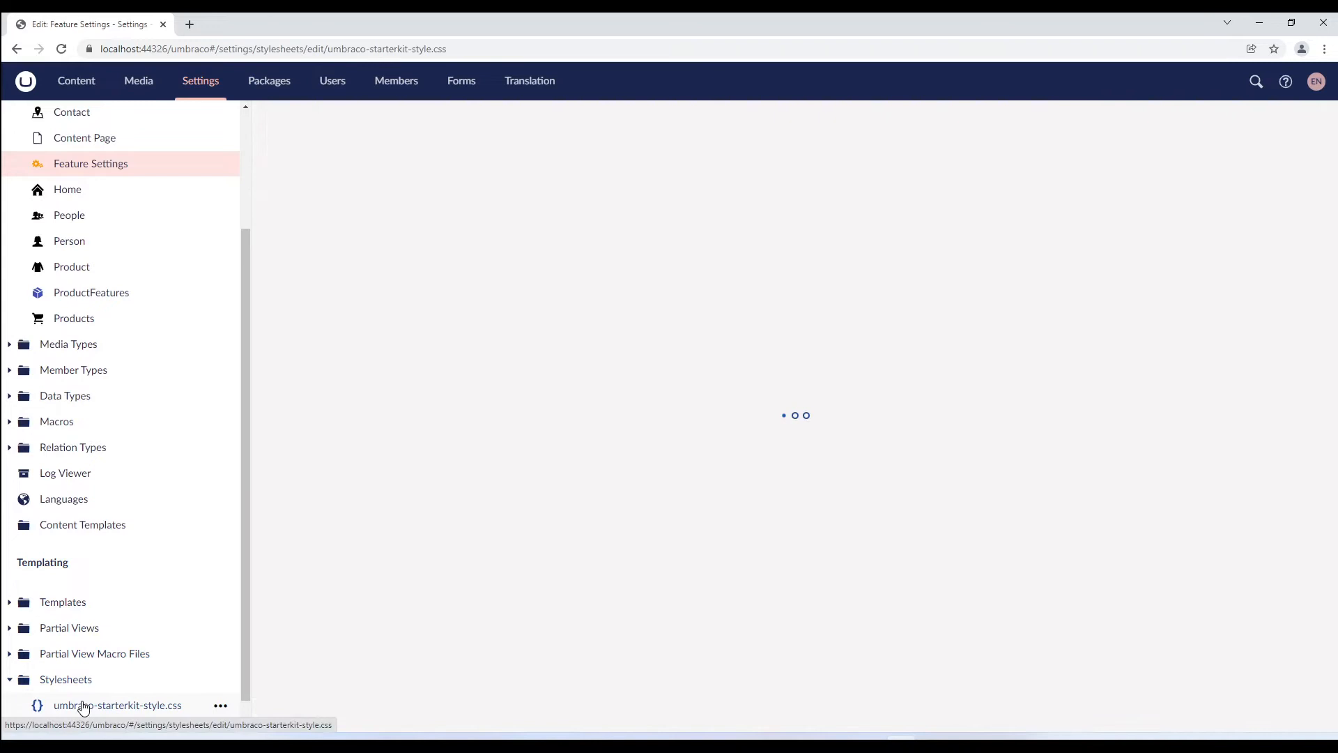
pyautogui.click(117, 705)
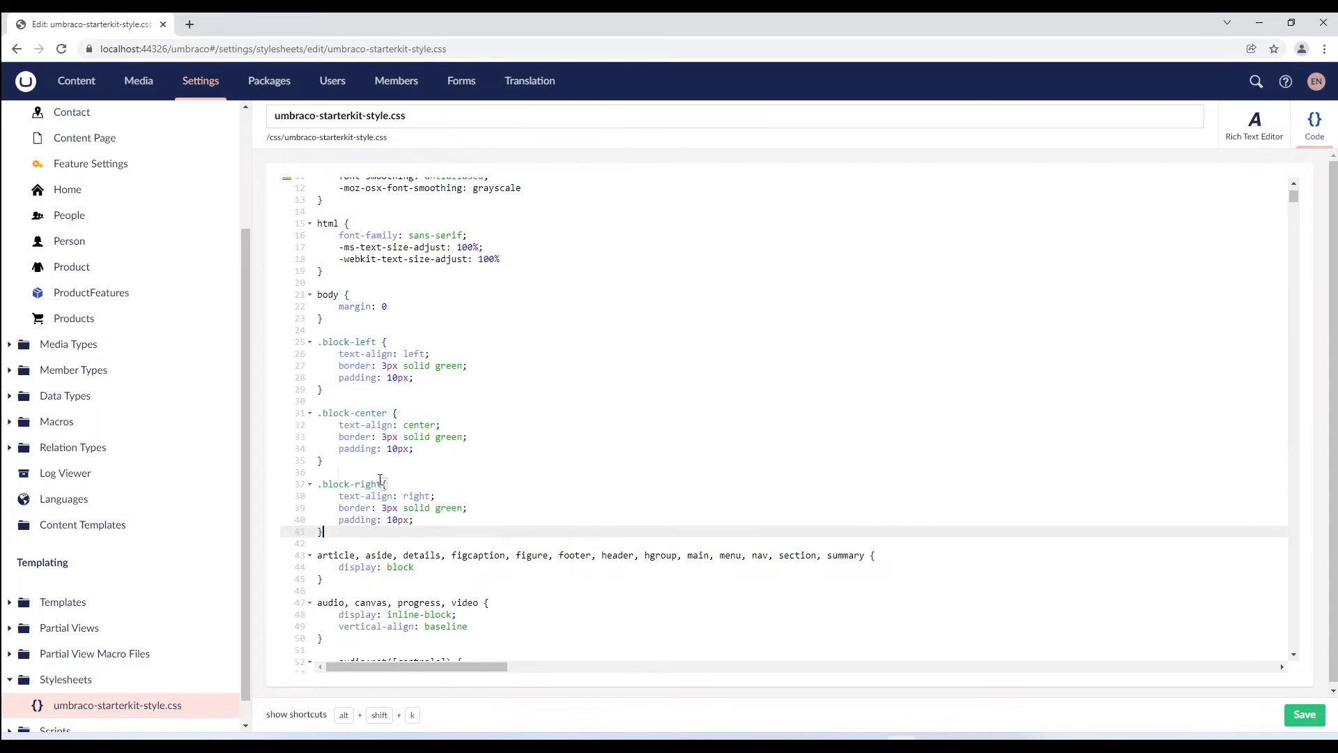
pyautogui.click(71, 266)
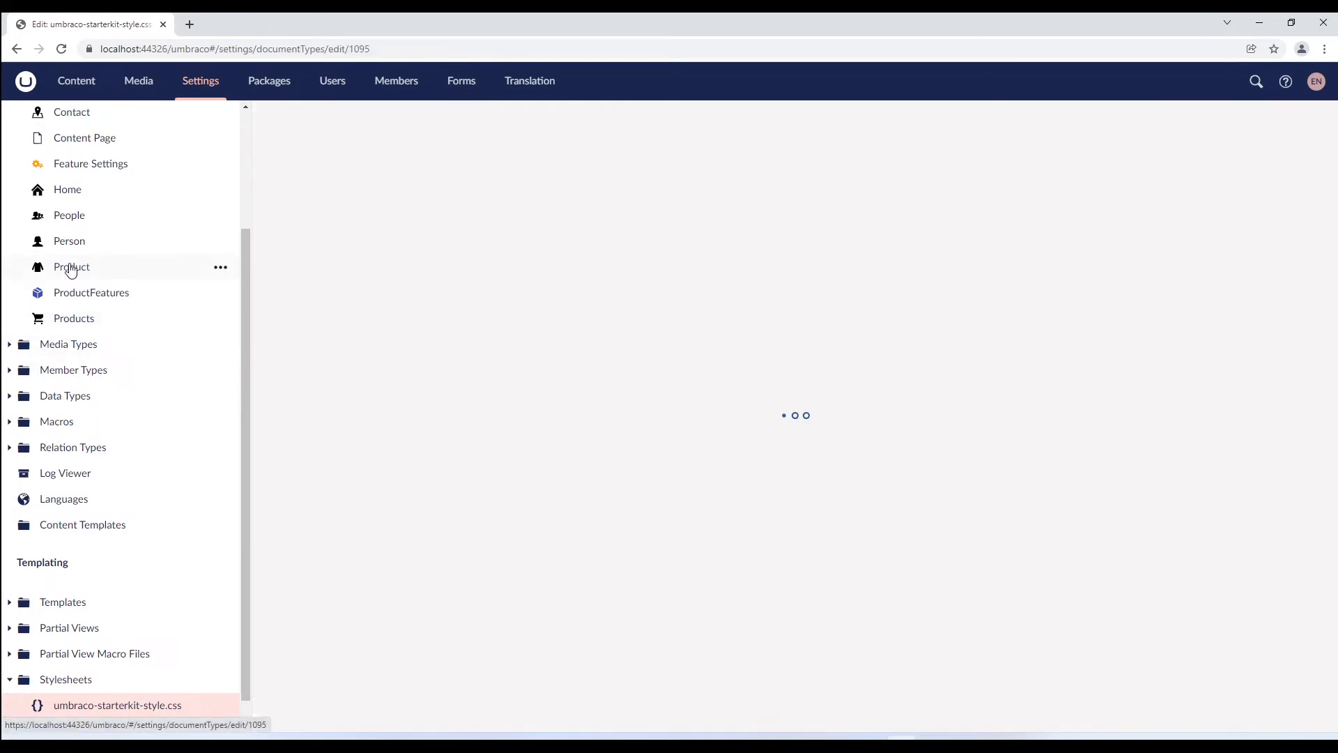
# Step: Set umbraco-starterkit-style.css as the ProductFeatures block's custom stylesheet
pyautogui.click(72, 266)
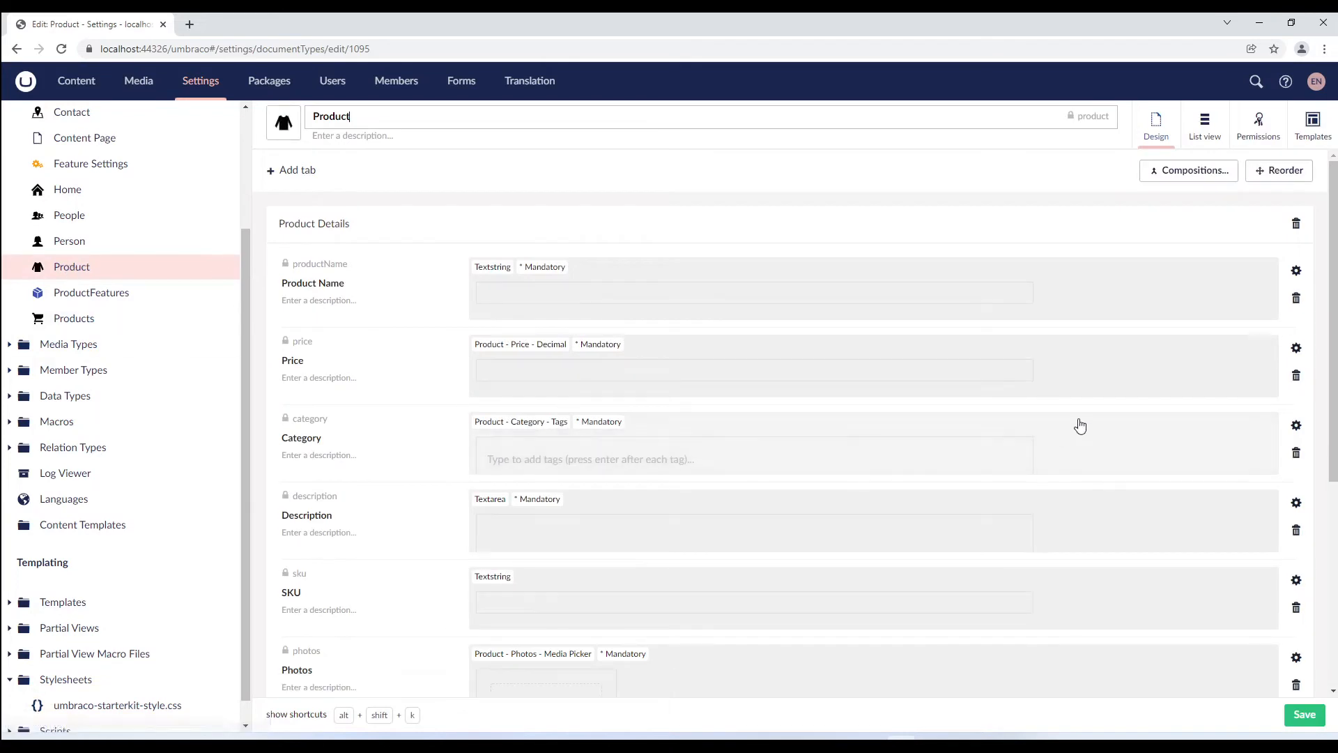
pyautogui.scroll(-3)
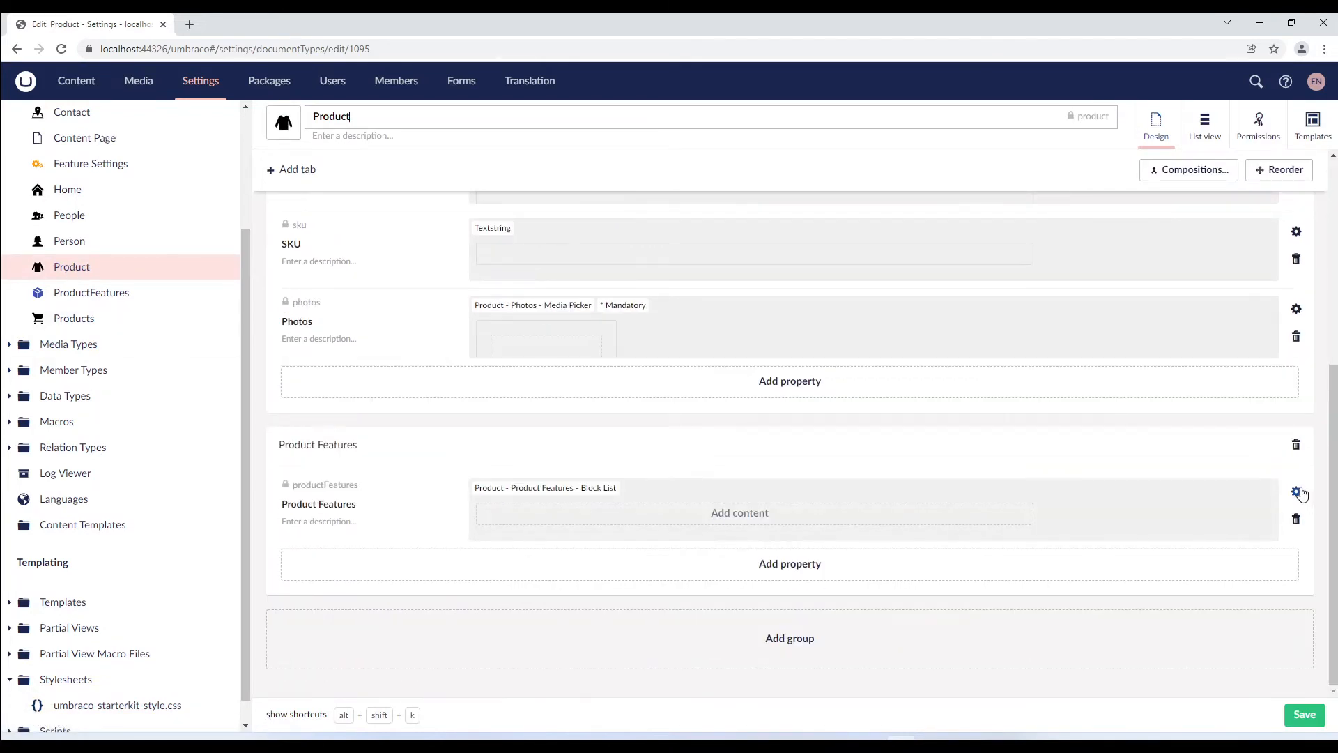
pyautogui.click(1296, 493)
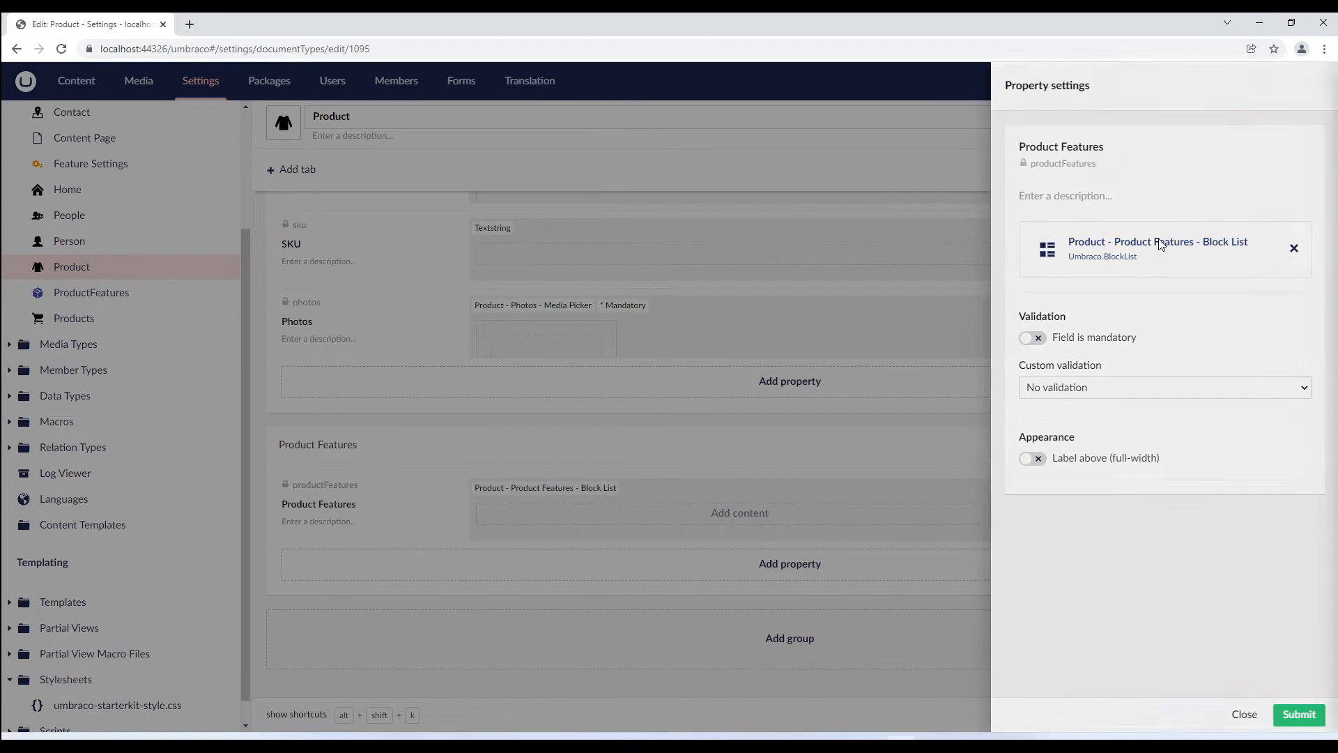
pyautogui.click(1157, 241)
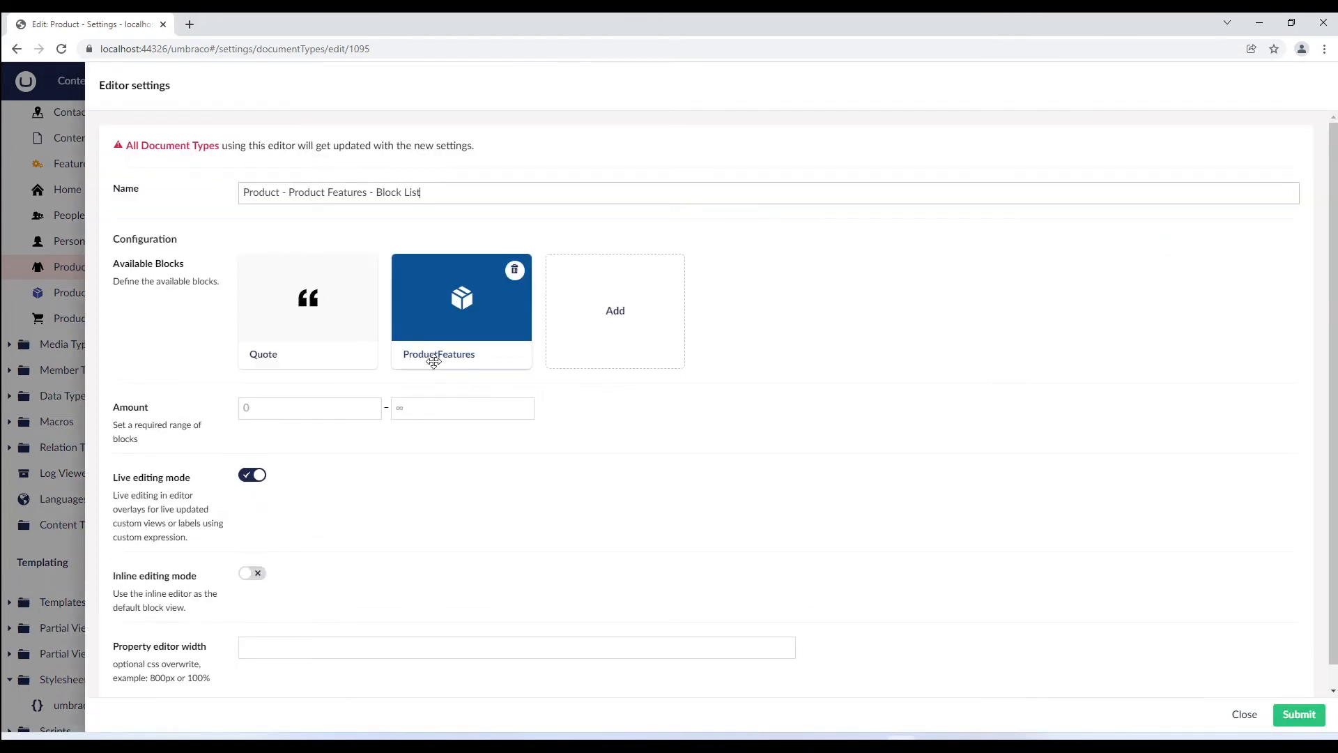
pyautogui.click(460, 297)
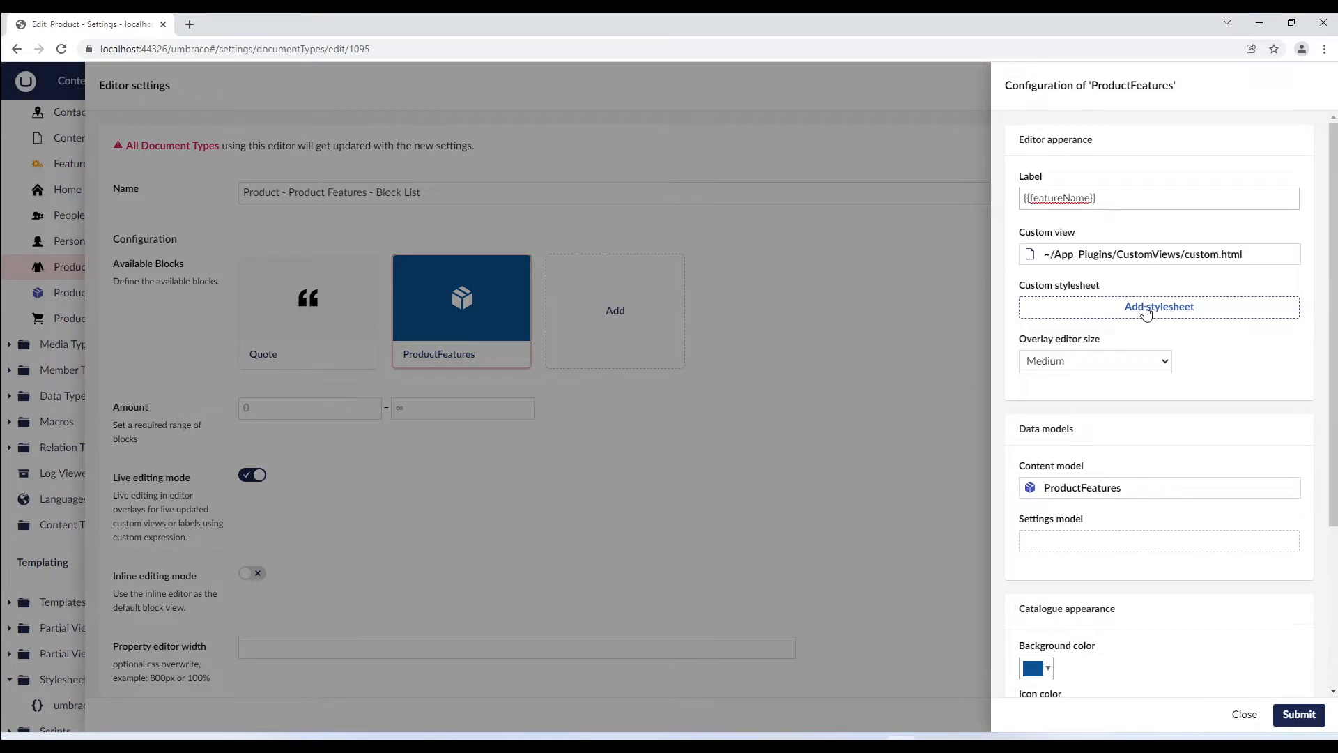
pyautogui.click(1159, 307)
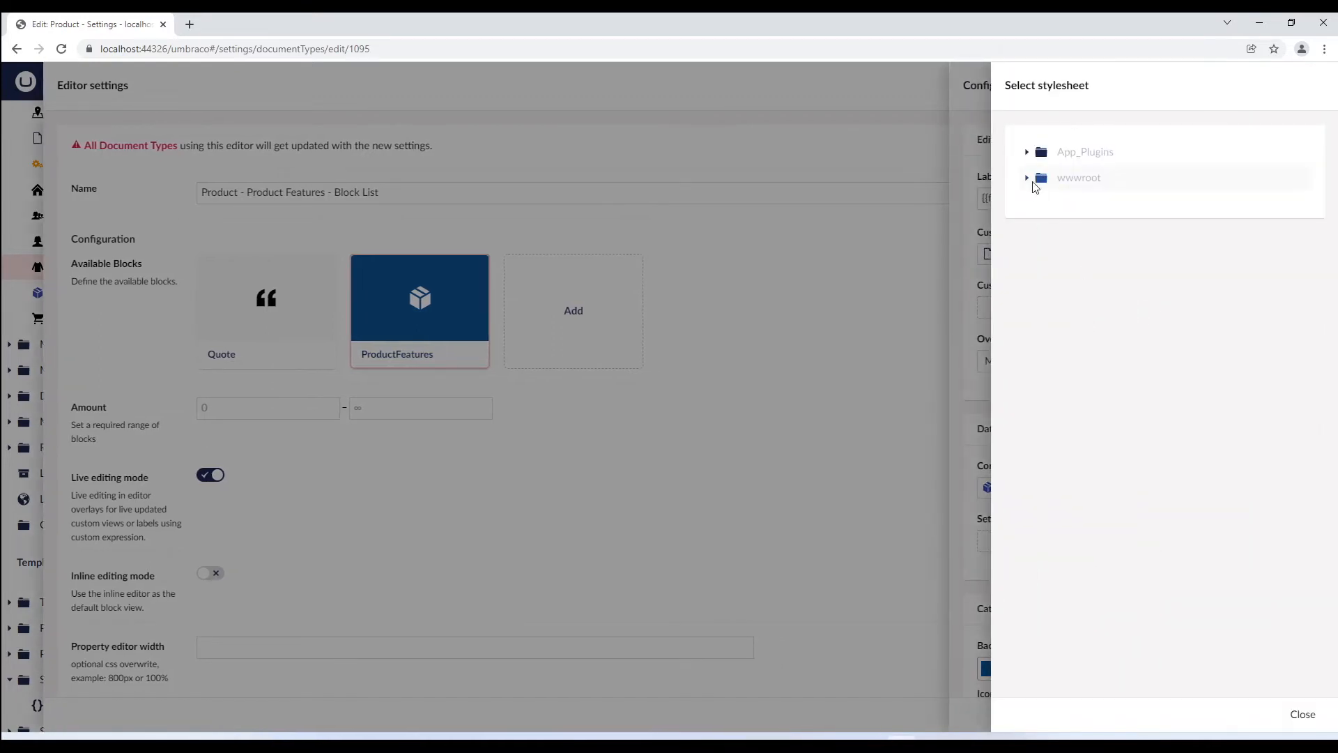
pyautogui.click(1028, 178)
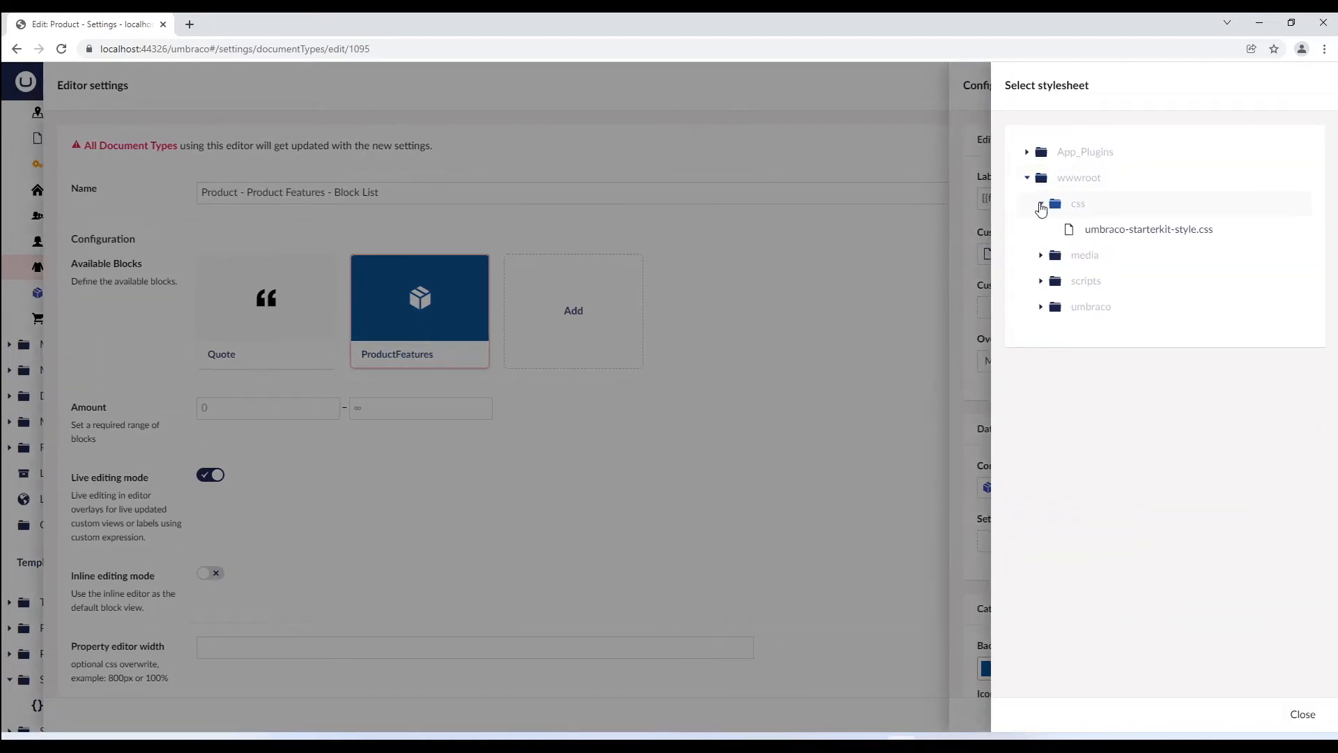
pyautogui.click(1148, 228)
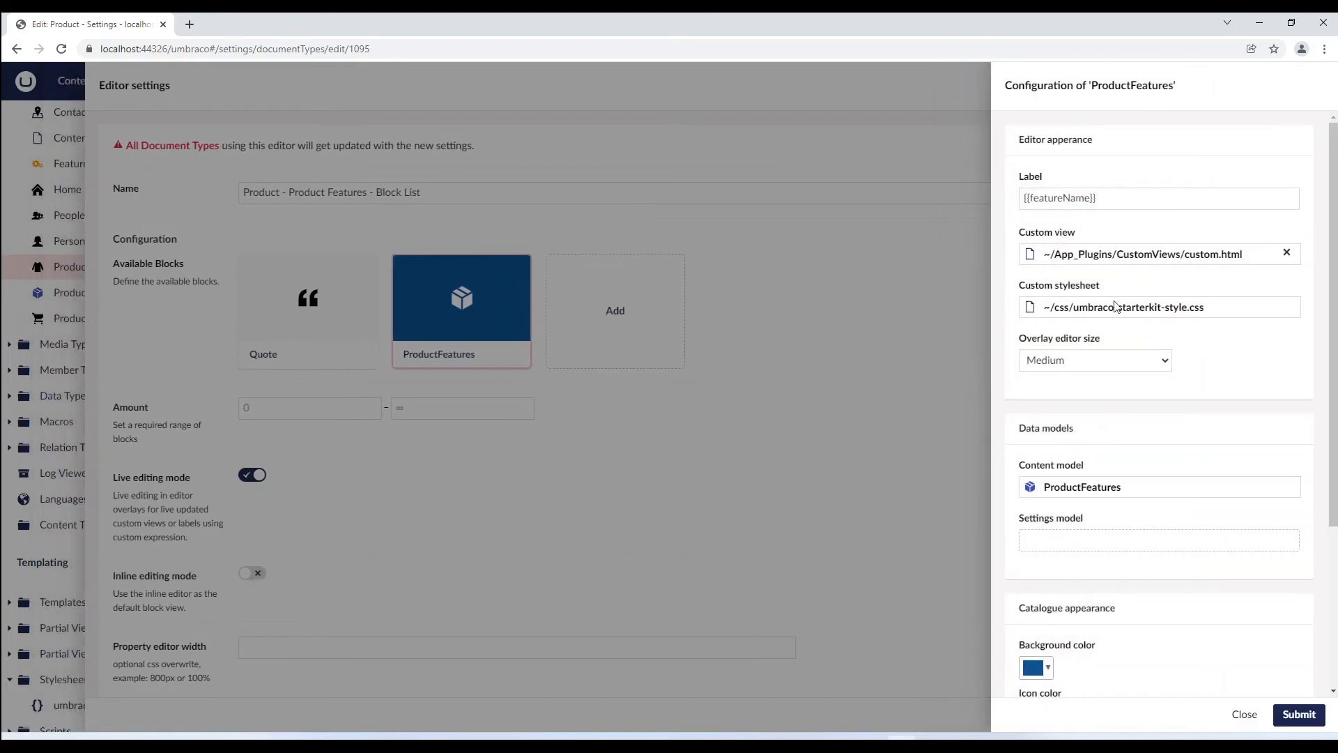
# Step: Attach Feature Settings as the block's settings model and save the Product document type
pyautogui.click(1157, 540)
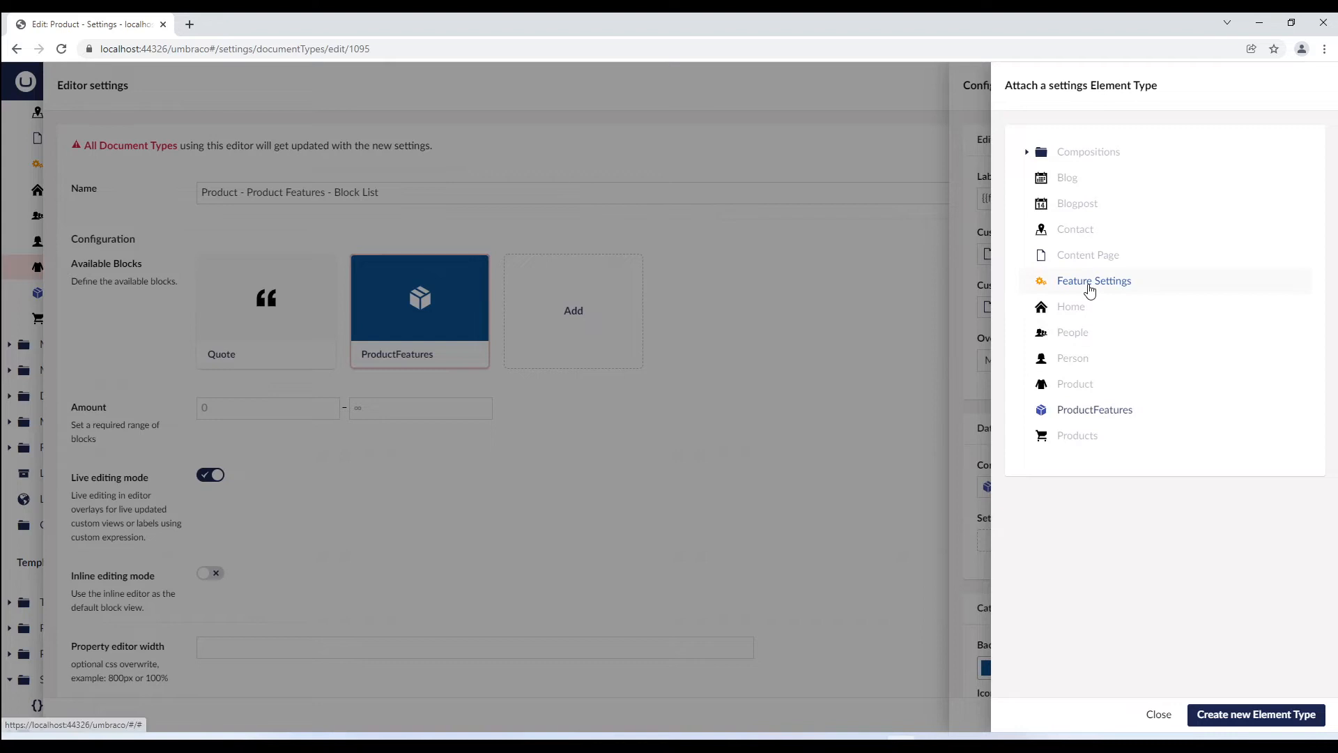
pyautogui.click(1094, 281)
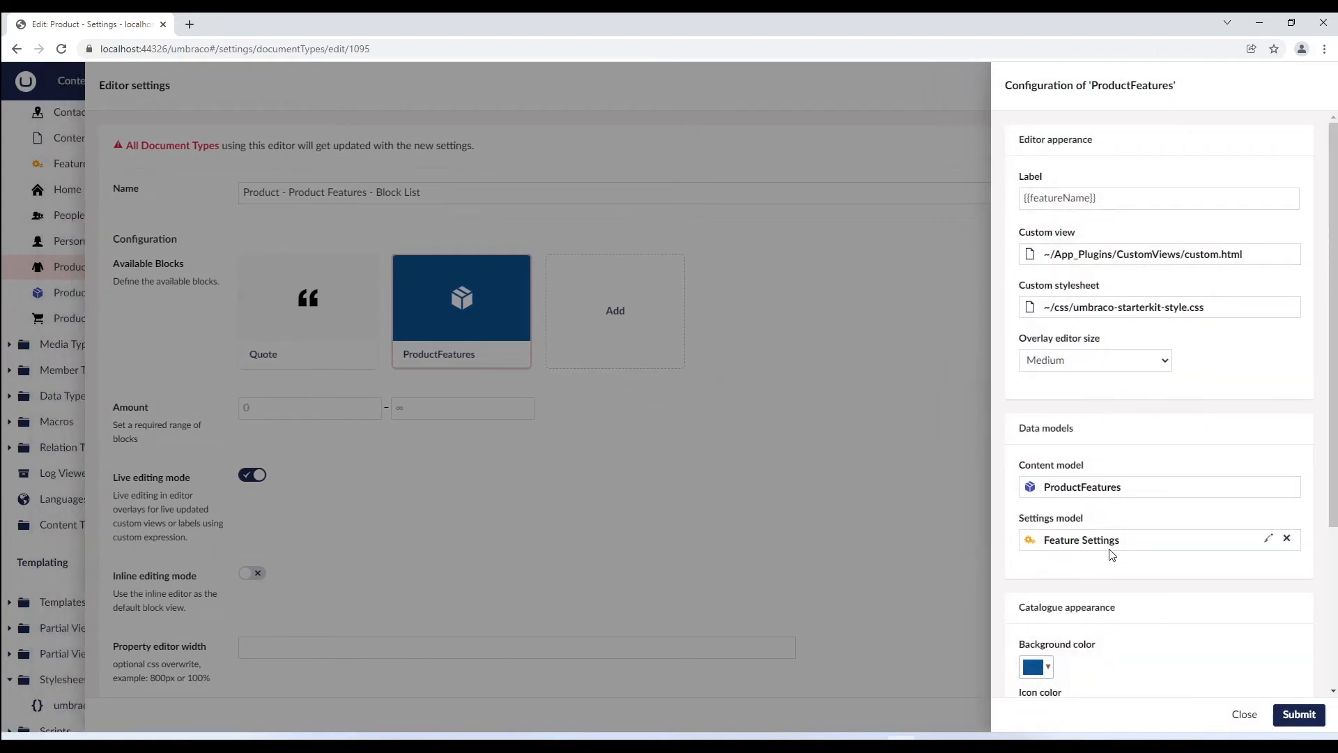
pyautogui.click(1298, 714)
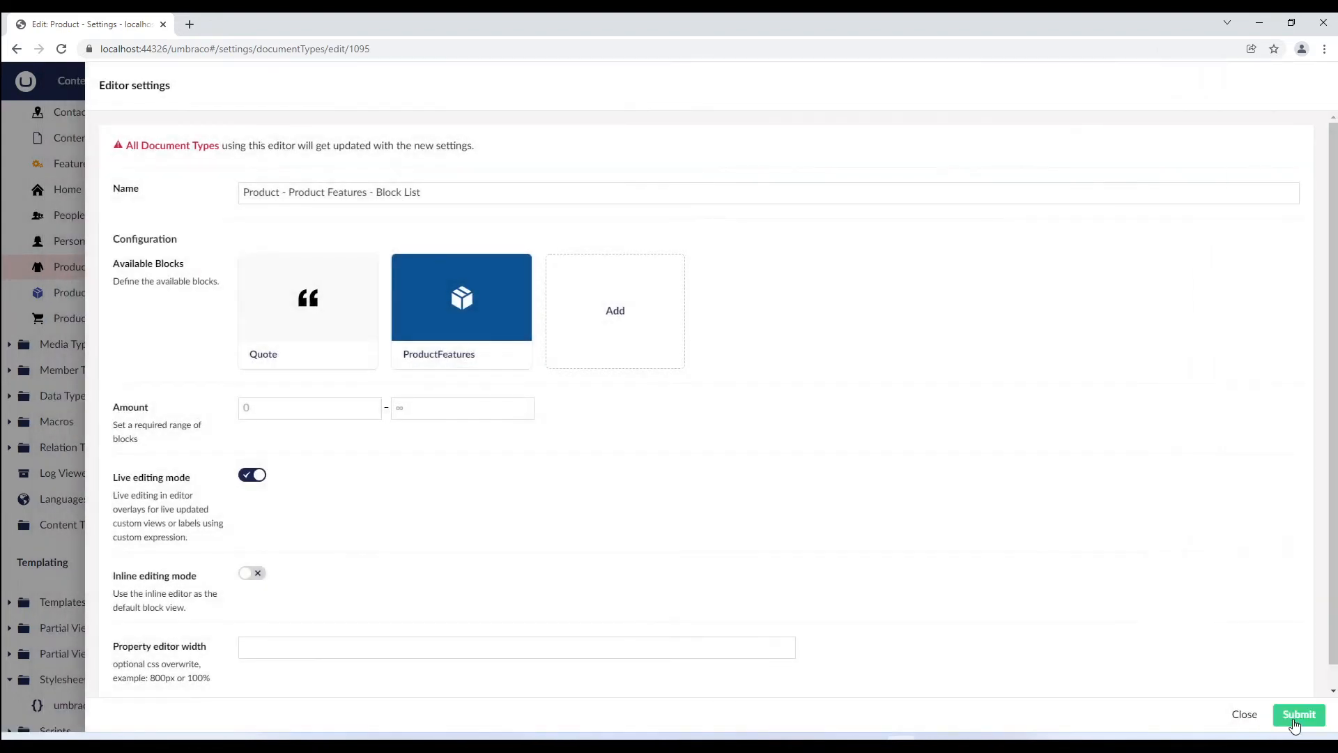
pyautogui.click(1297, 715)
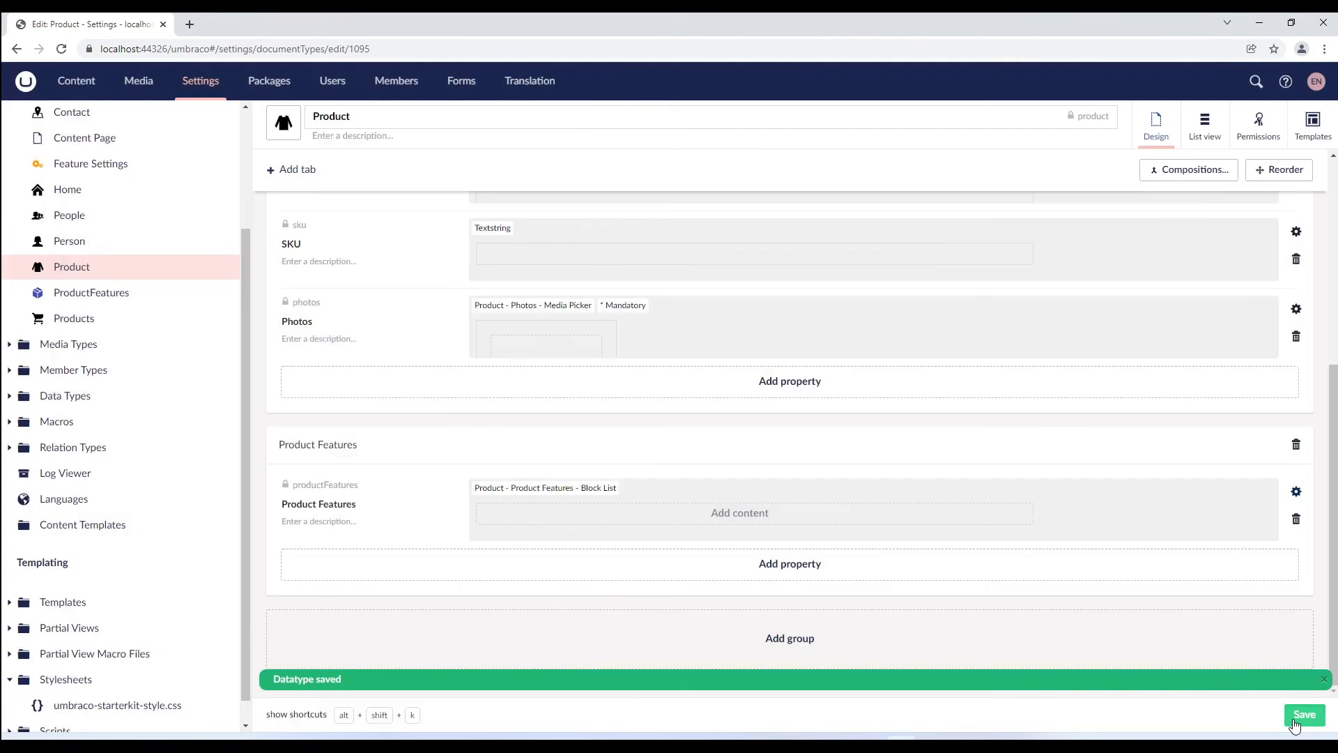
pyautogui.click(1304, 715)
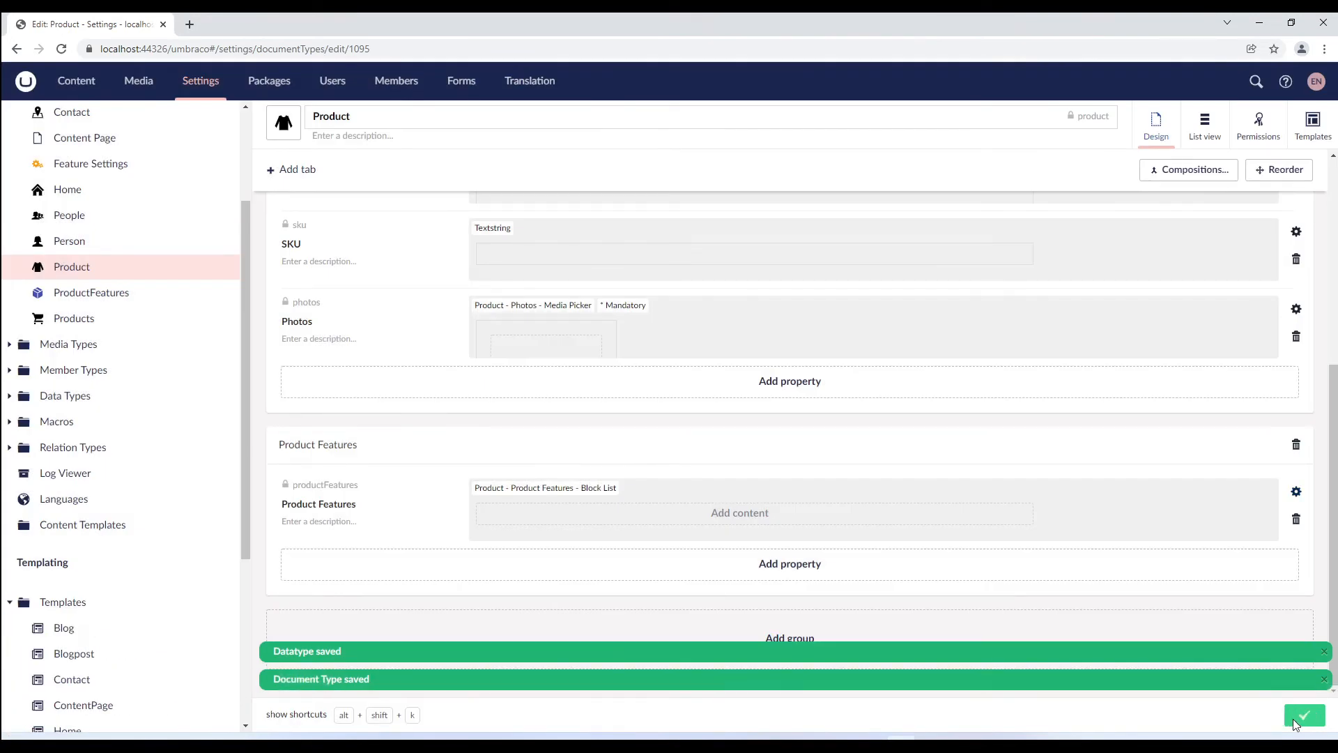
pyautogui.moveTo(1305, 714)
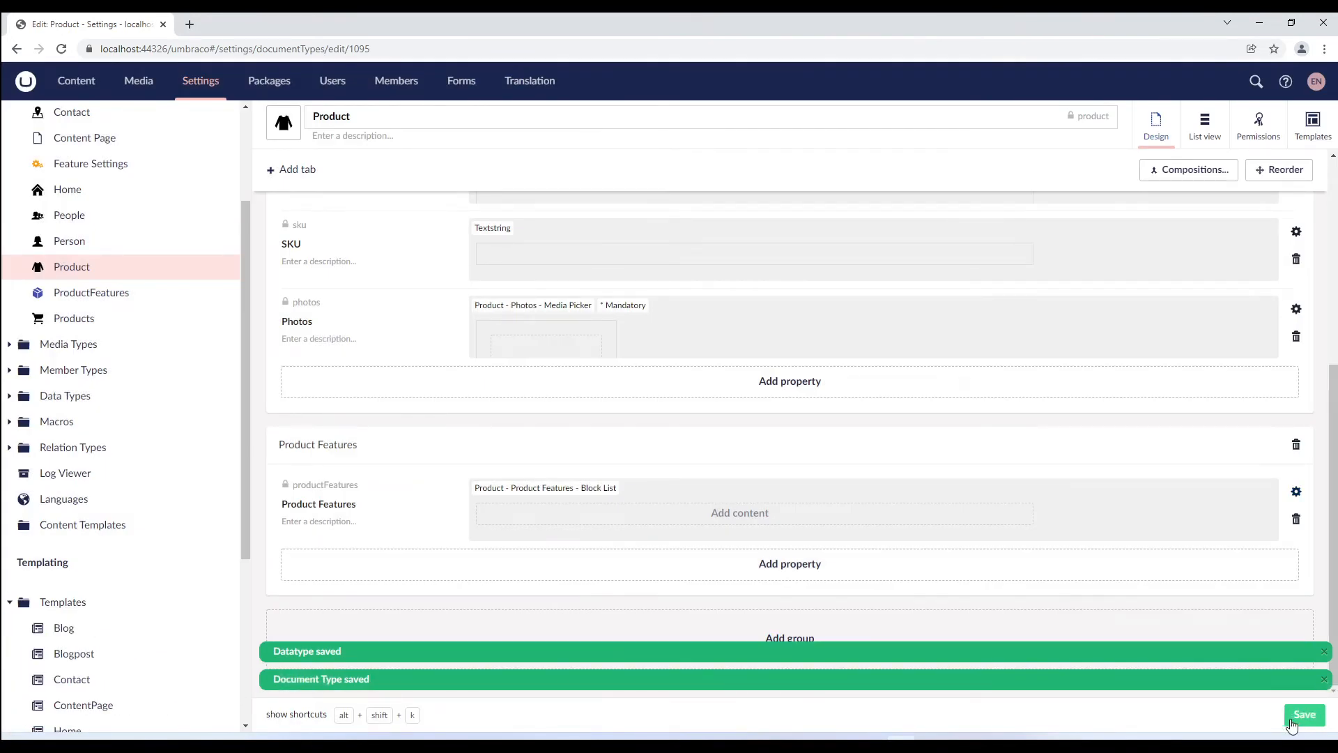
# Step: Expand Partial Views > blocklist > Components and open ProductFeatures.cshtml
pyautogui.scroll(-3)
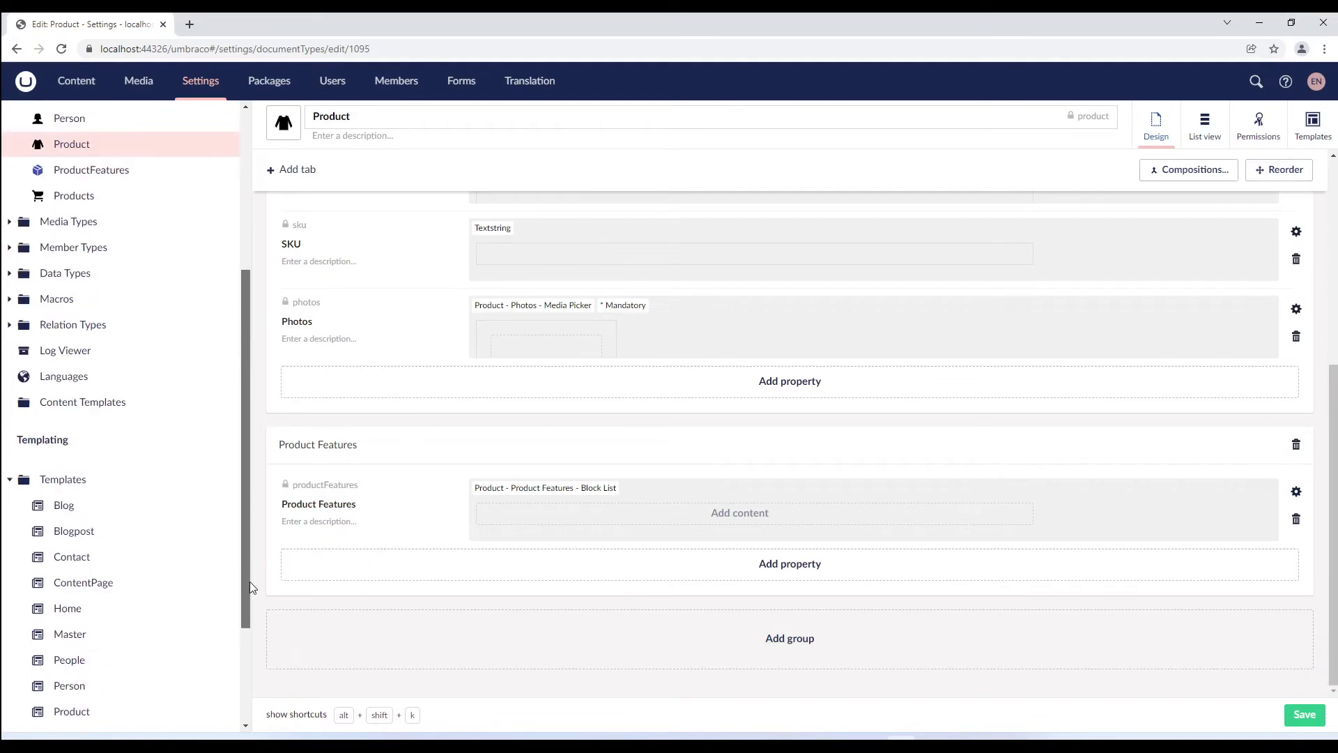
pyautogui.scroll(-3)
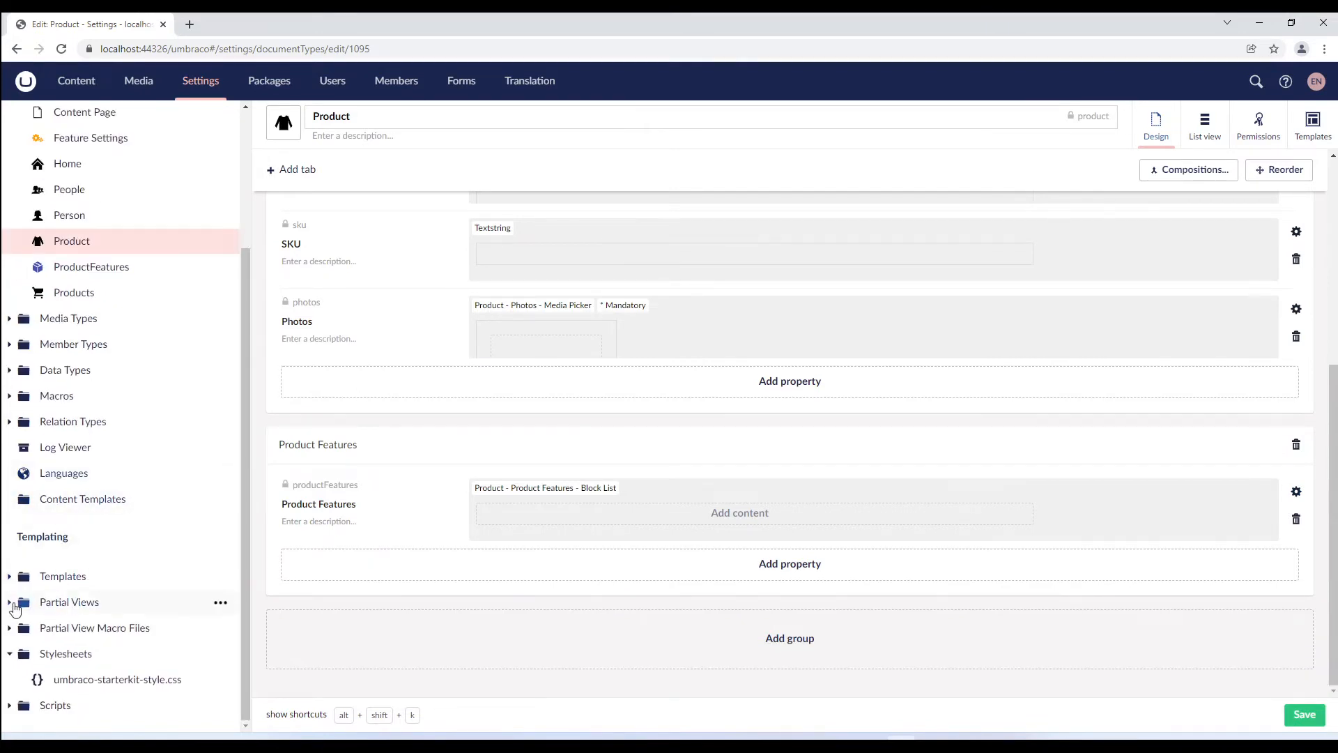
pyautogui.click(9, 601)
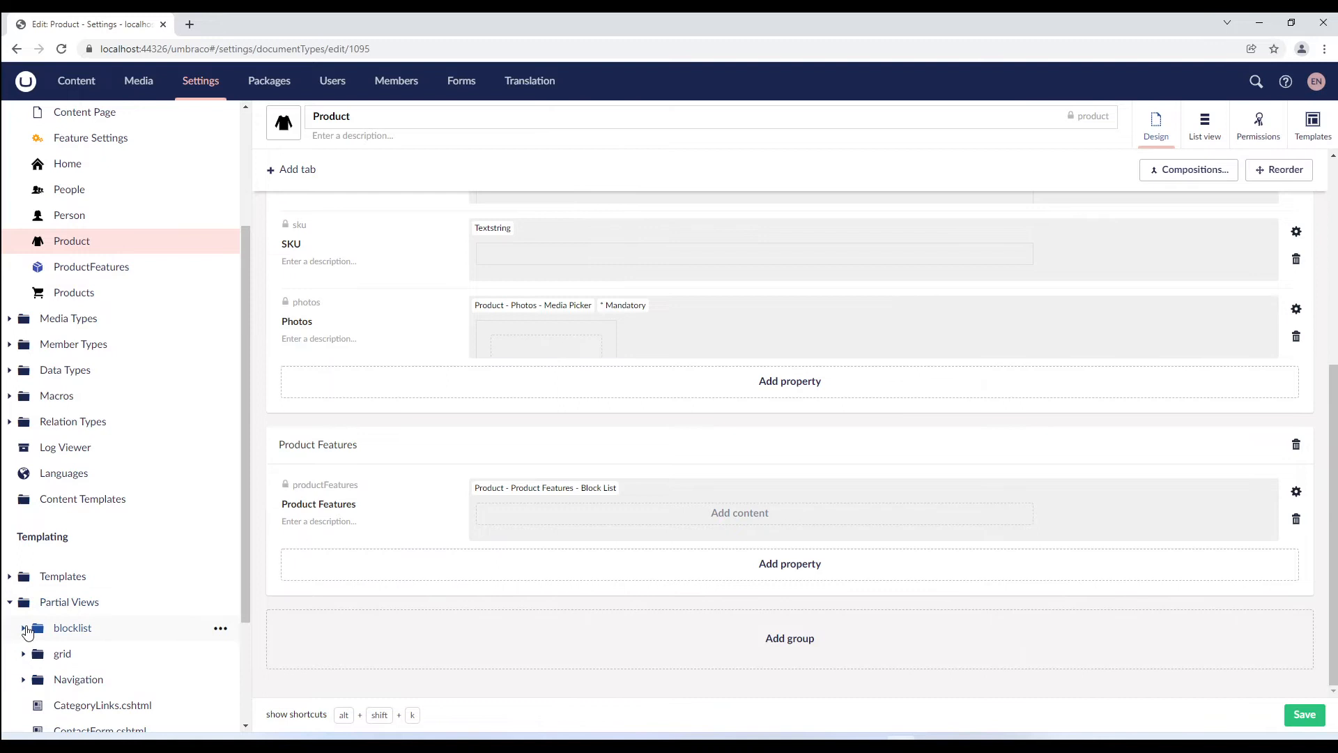
pyautogui.click(23, 628)
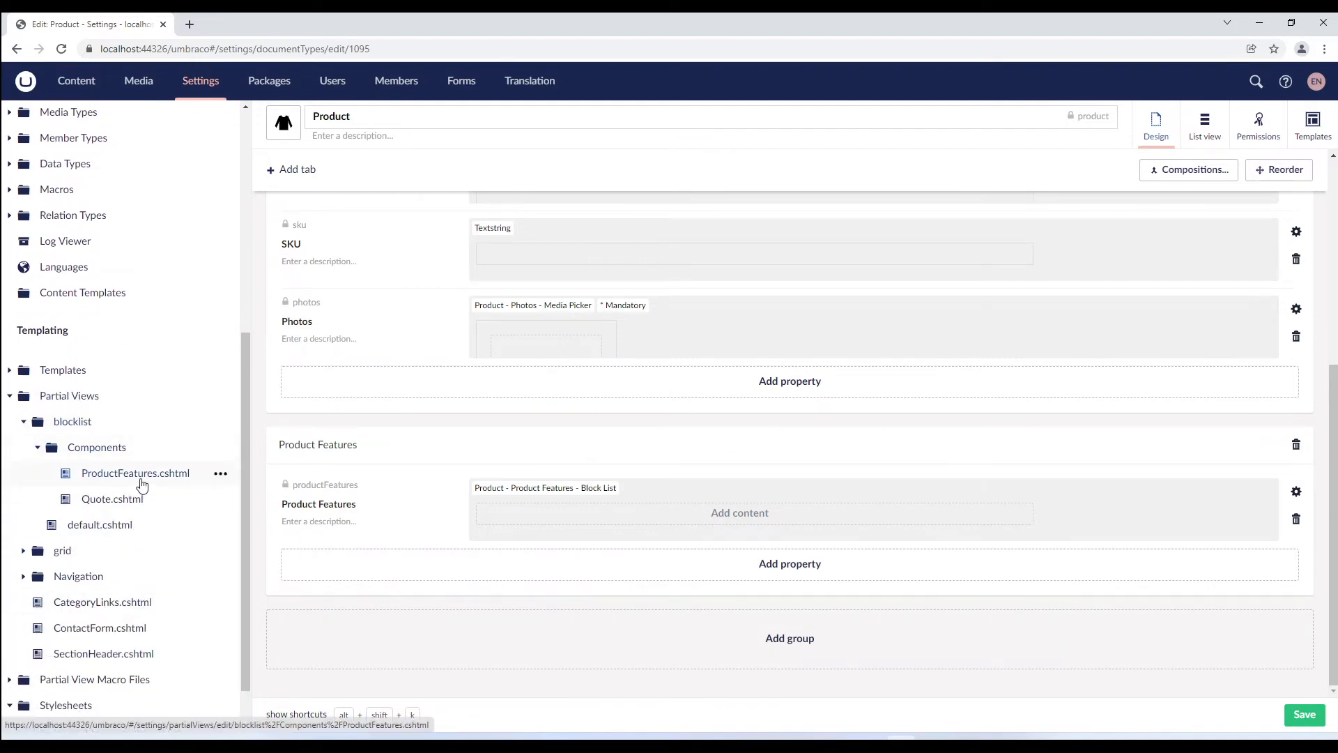
pyautogui.click(134, 472)
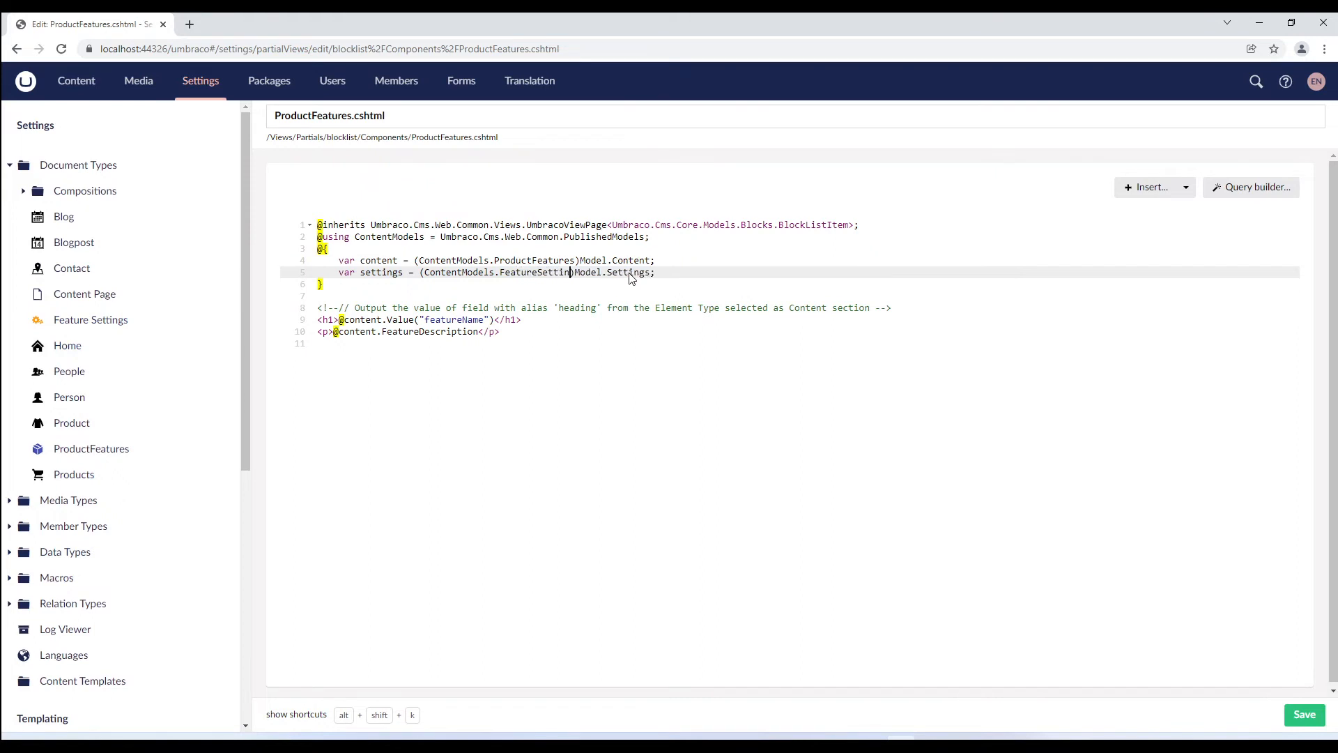
# Step: Fix the FeatureSettings cast, wrap heading and paragraph in if (!settings.HideBlock), and save
pyautogui.write('gs')
pyautogui.write('@')
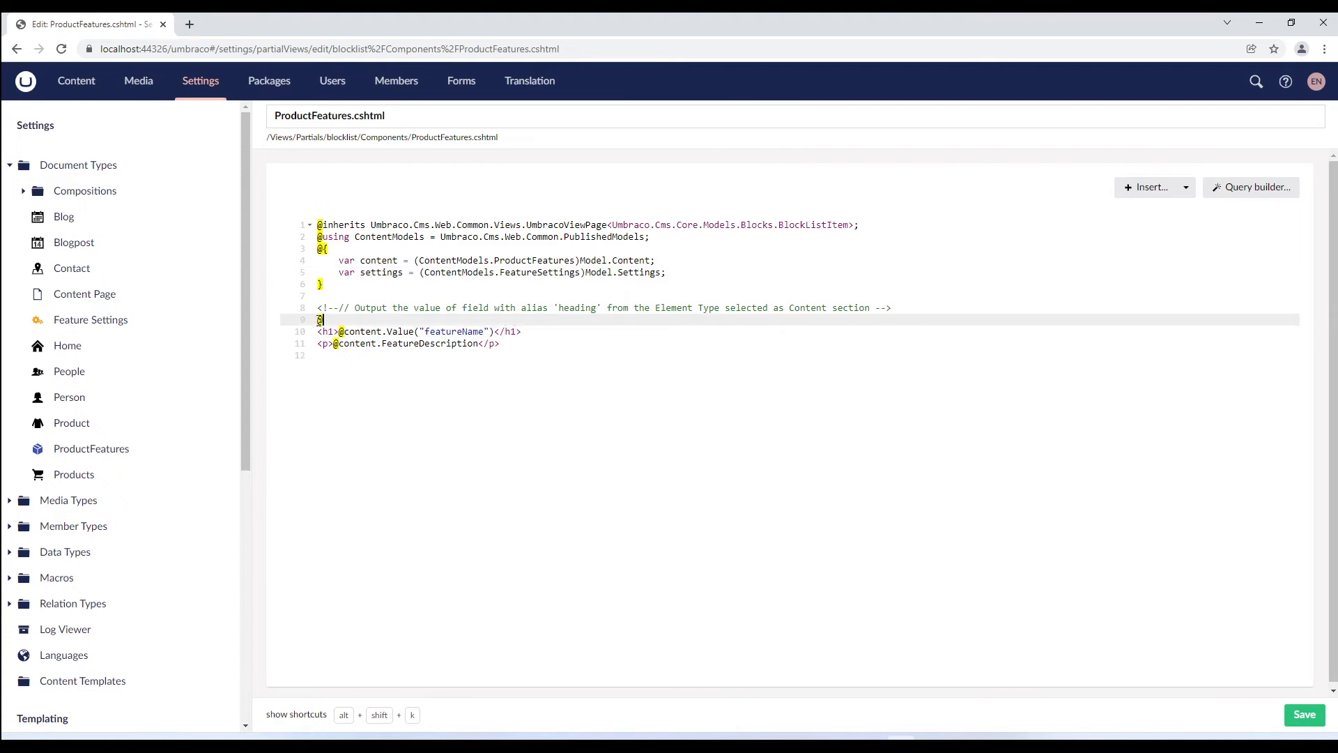
pyautogui.press('Enter')
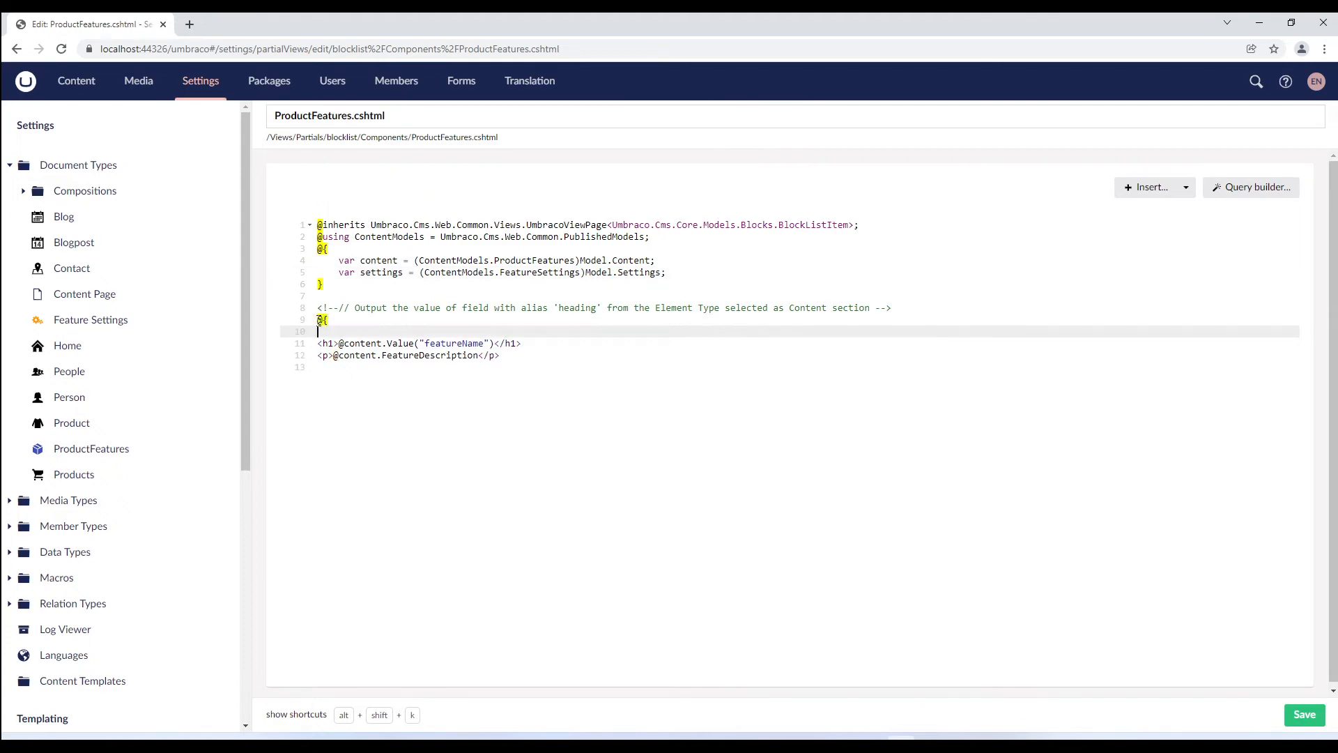
pyautogui.write('if')
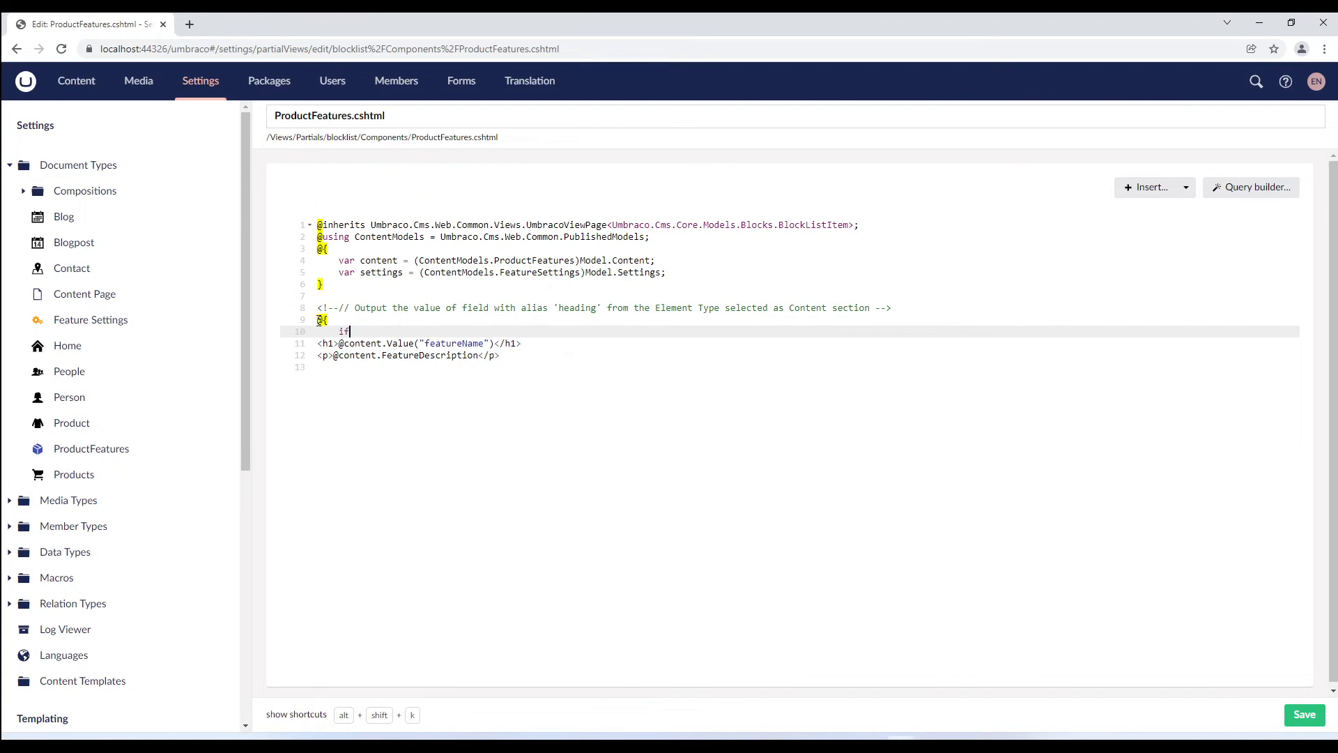
pyautogui.write('()')
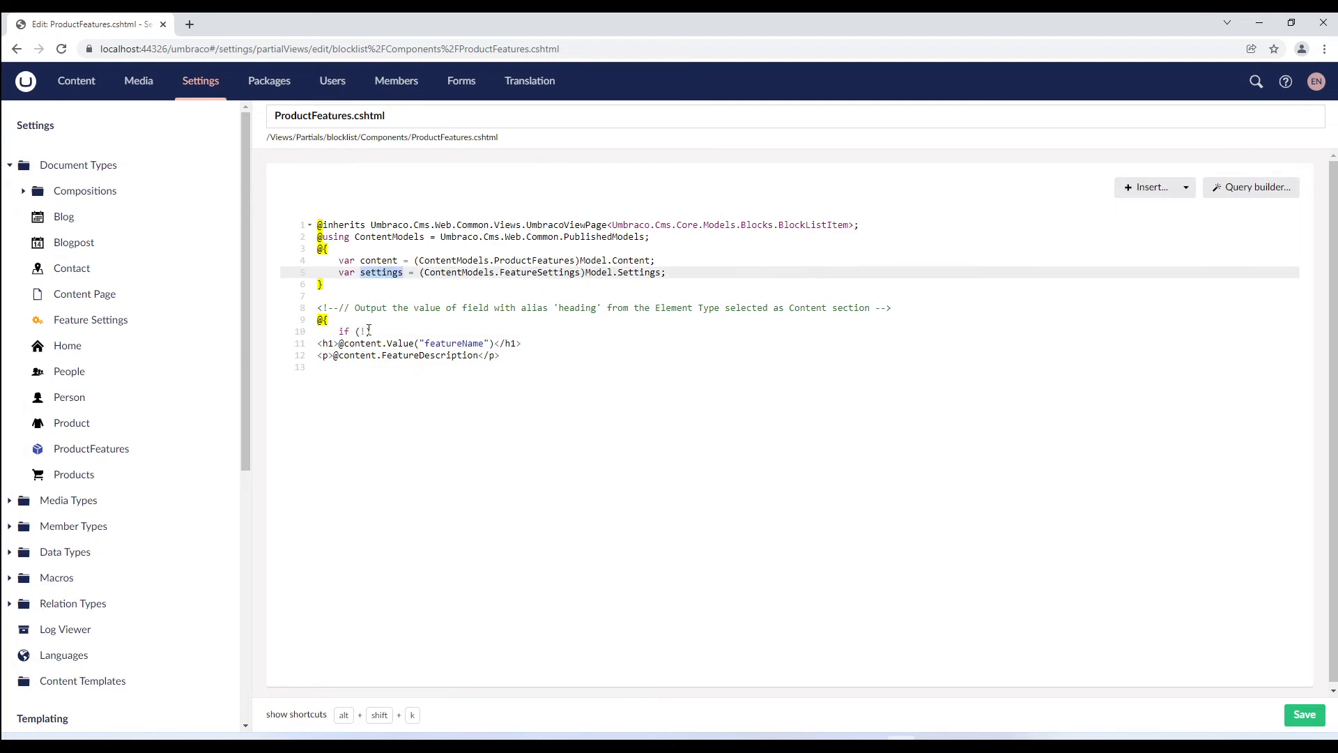
pyautogui.write('settings.HideBlock')
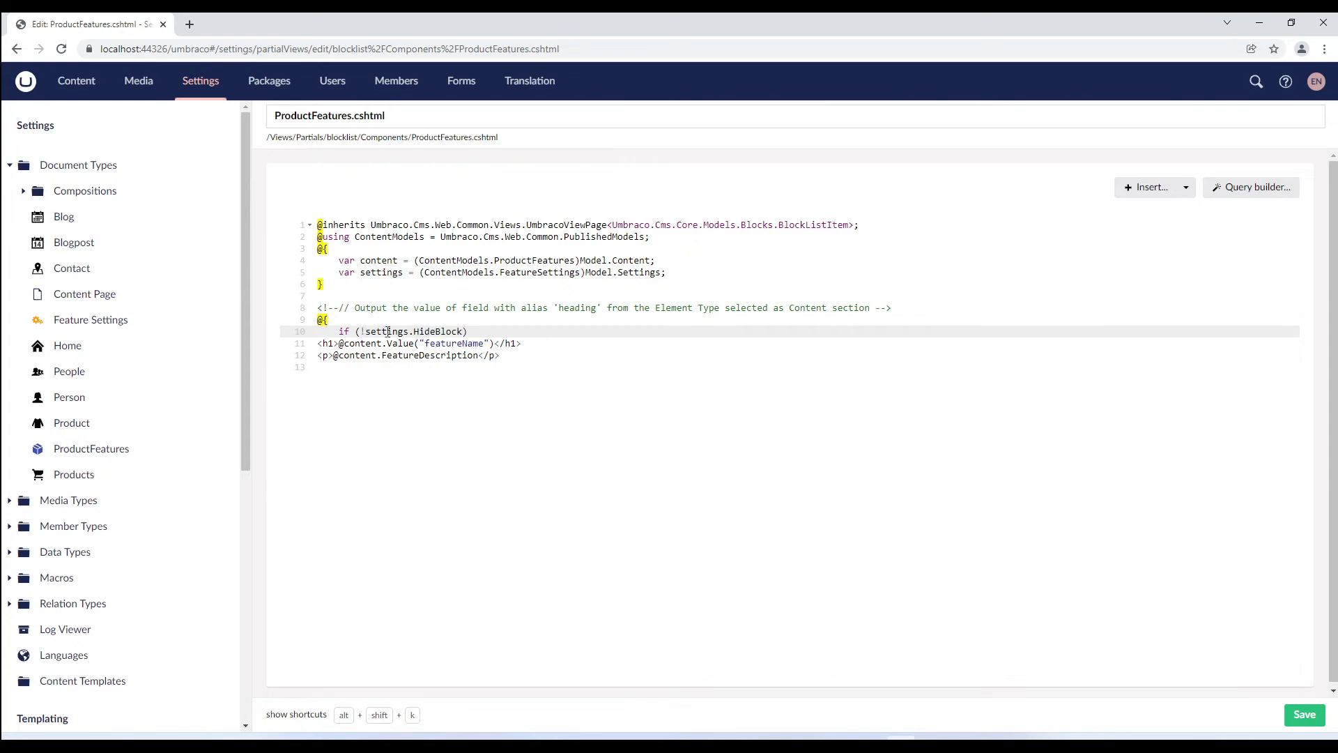
pyautogui.press('Return')
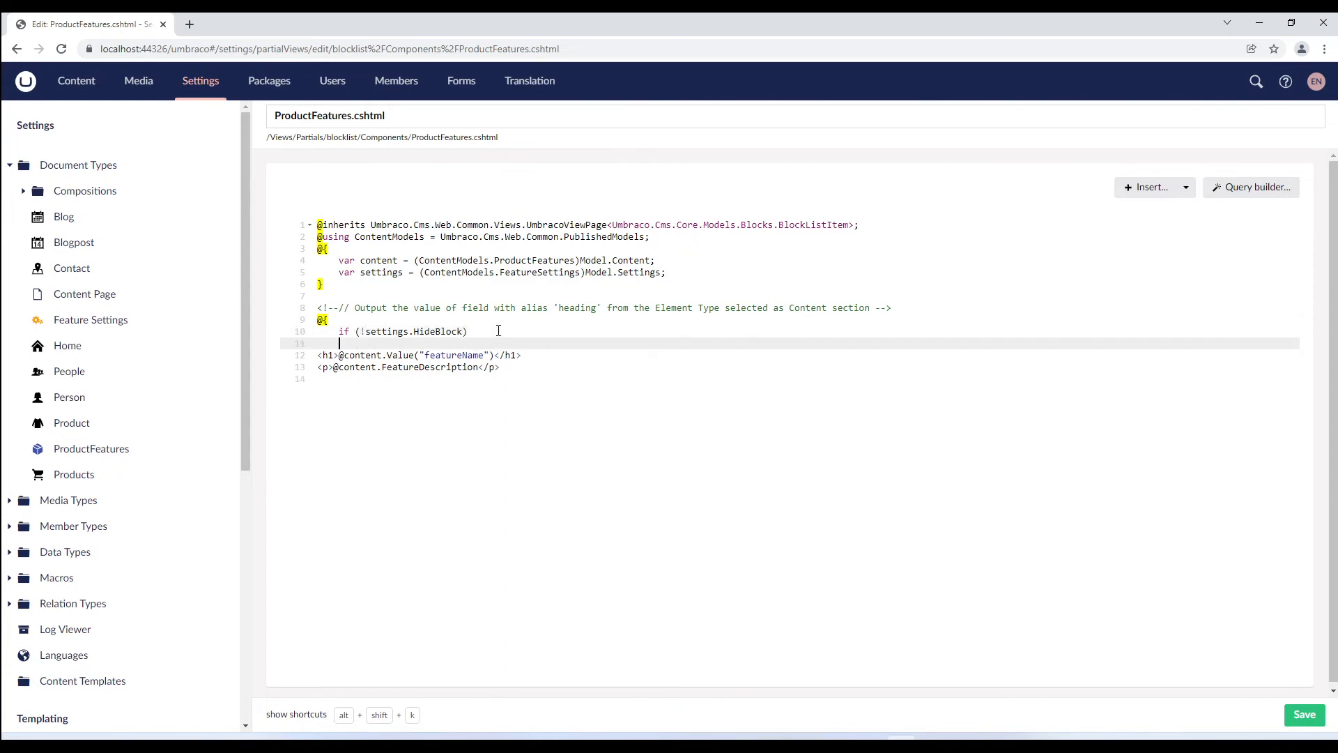
pyautogui.write('{')
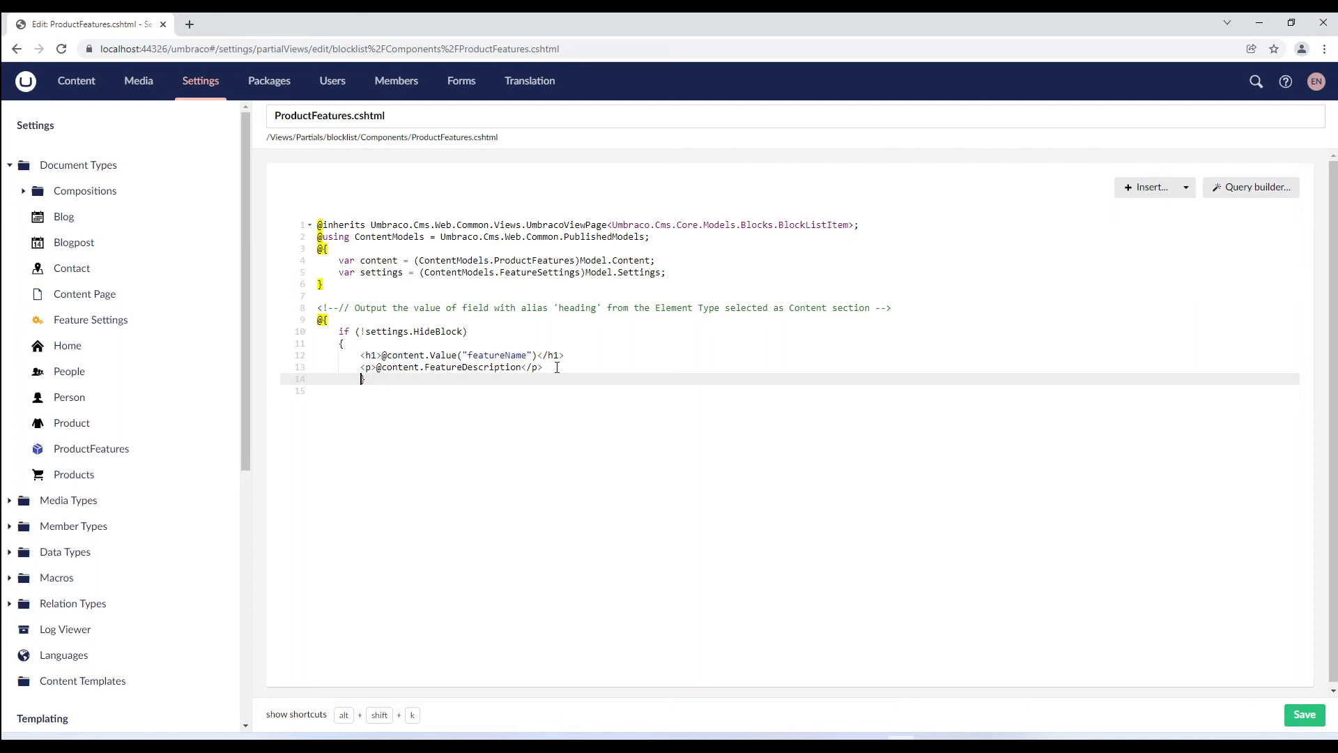
pyautogui.write('}')
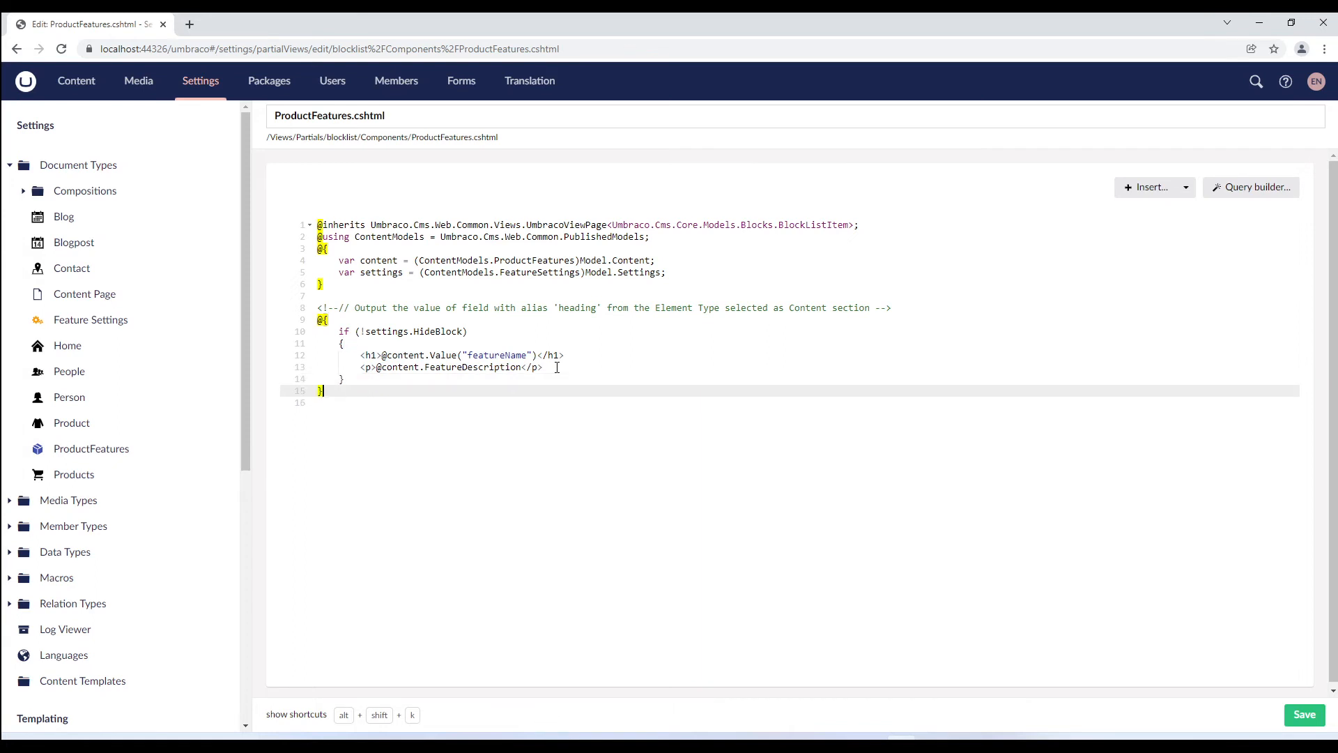
pyautogui.click(1303, 714)
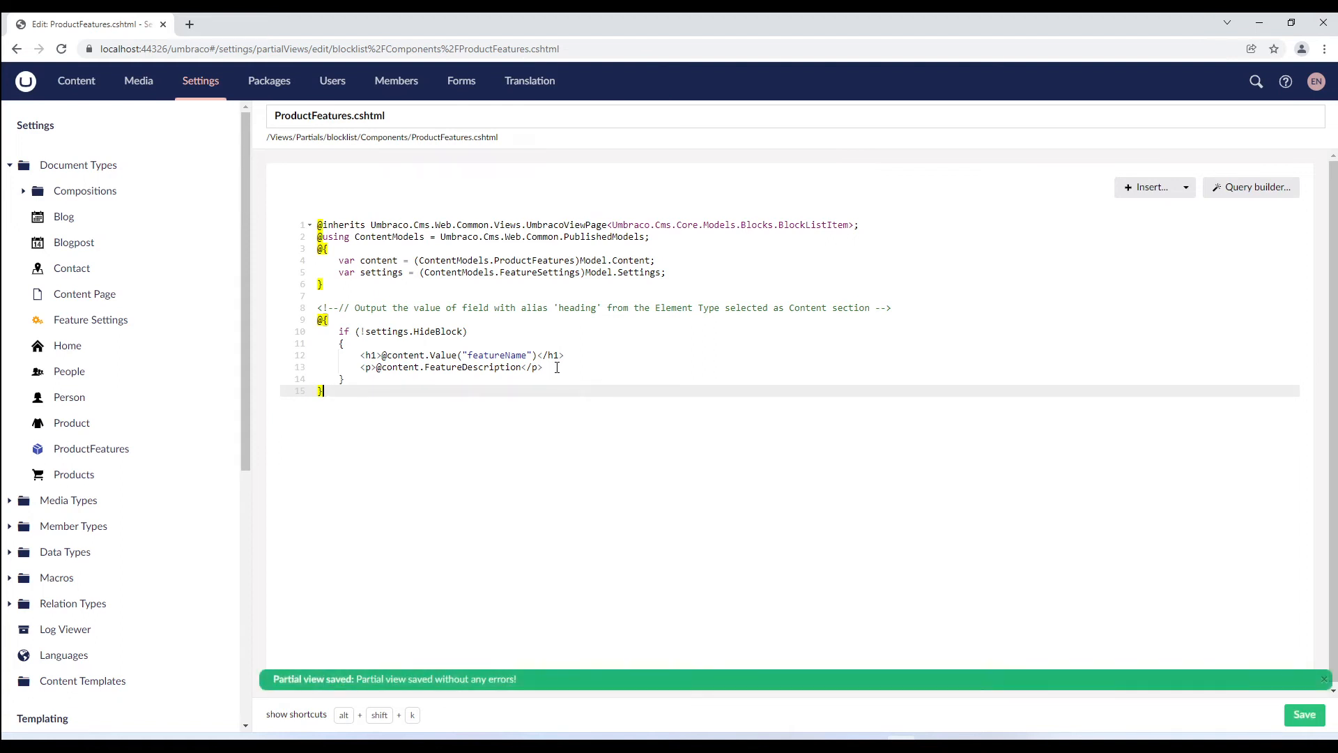
pyautogui.press('alt+tab')
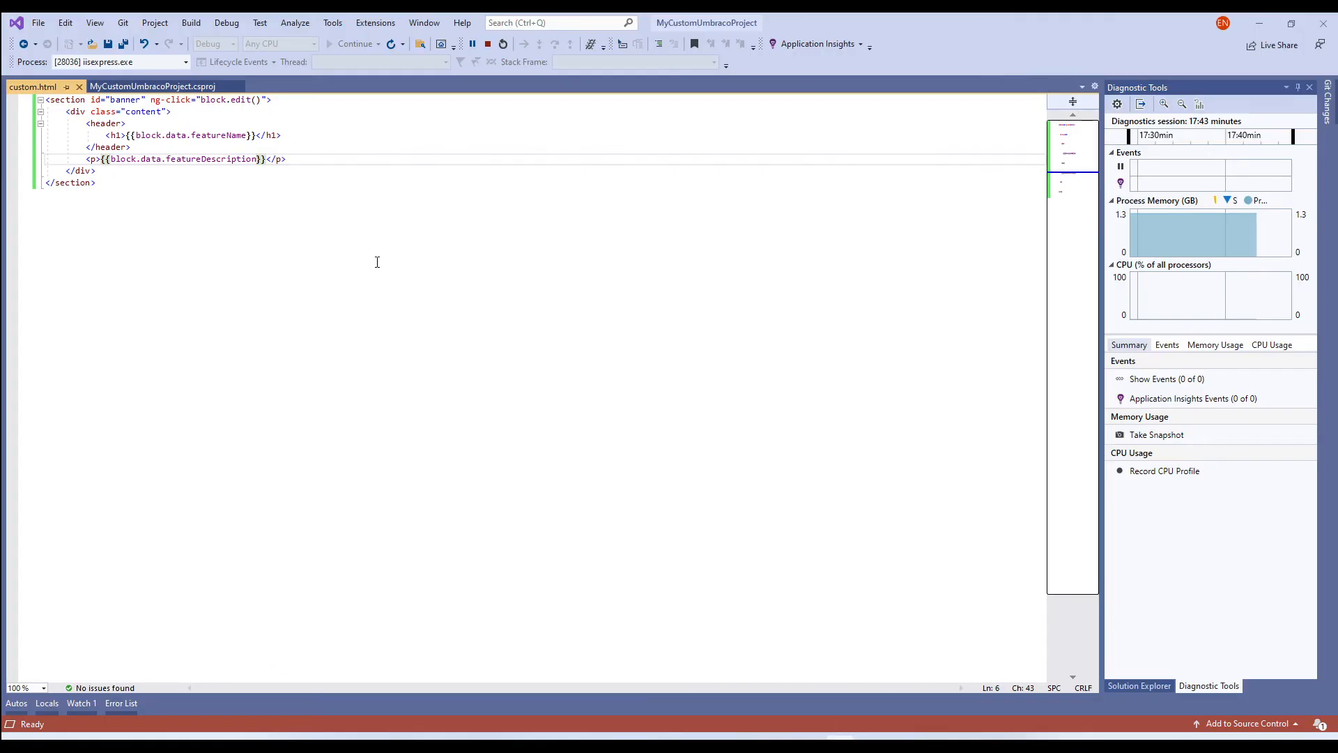
# Step: Wrap custom.html content in a text-block div using ng-class from block.settingsData.blockAlignment, saved
pyautogui.click(96, 182)
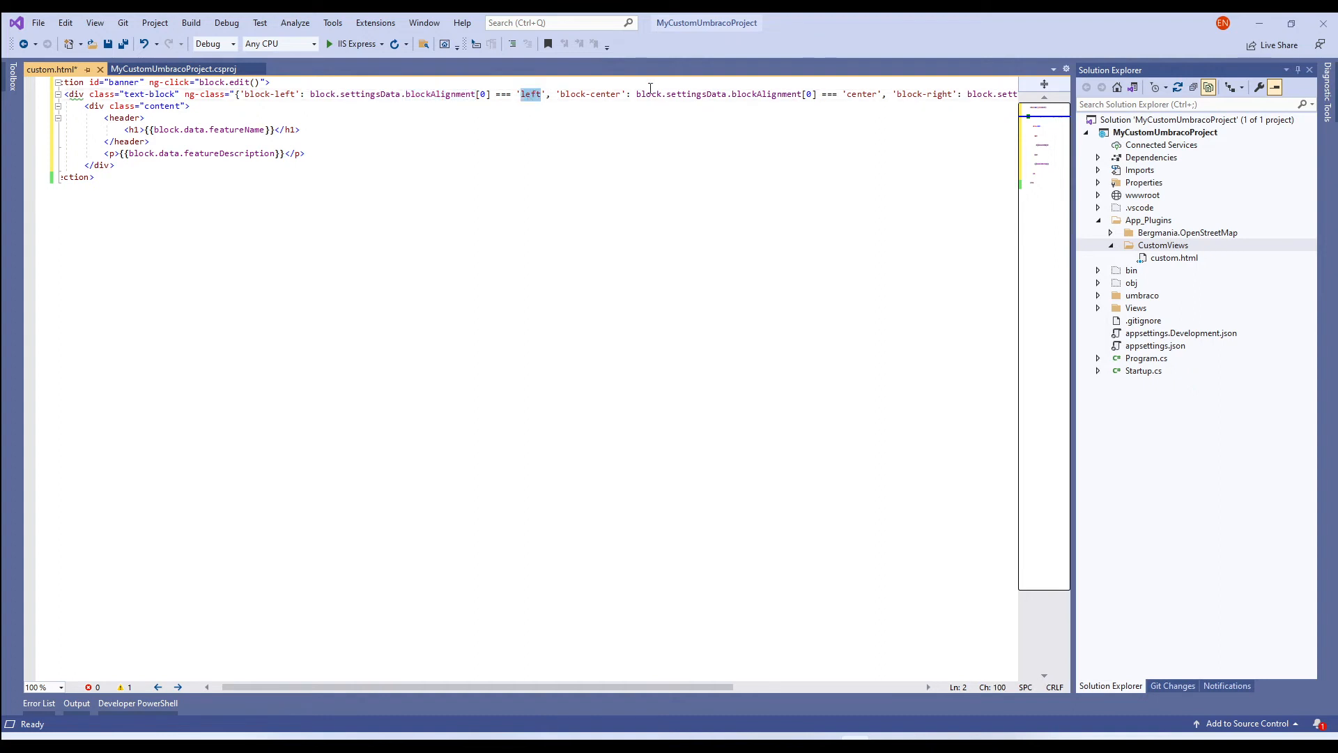
pyautogui.moveTo(584, 564)
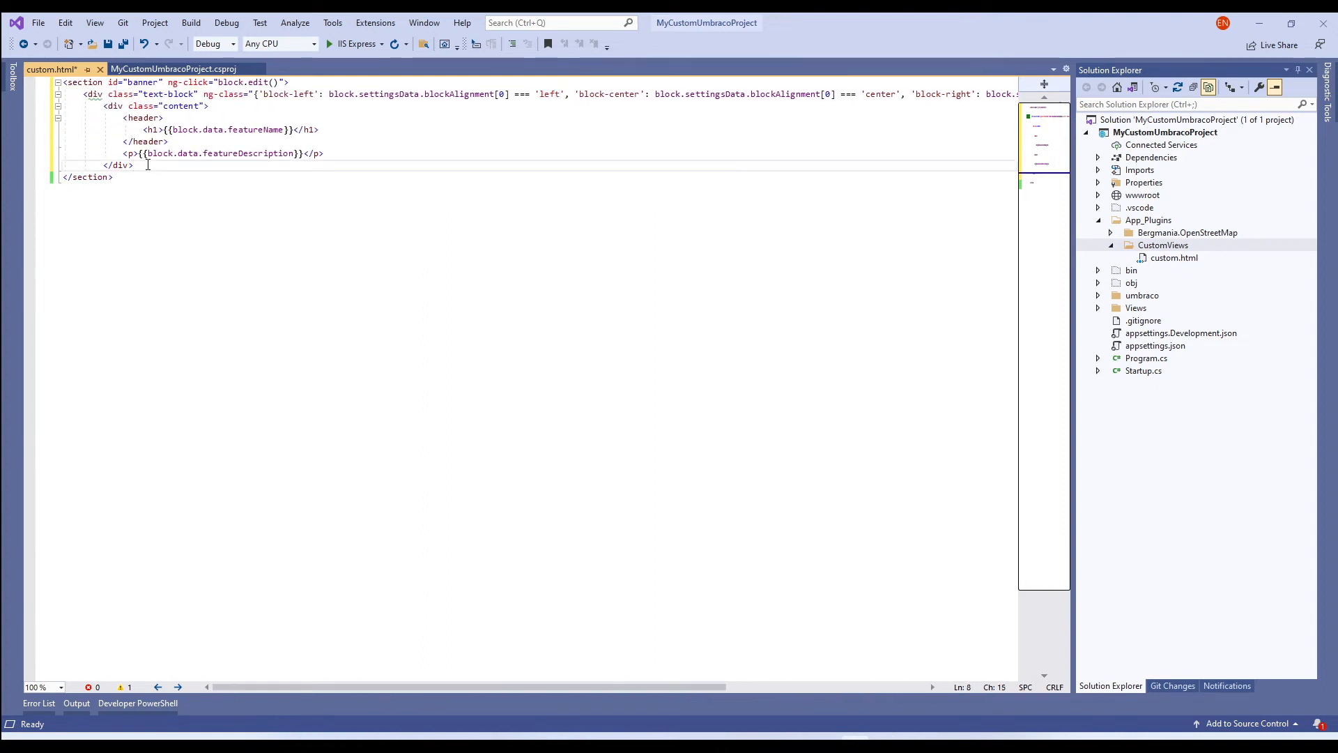
pyautogui.write('</div>')
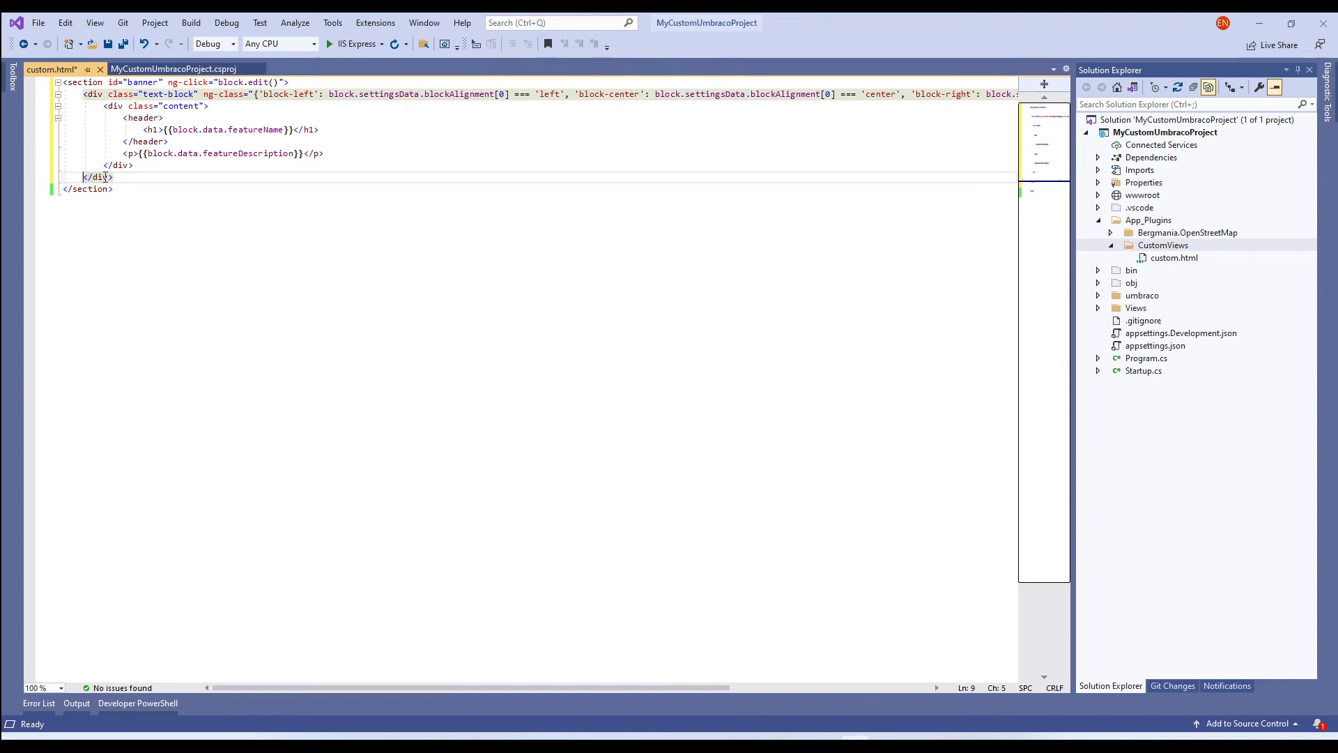
pyautogui.press('ctrl+s')
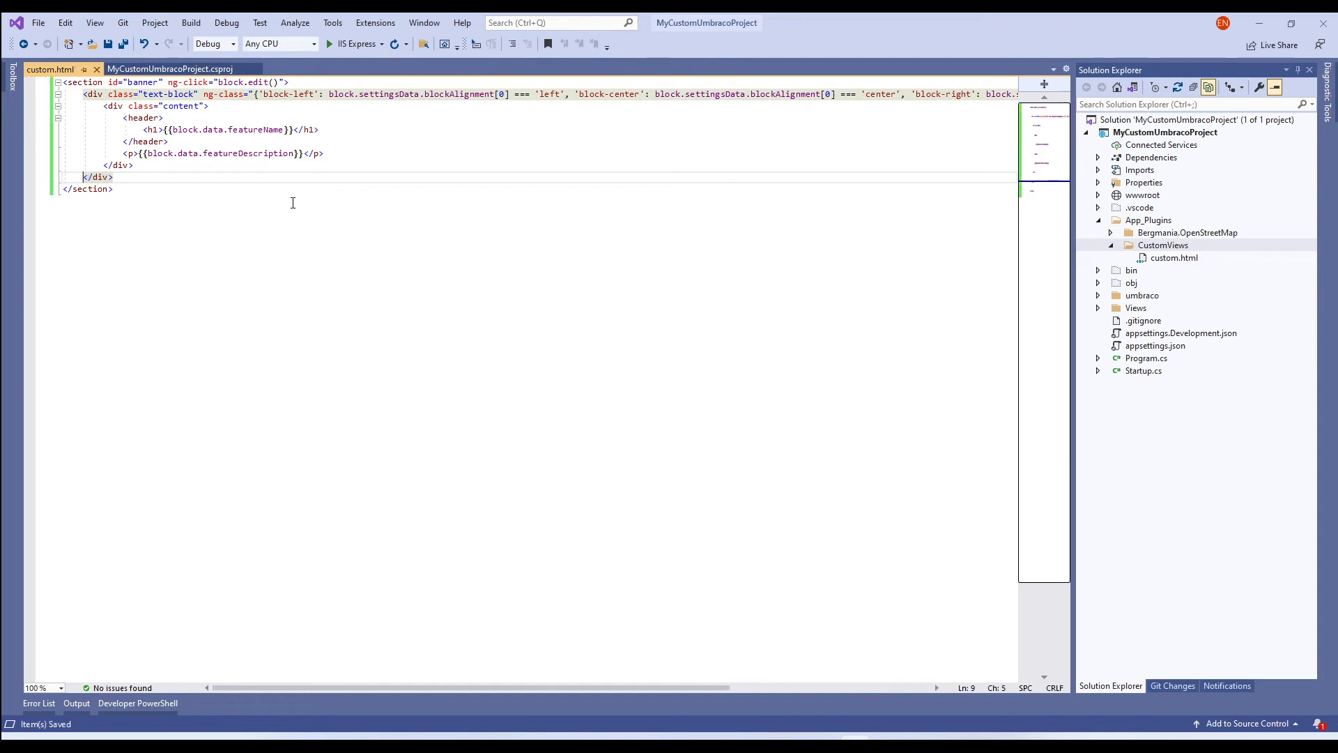
pyautogui.click(329, 43)
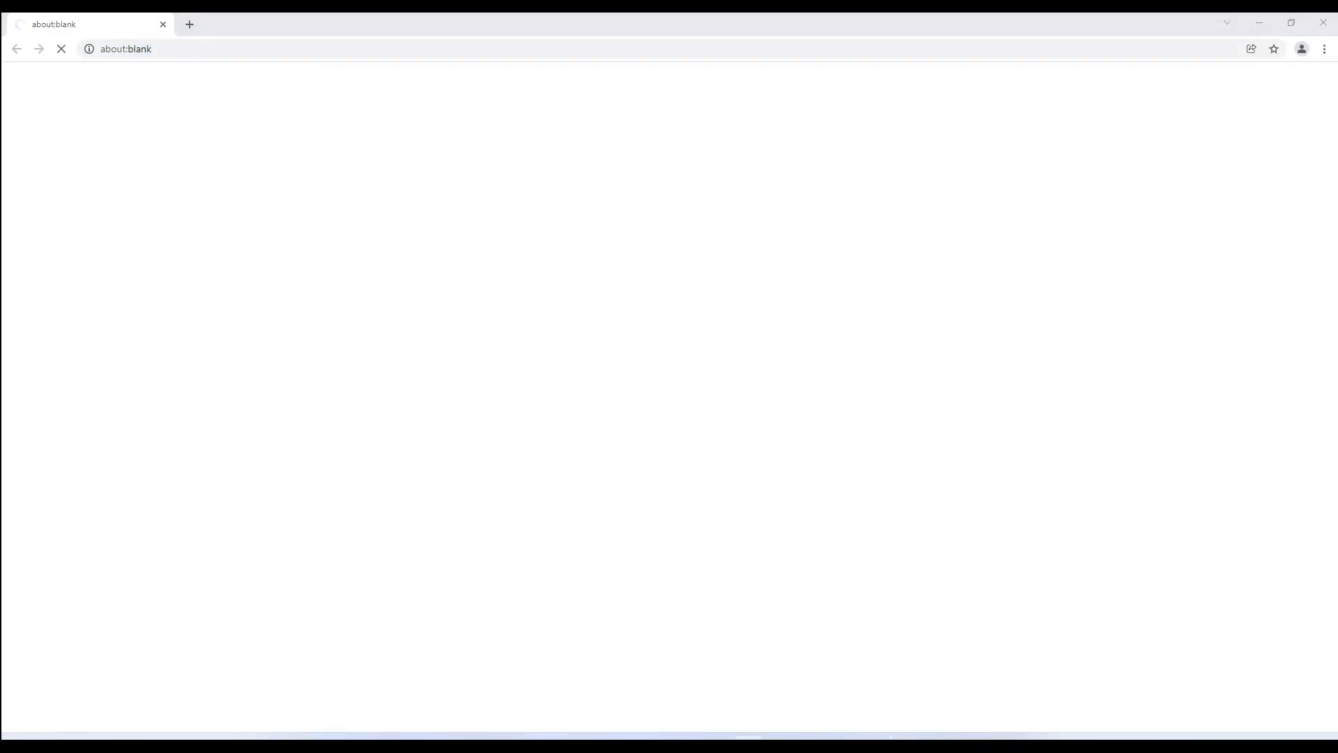
# Step: Navigate Content > Home > Products > Biker Jacket and open the Removable Lining block's settings
pyautogui.write('localhost:44326/umbraco#/content')
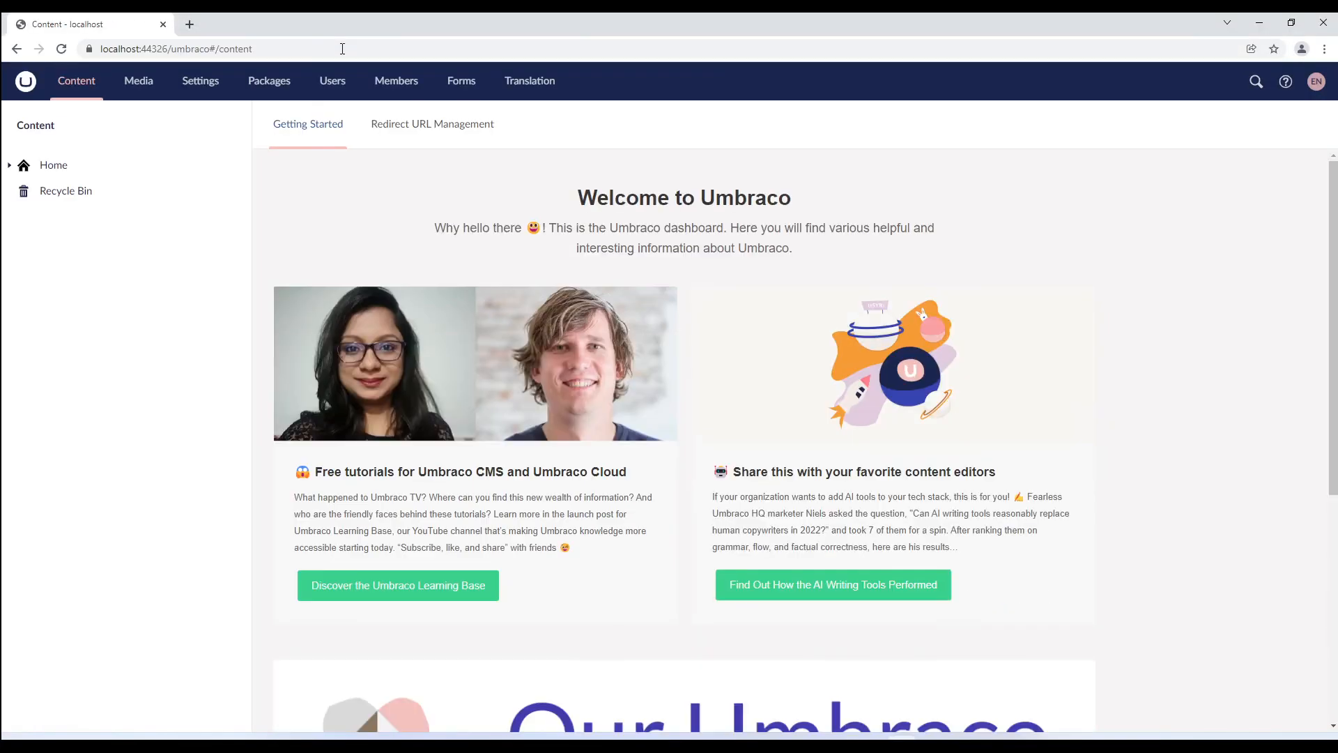
pyautogui.click(8, 164)
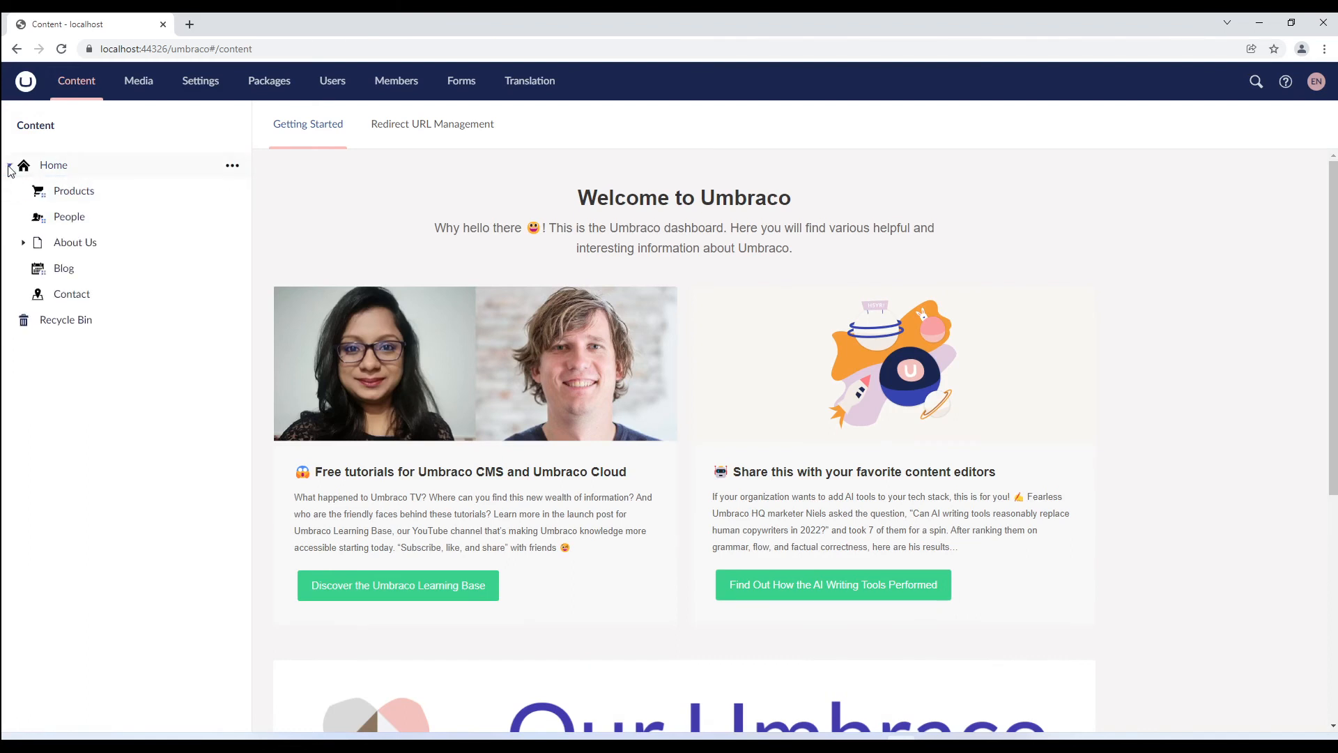
pyautogui.click(73, 190)
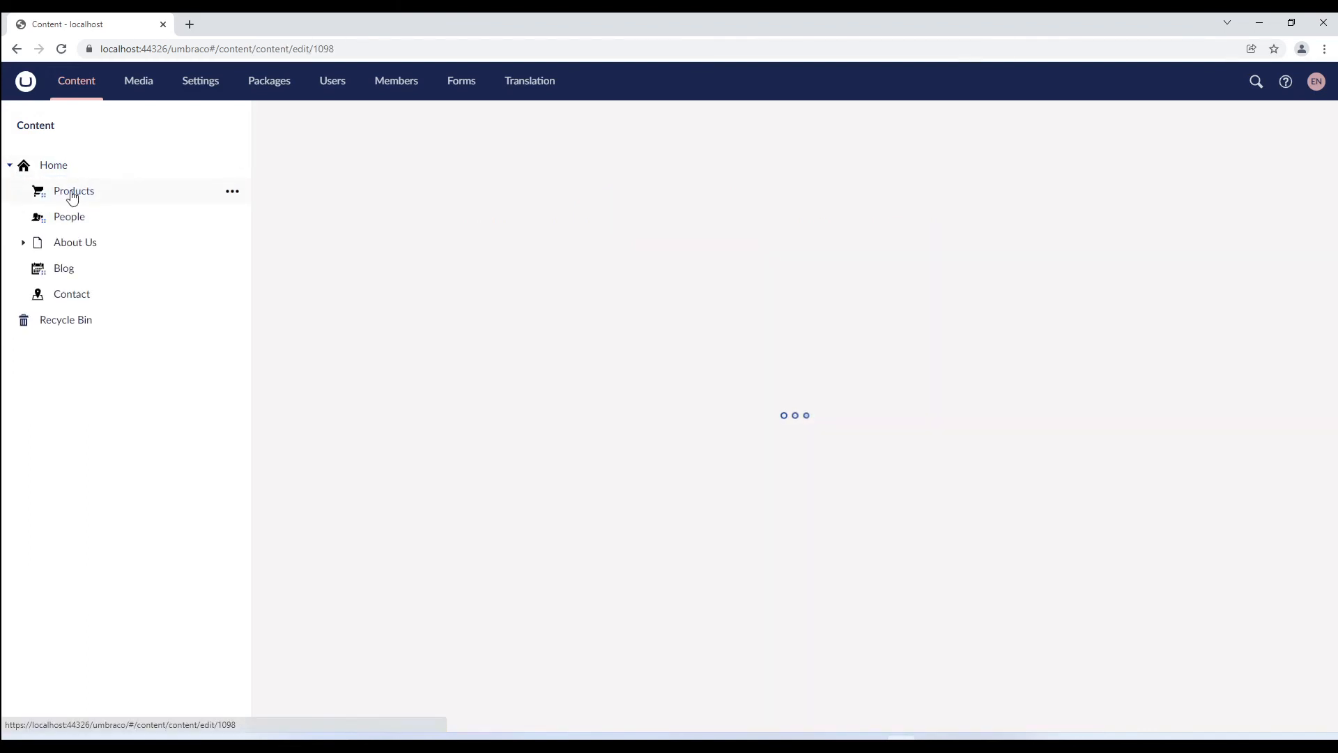
pyautogui.click(73, 190)
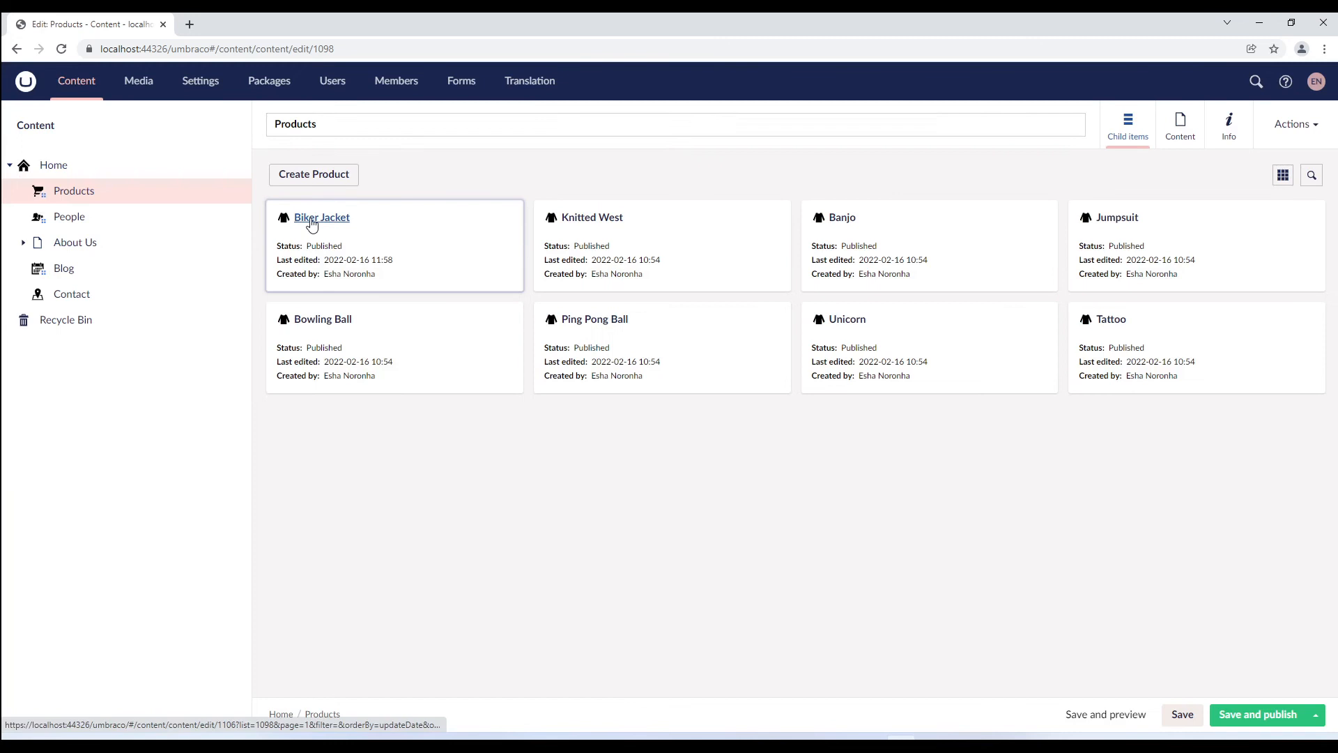
pyautogui.click(322, 217)
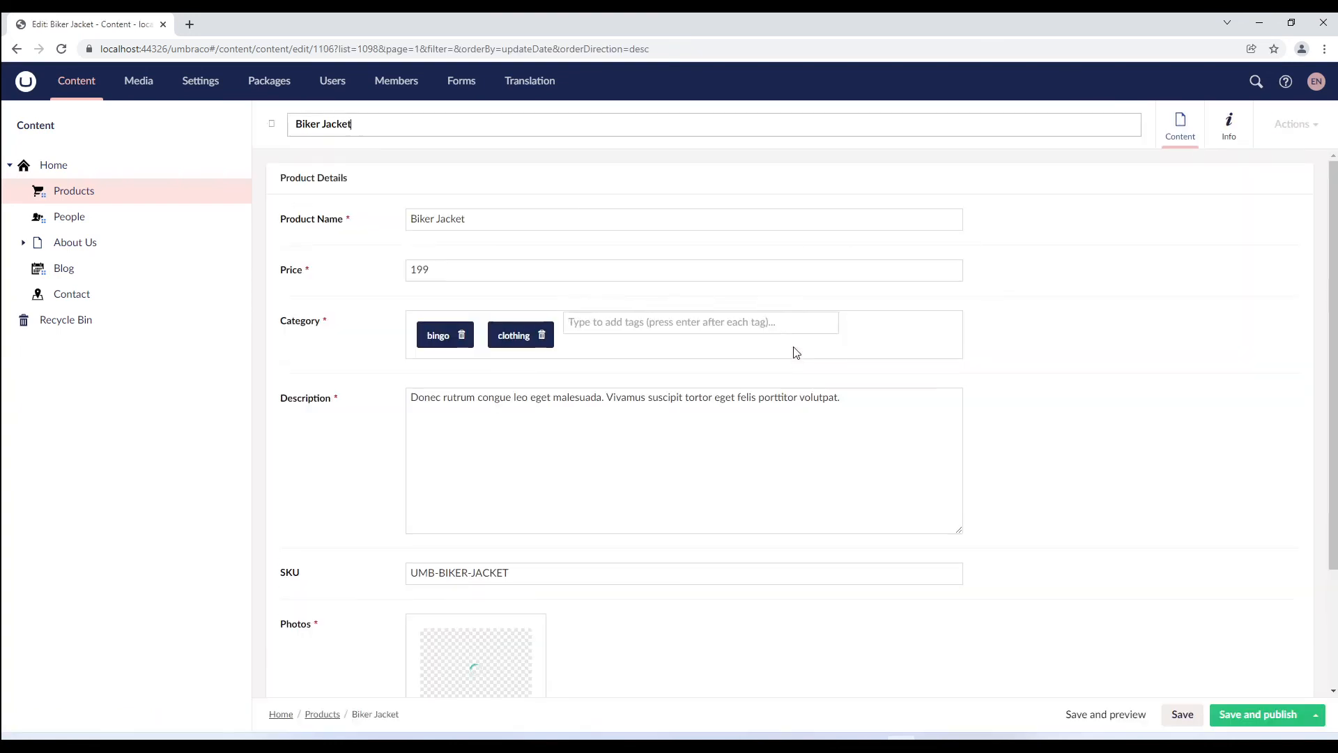
pyautogui.scroll(-3)
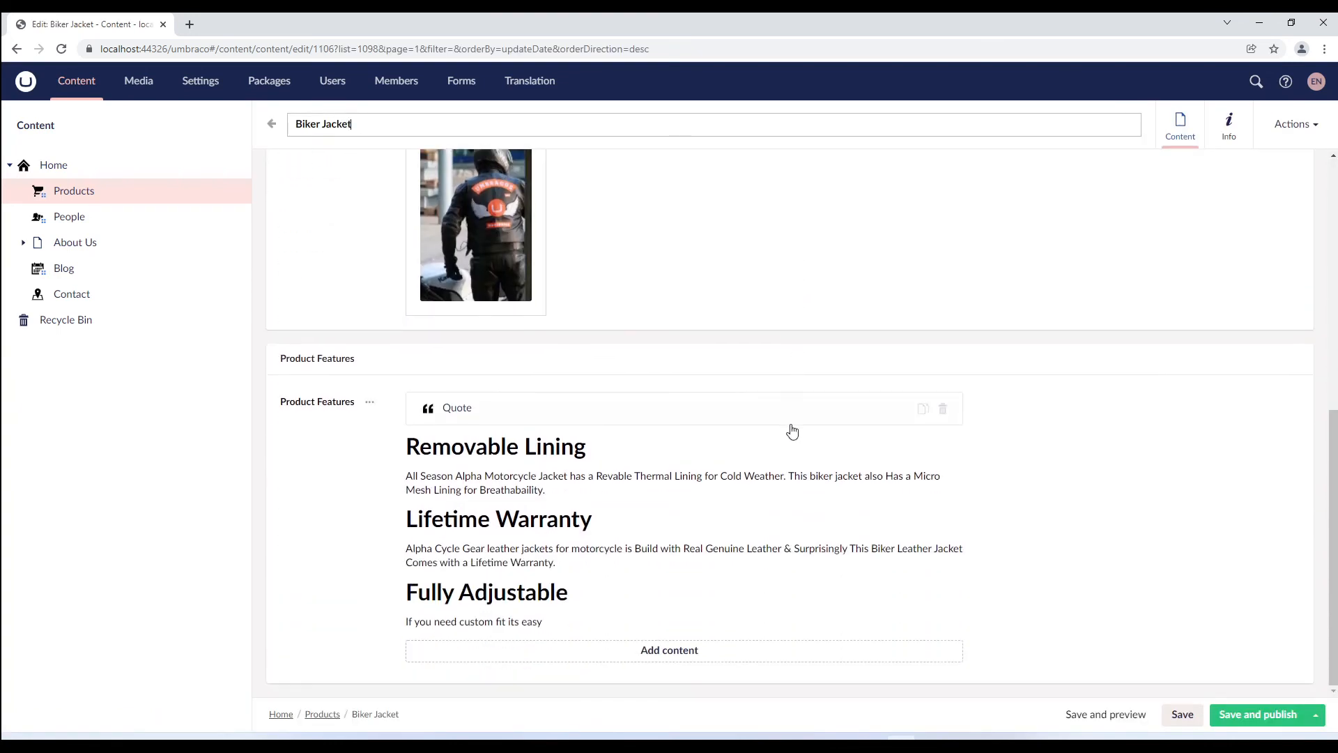
pyautogui.click(903, 457)
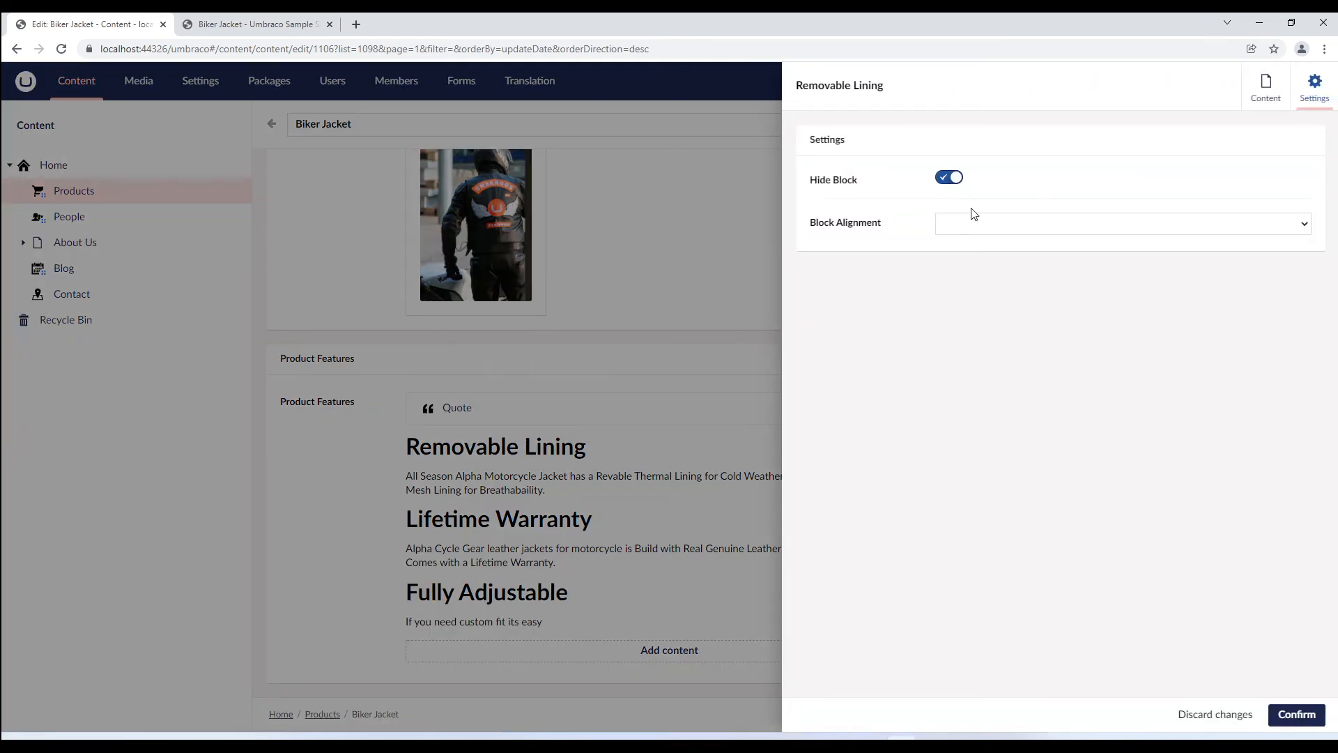
# Step: Set the Removable Lining block's alignment to center and confirm
pyautogui.click(1120, 224)
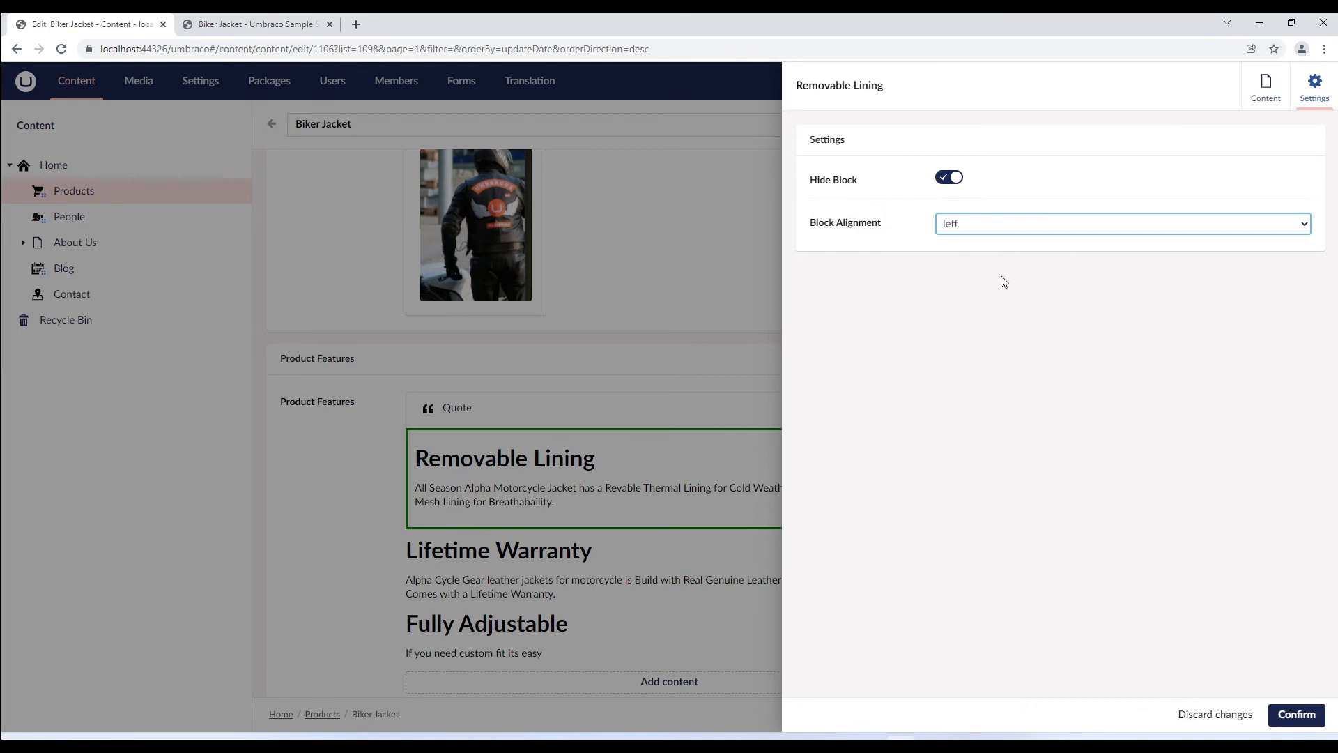
pyautogui.click(1120, 224)
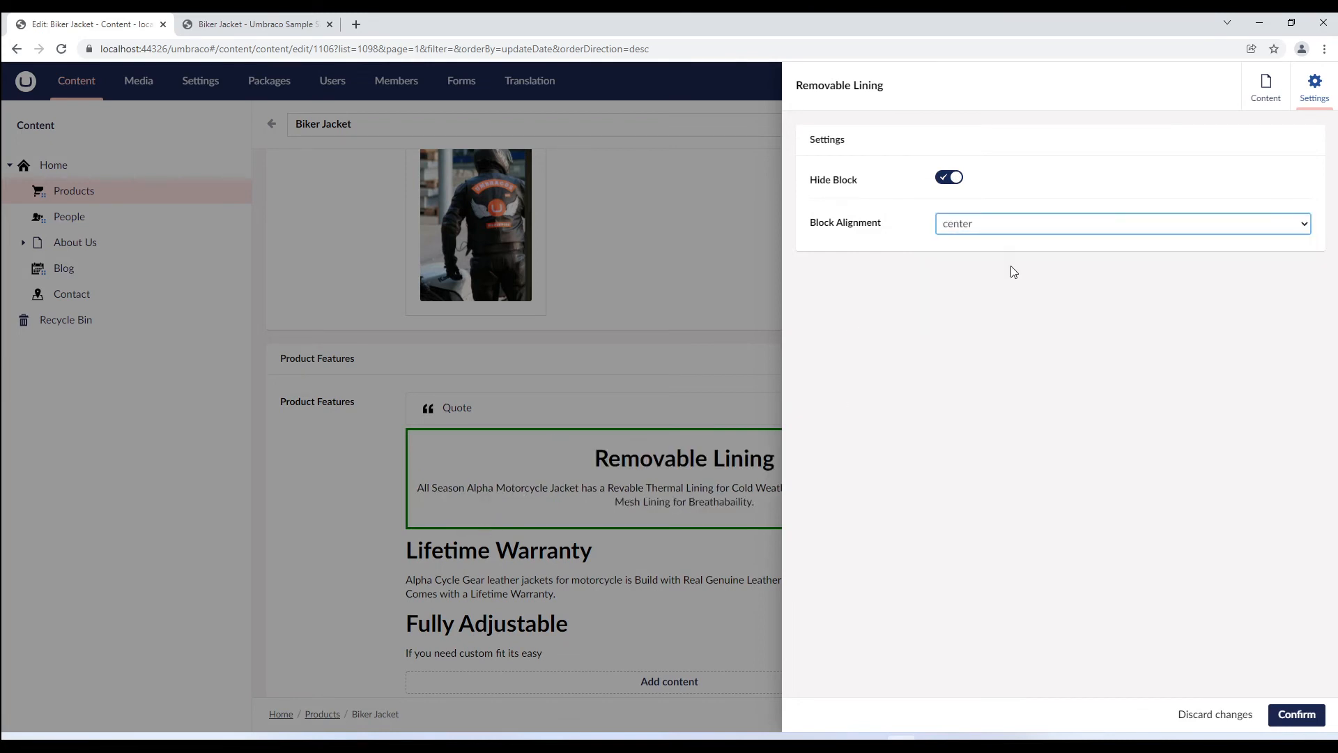
pyautogui.moveTo(622, 574)
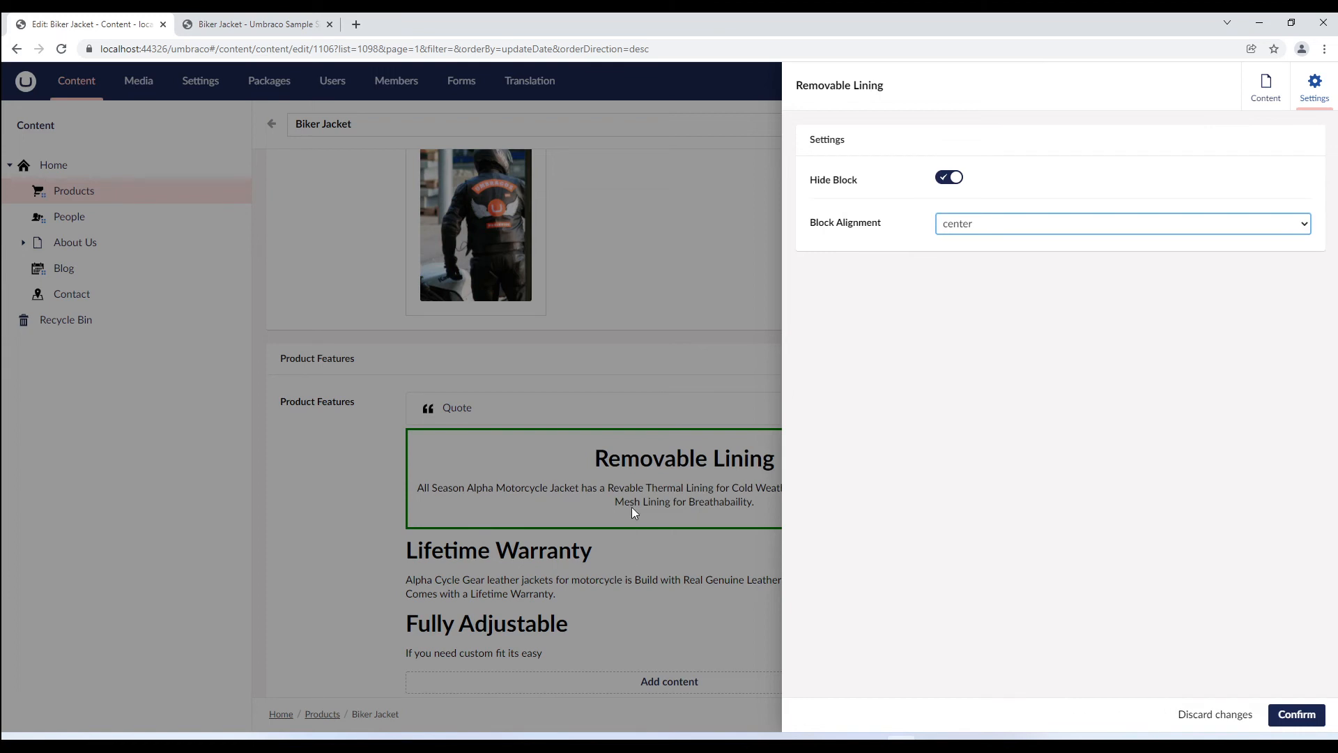
pyautogui.click(1296, 714)
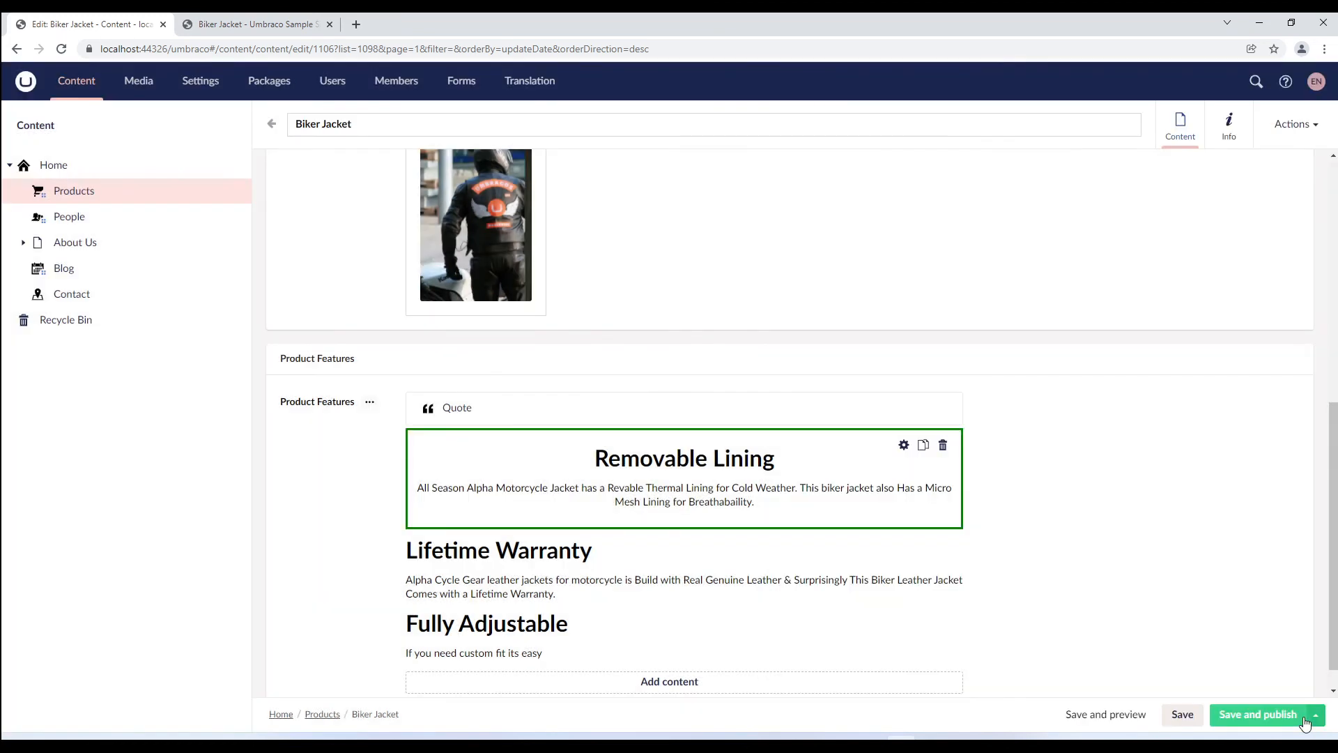
pyautogui.moveTo(886, 623)
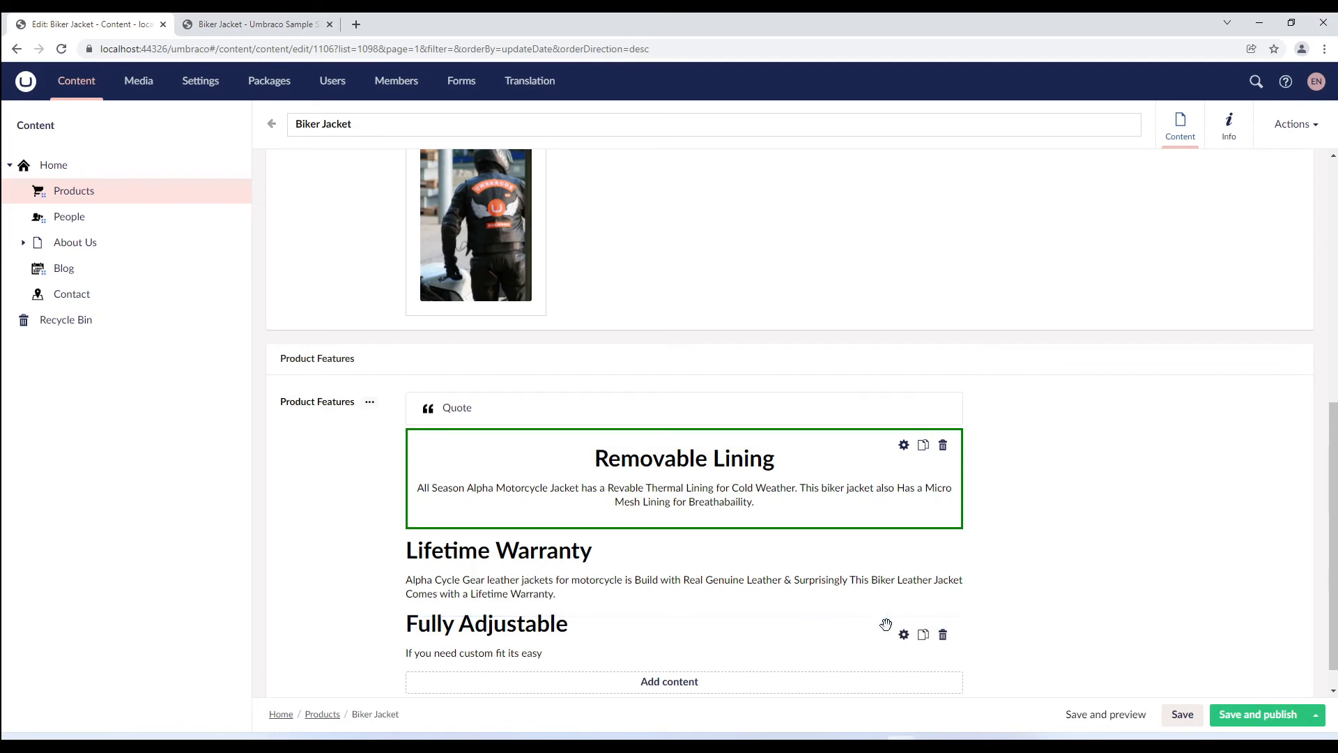
# Step: Hide Fully Adjustable with left alignment, then save and publish the Biker Jacket
pyautogui.click(903, 634)
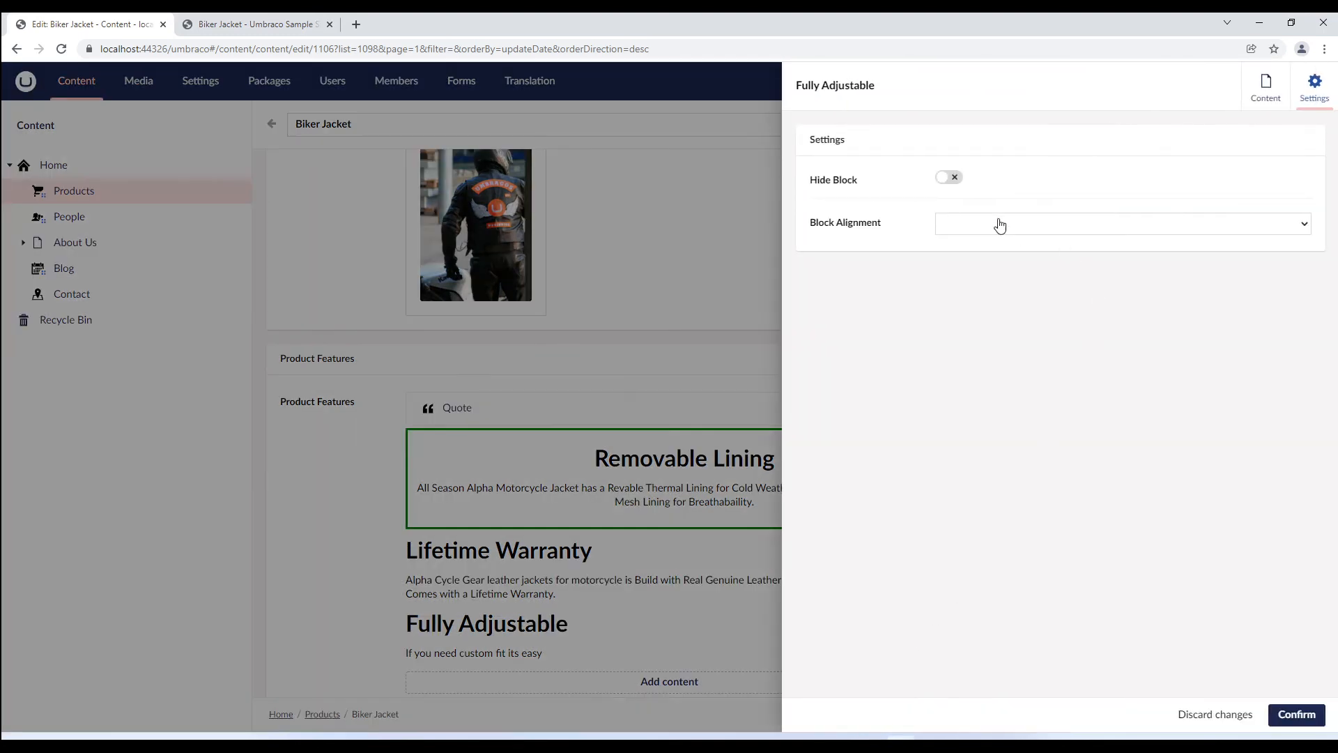
pyautogui.click(948, 176)
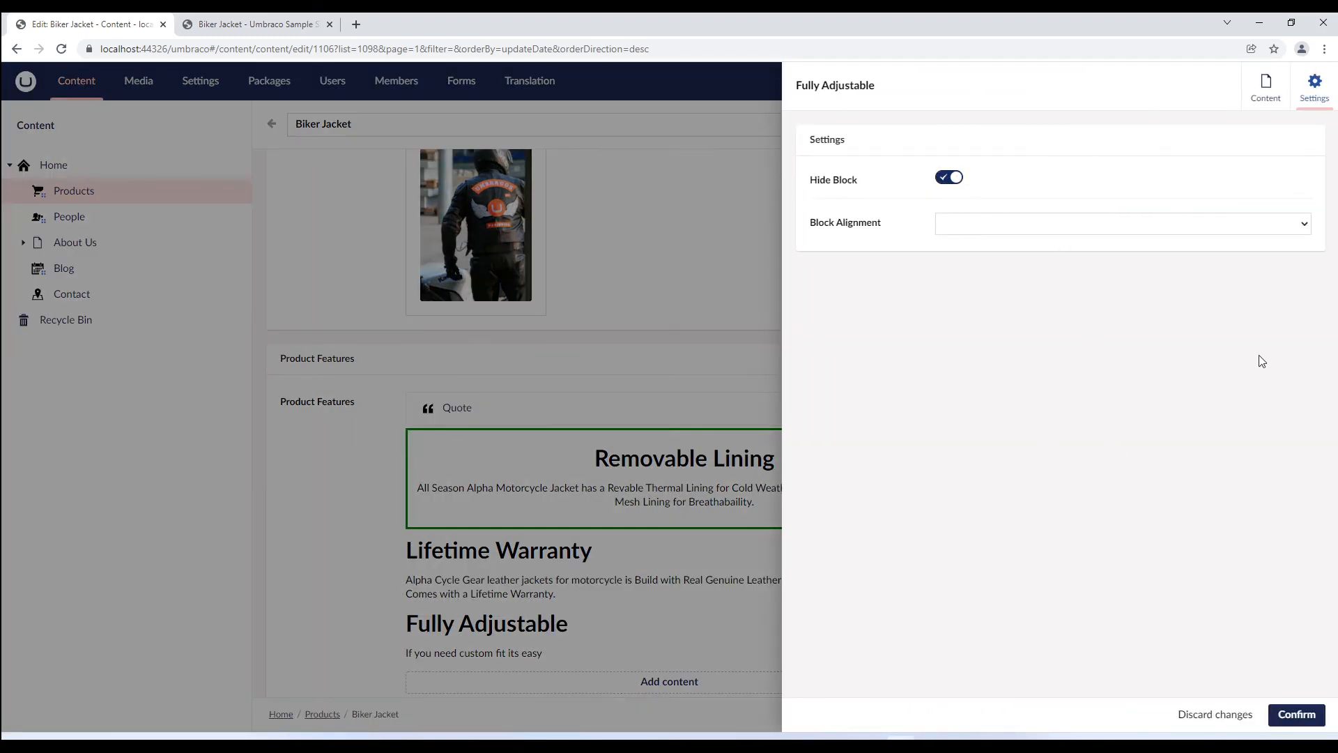
pyautogui.moveTo(1153, 236)
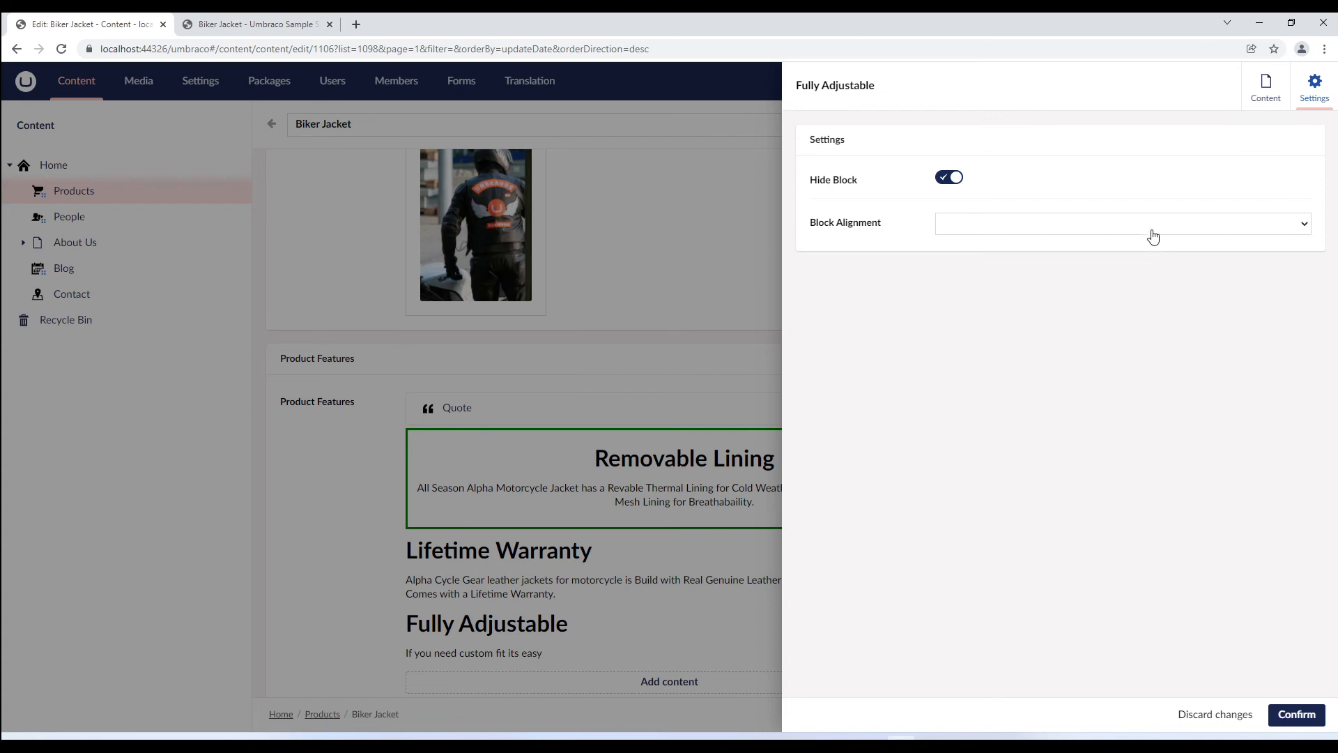
pyautogui.click(1122, 224)
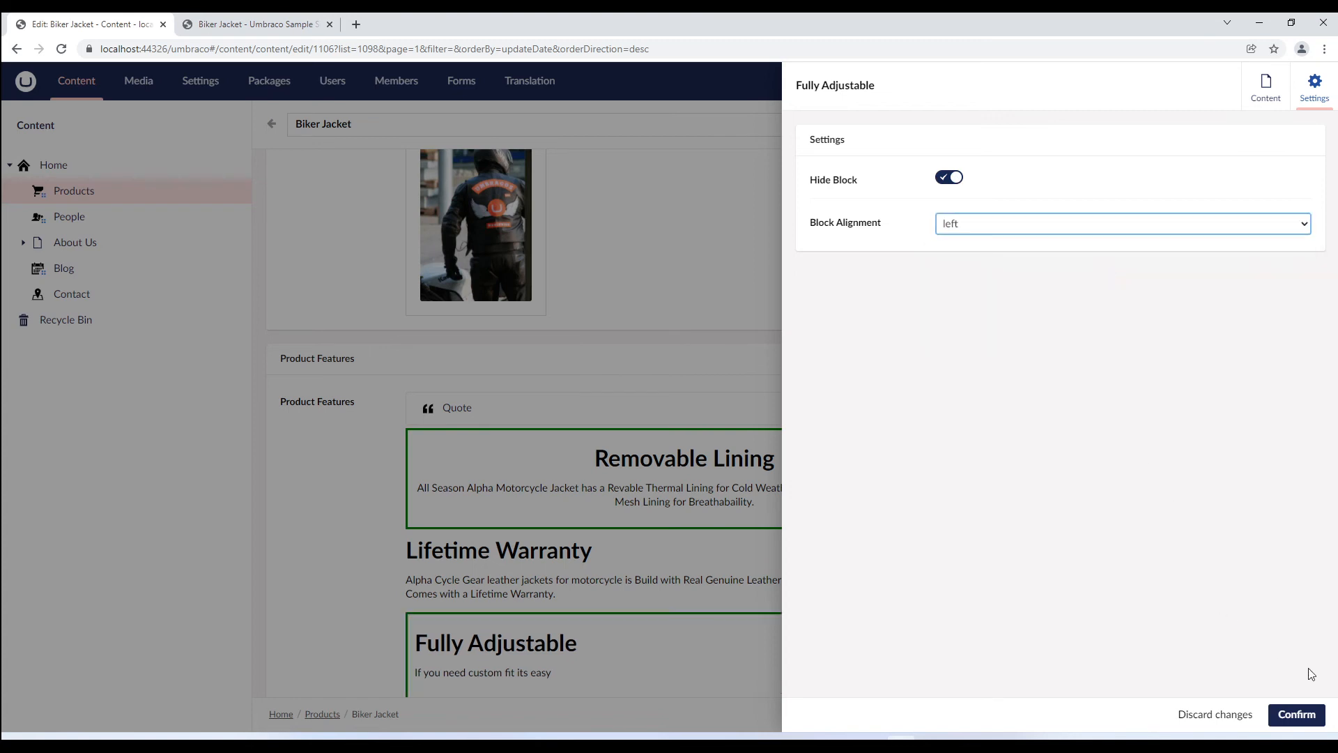
pyautogui.click(1296, 715)
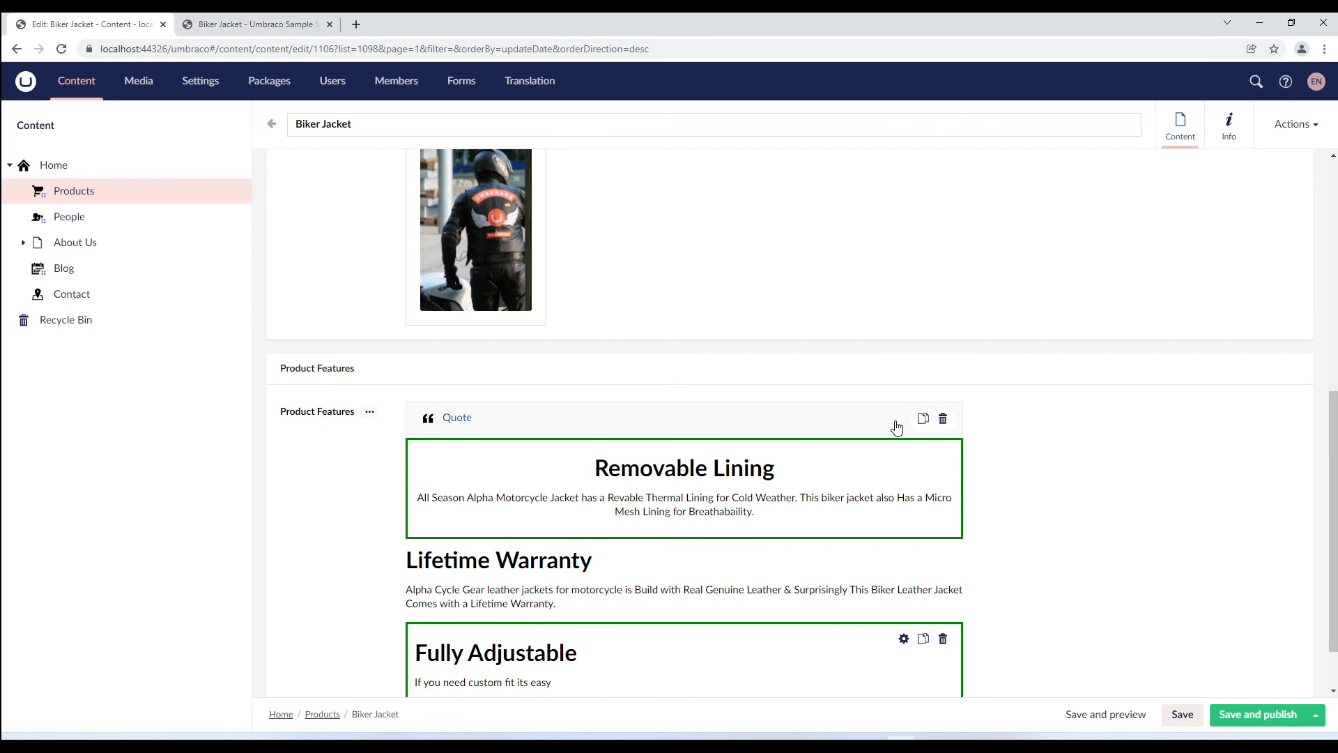
pyautogui.moveTo(895, 426)
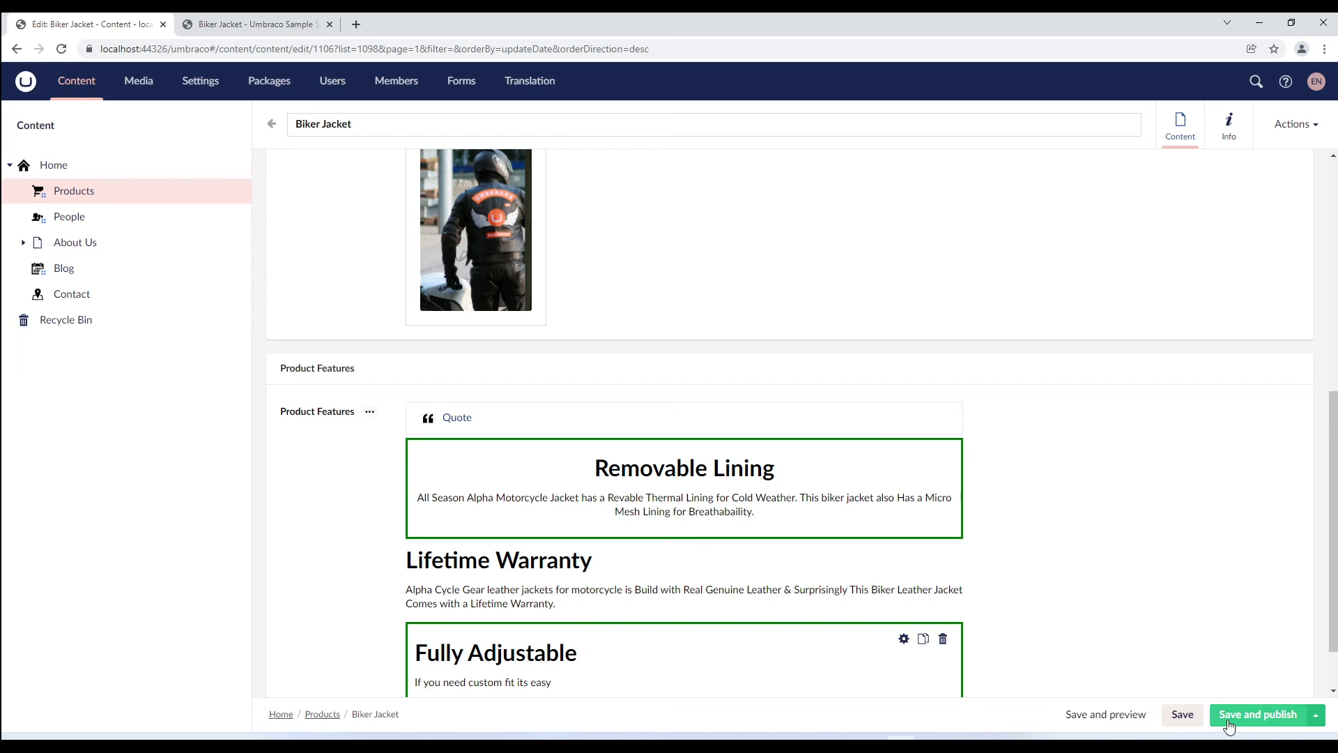
pyautogui.moveTo(1229, 722)
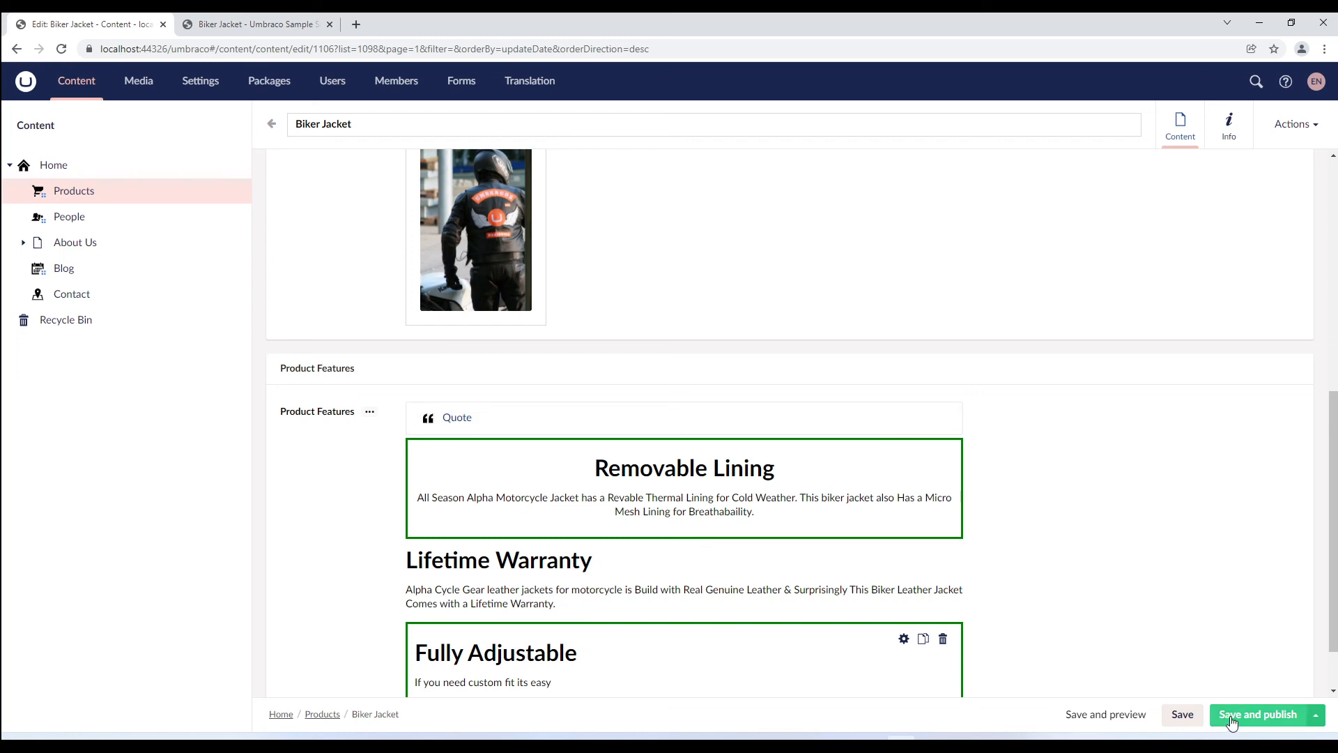
pyautogui.click(1259, 715)
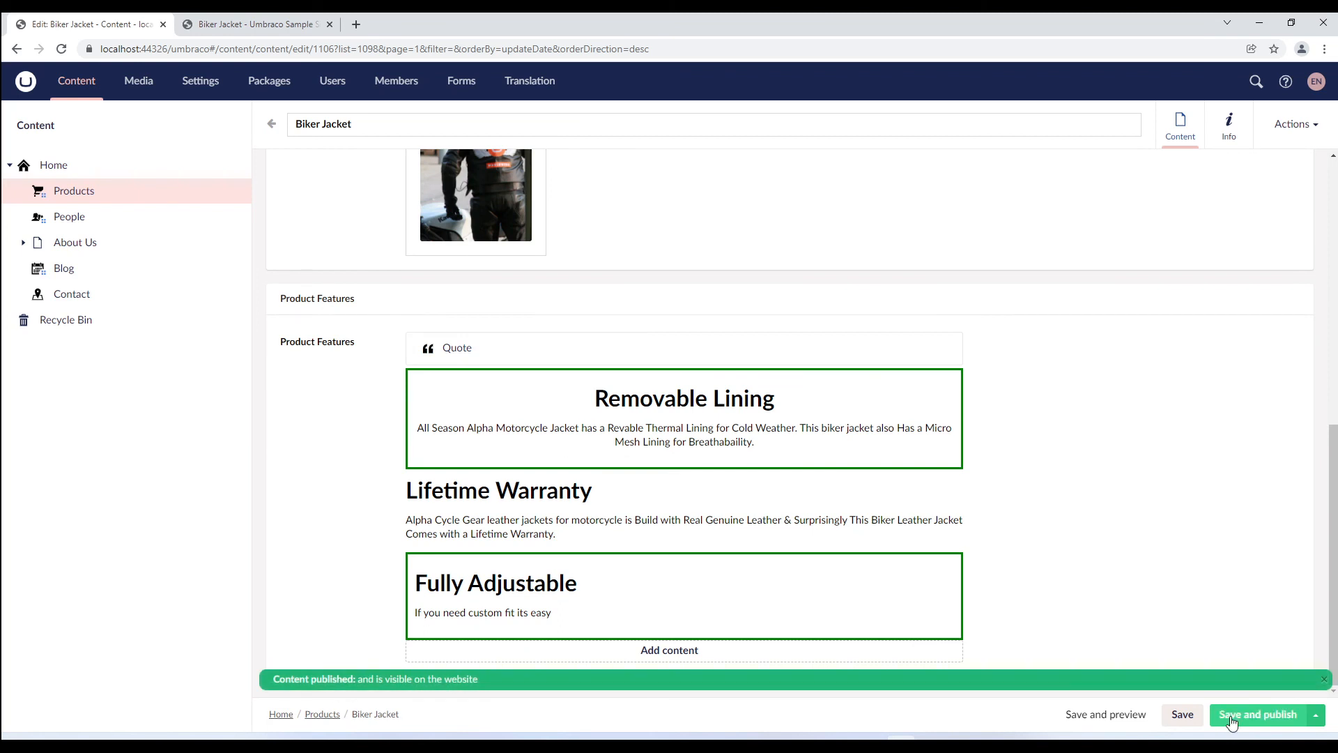
pyautogui.click(254, 23)
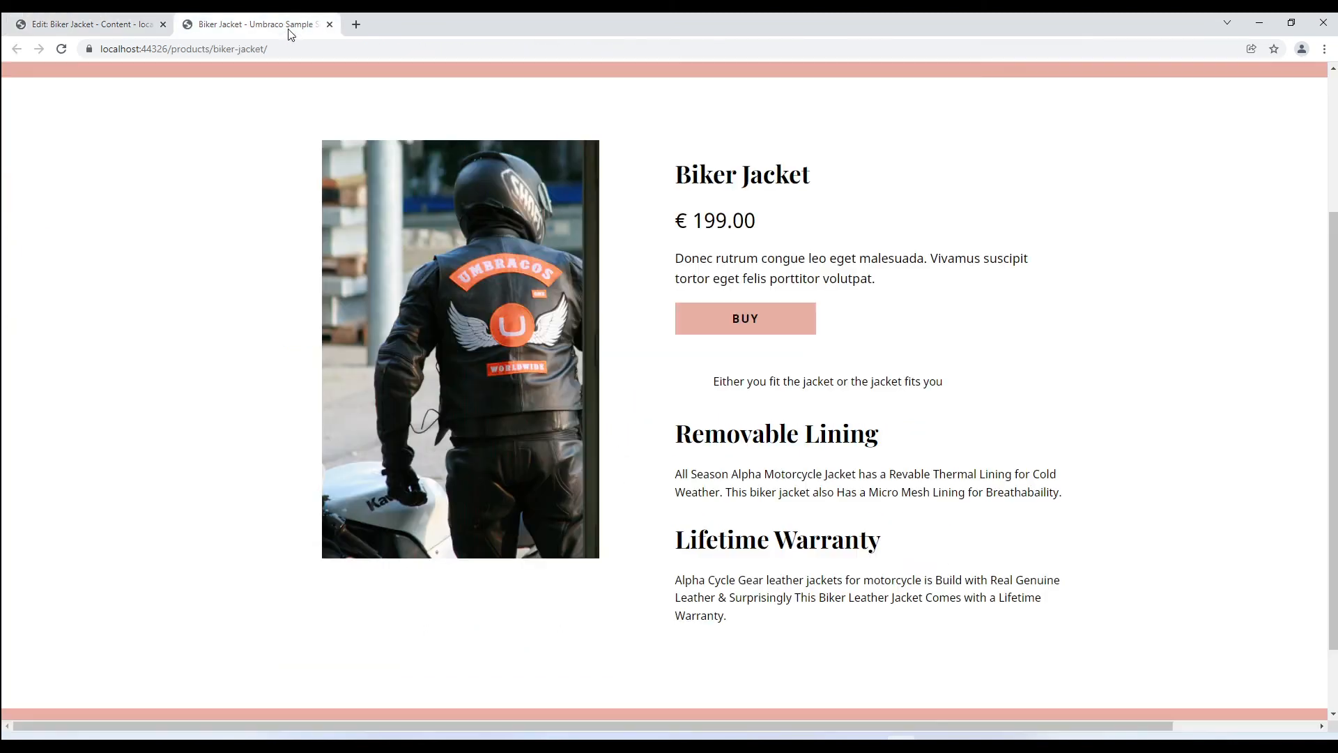
# Step: Reload the live Biker Jacket page to confirm only Lifetime Warranty remains
pyautogui.click(60, 49)
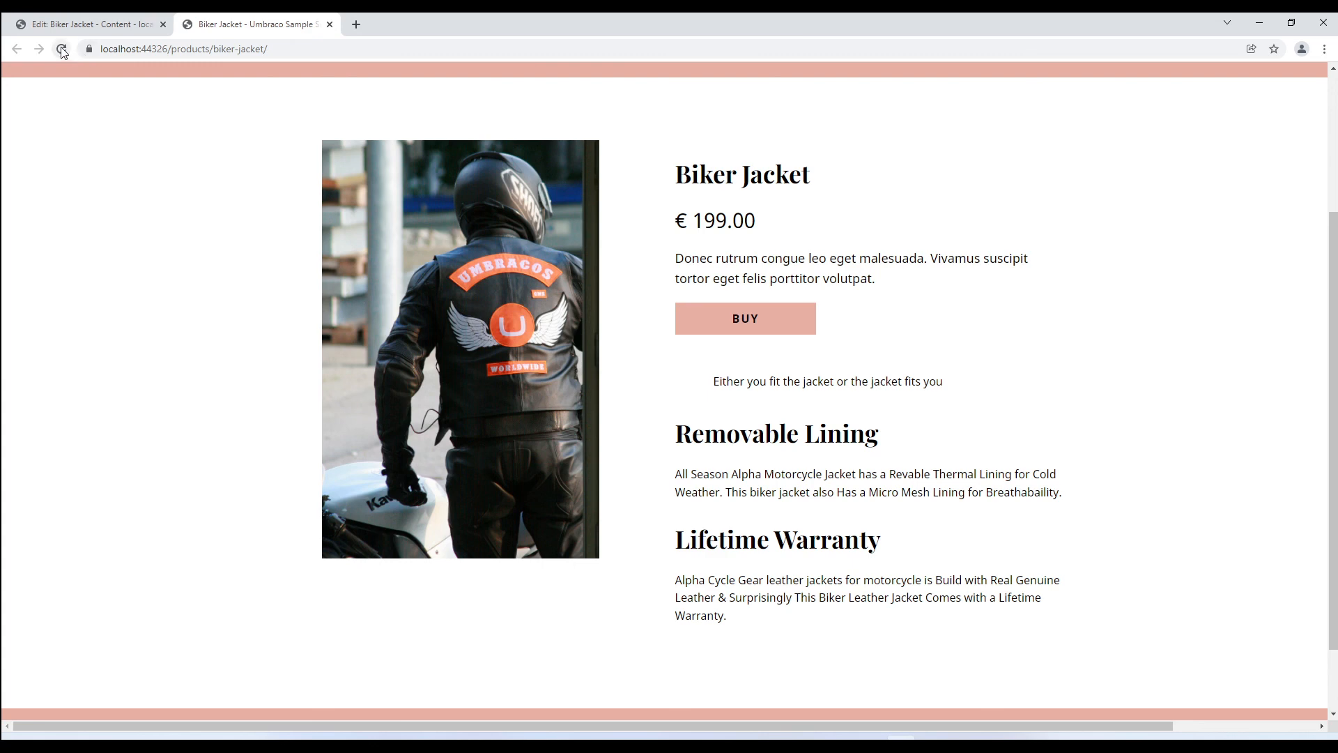
pyautogui.click(61, 49)
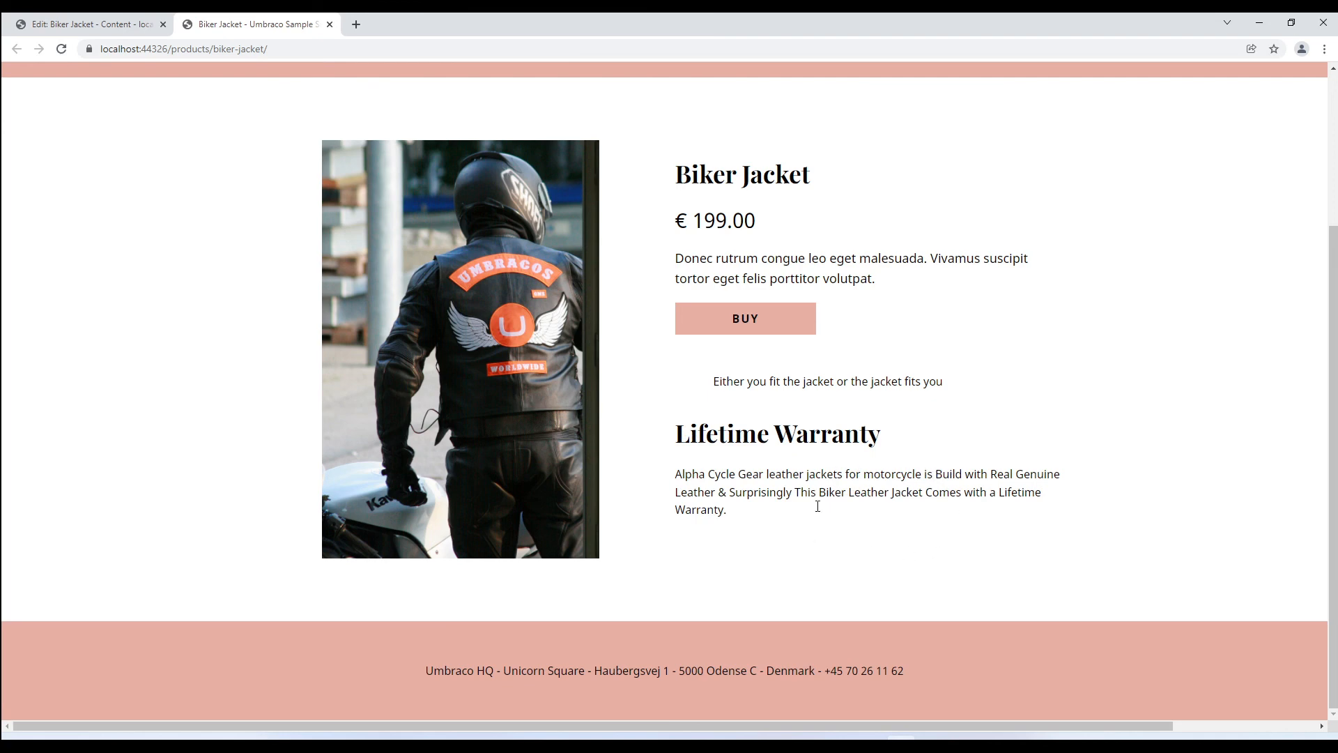
pyautogui.moveTo(845, 509)
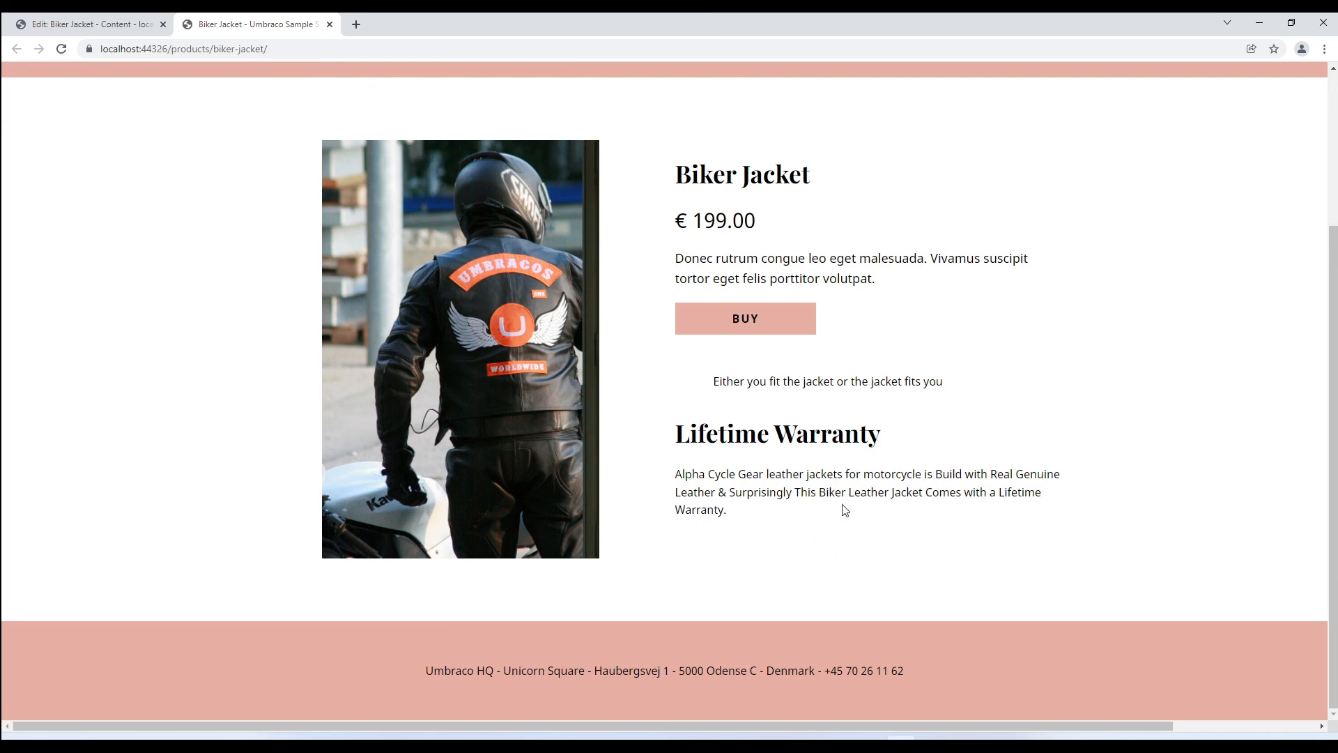
pyautogui.moveTo(906, 527)
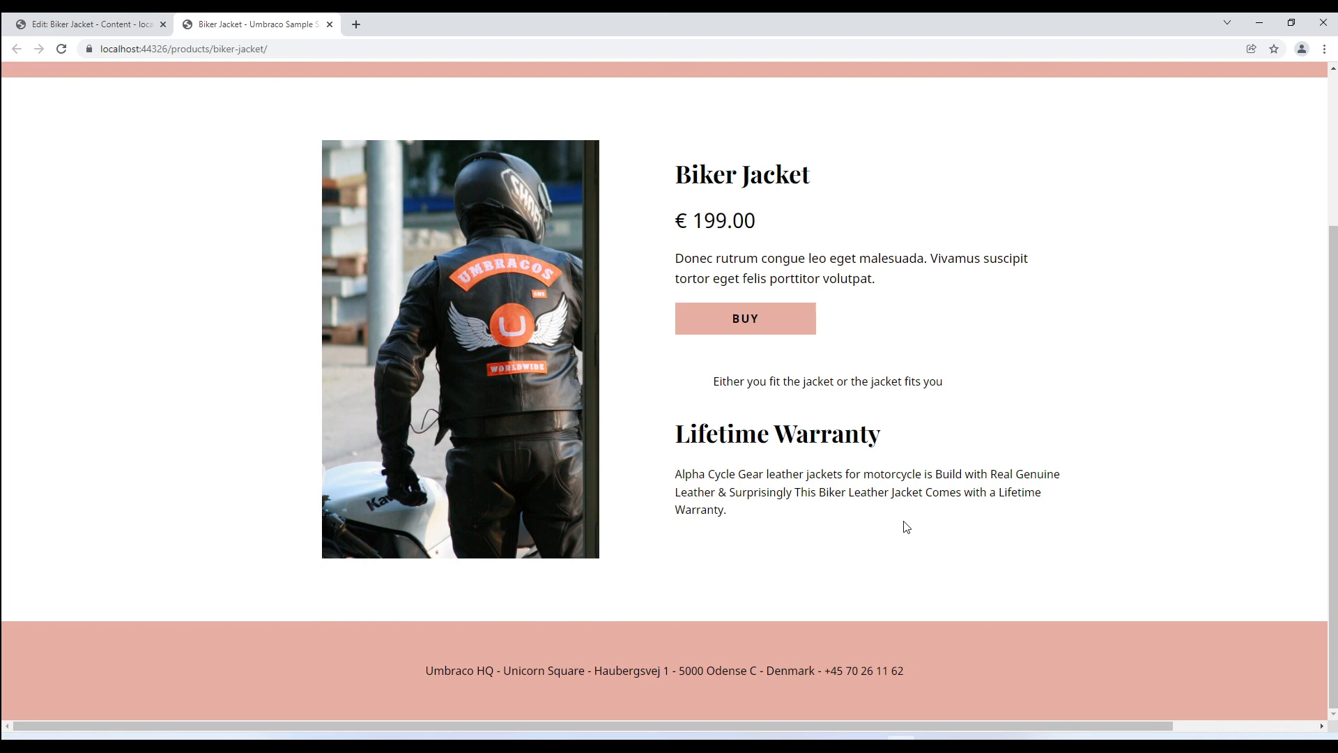